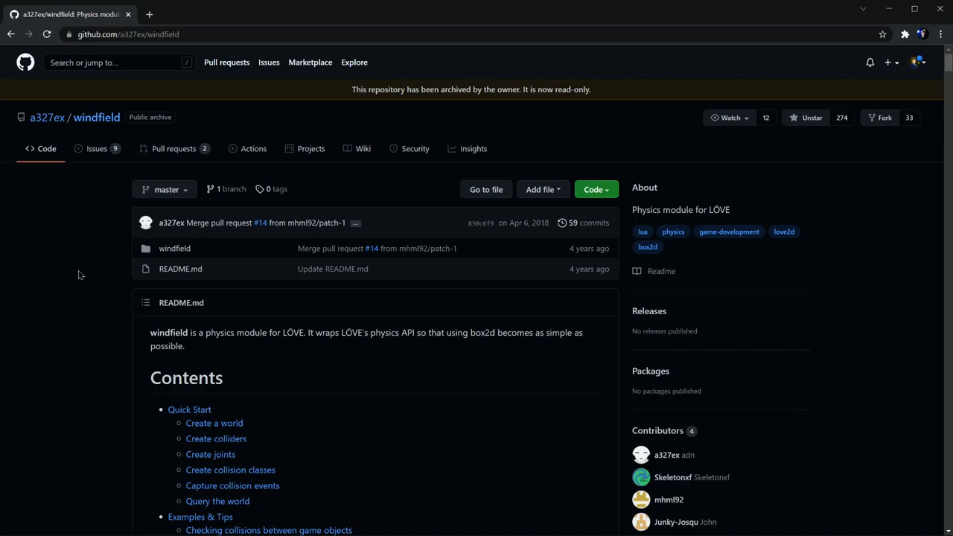
pyautogui.moveTo(81, 280)
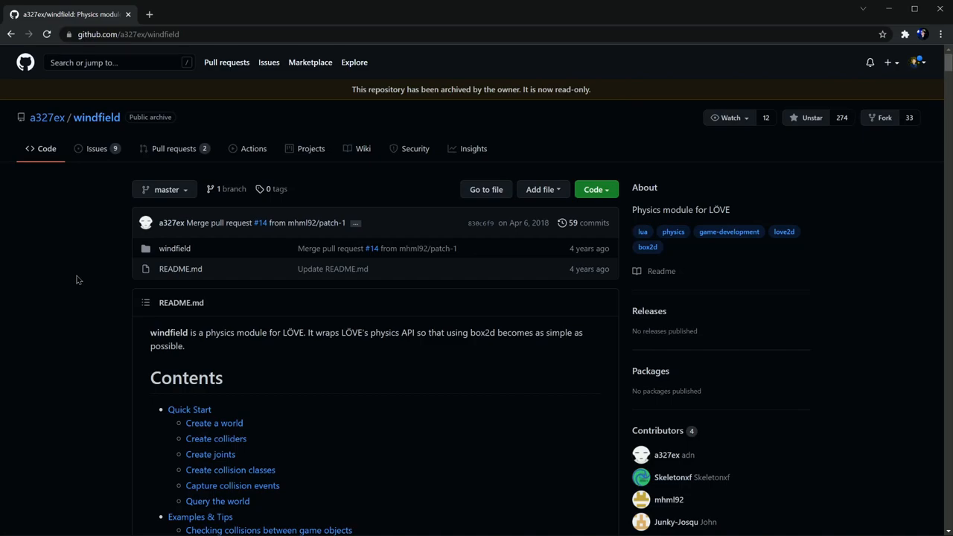
# Download the windfield repository from GitHub as a ZIP archive.
pyautogui.click(593, 189)
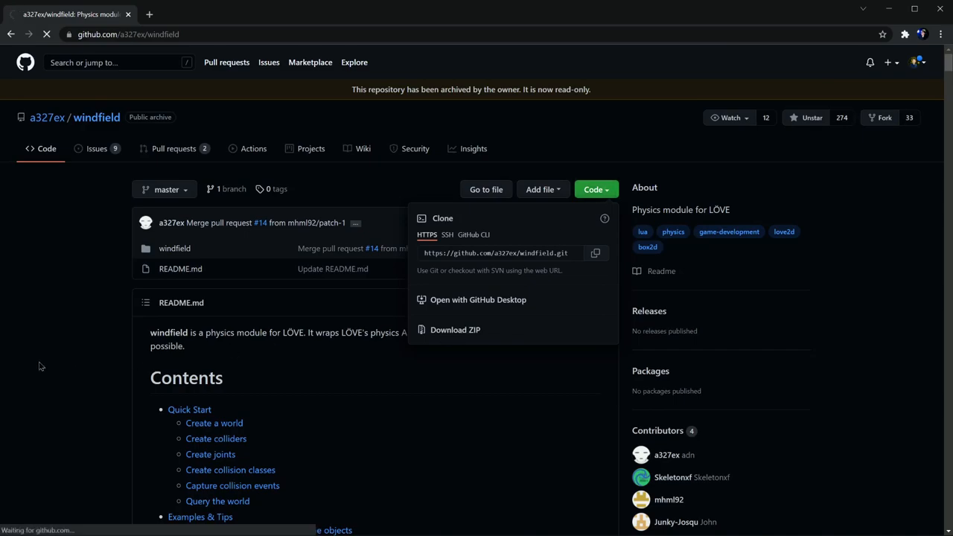
pyautogui.click(456, 329)
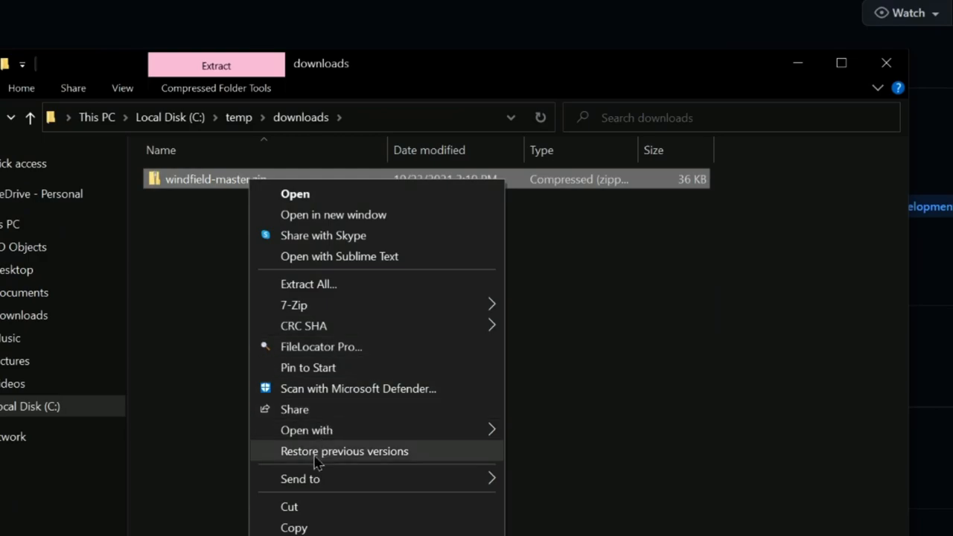
# Extract windfield-master.zip into downloads and open the myGame project folder.
pyautogui.click(308, 283)
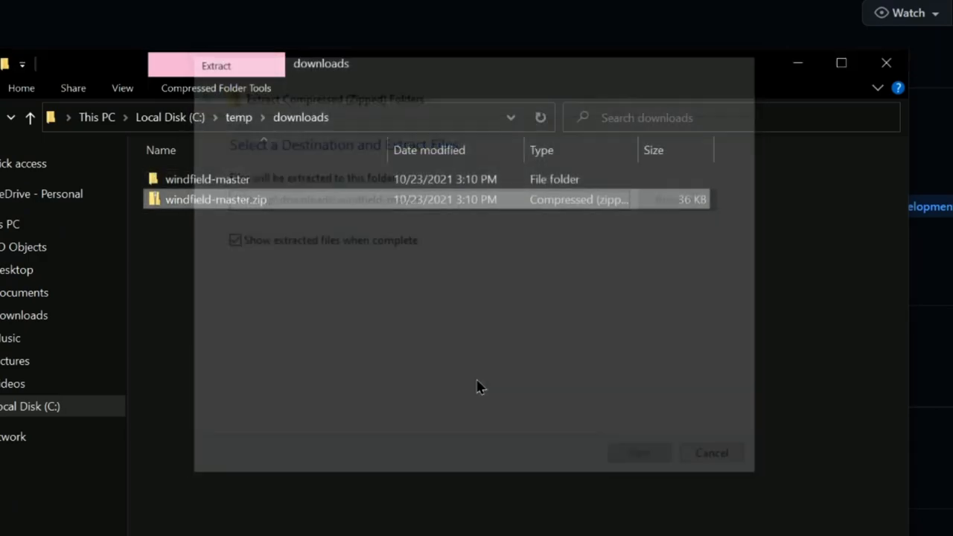
pyautogui.click(638, 453)
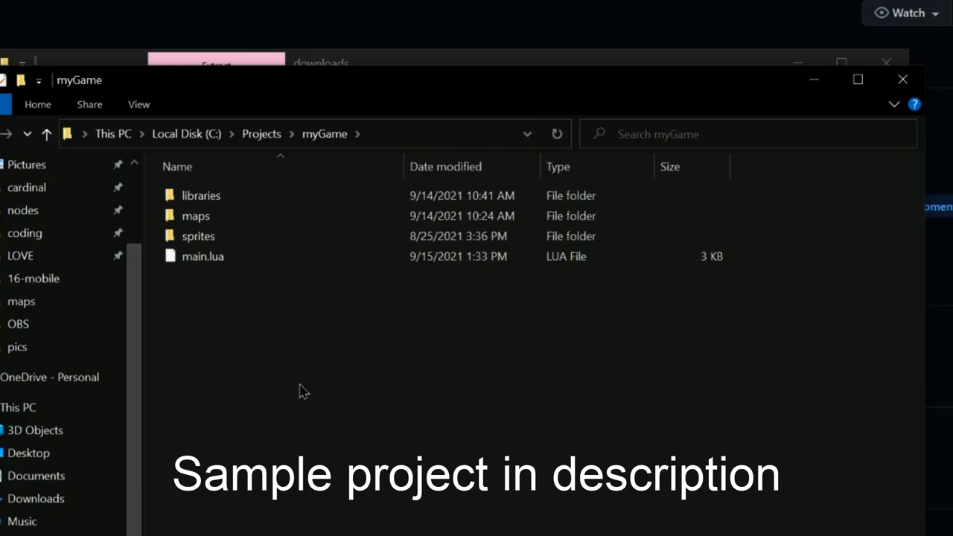
pyautogui.doubleClick(201, 195)
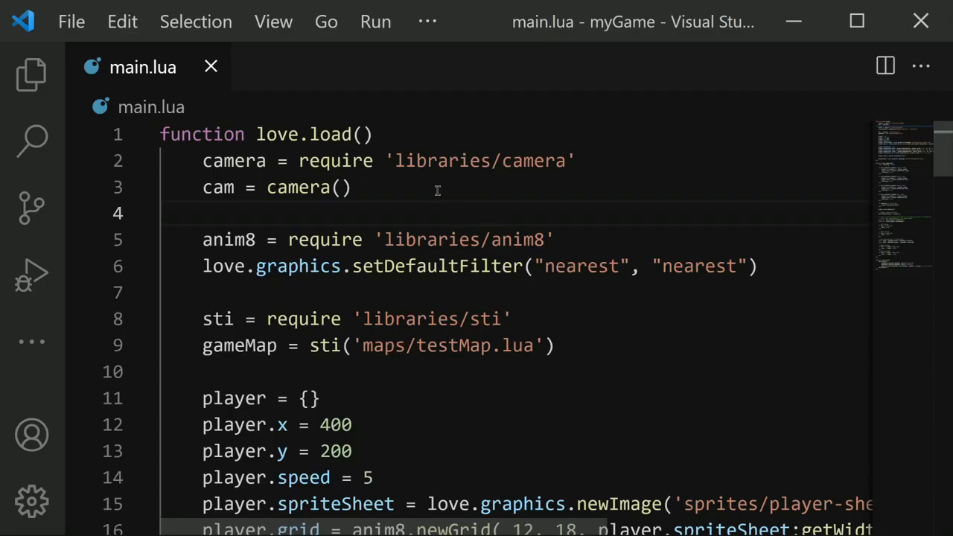
# Add wf = require 'libraries/windfield' at the top of love.load.
pyautogui.press('Enter')
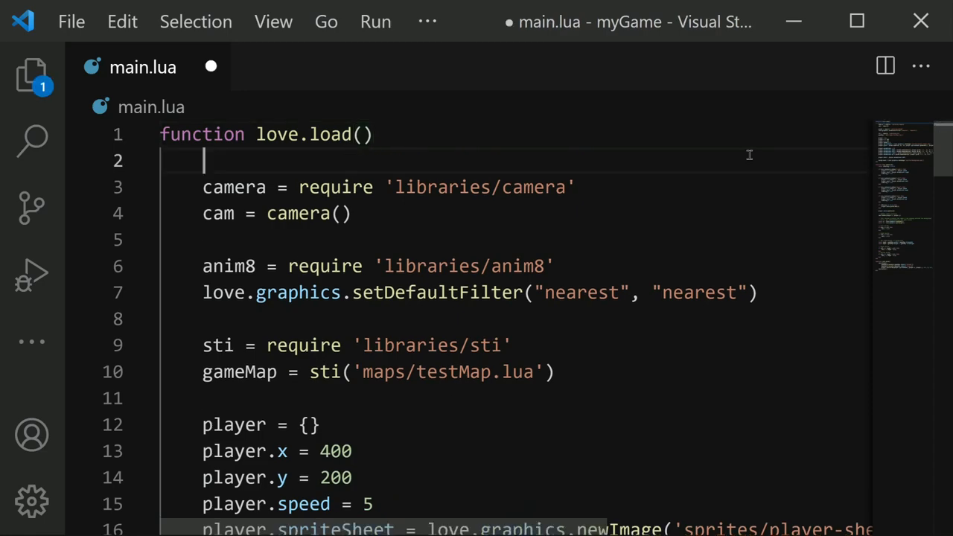
pyautogui.press('Enter')
pyautogui.write("wf = require '")
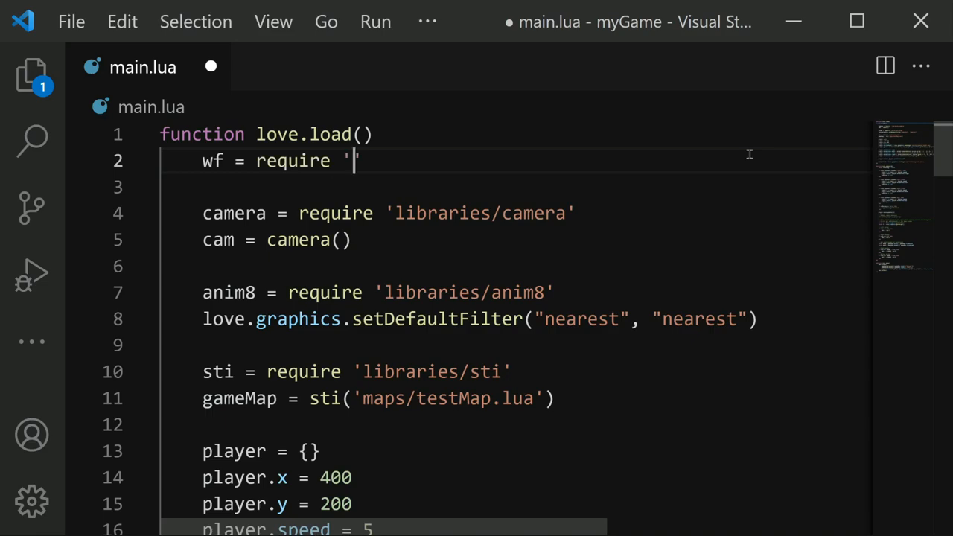
pyautogui.write('librarire')
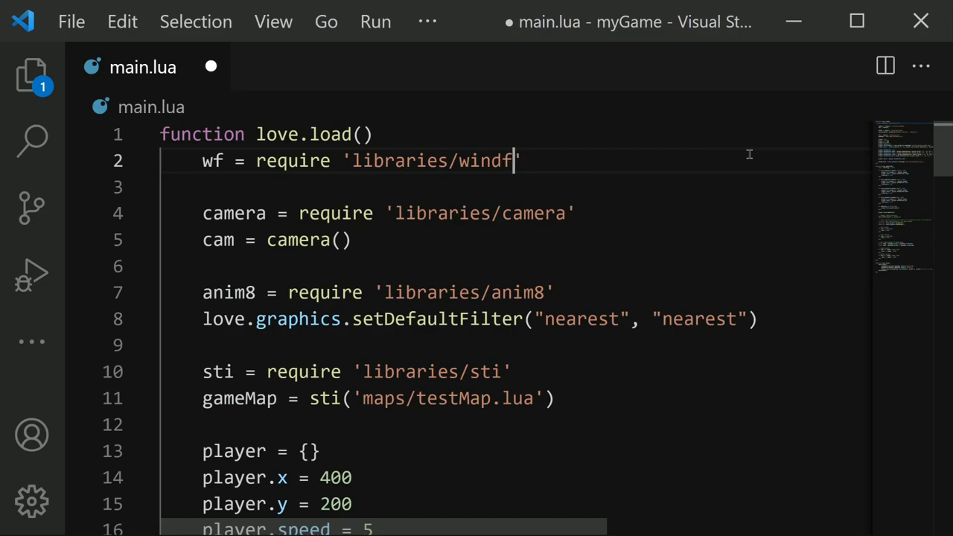
pyautogui.write('ield')
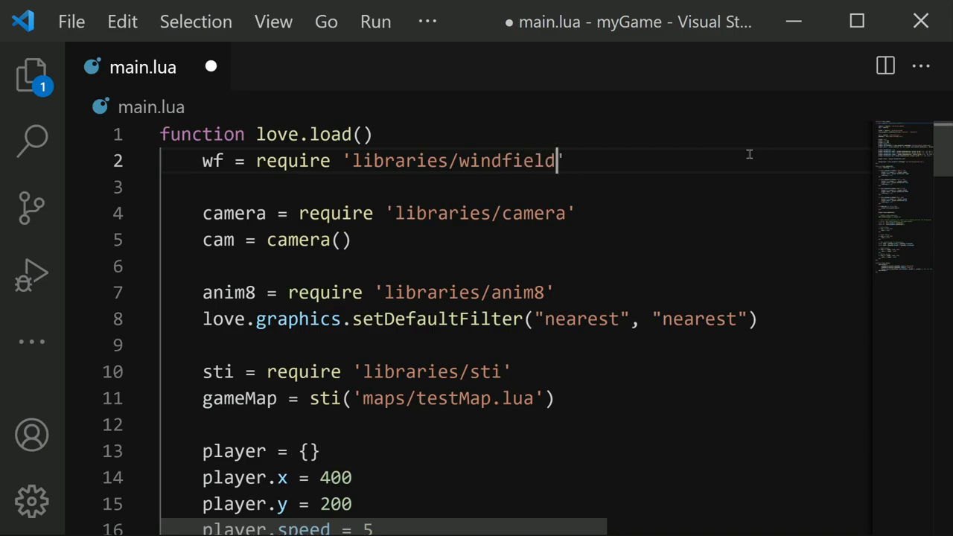
pyautogui.moveTo(668, 125)
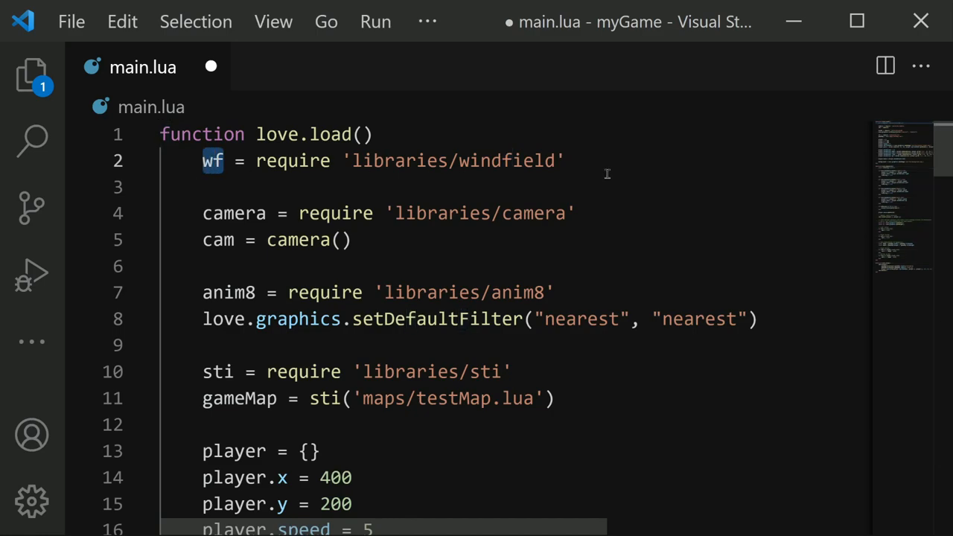
pyautogui.moveTo(595, 152)
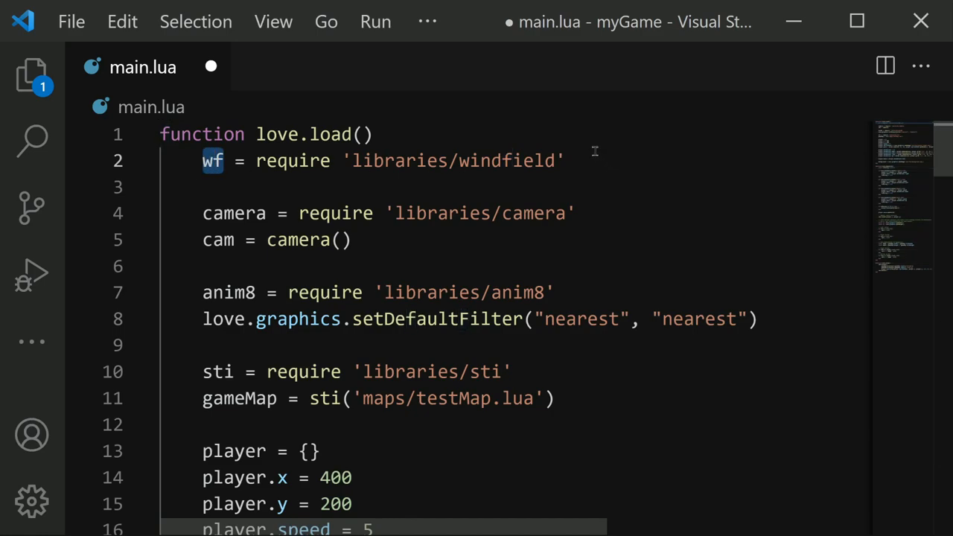
# Create the physics world with world = wf.newWorld(0, 0).
pyautogui.write('wo')
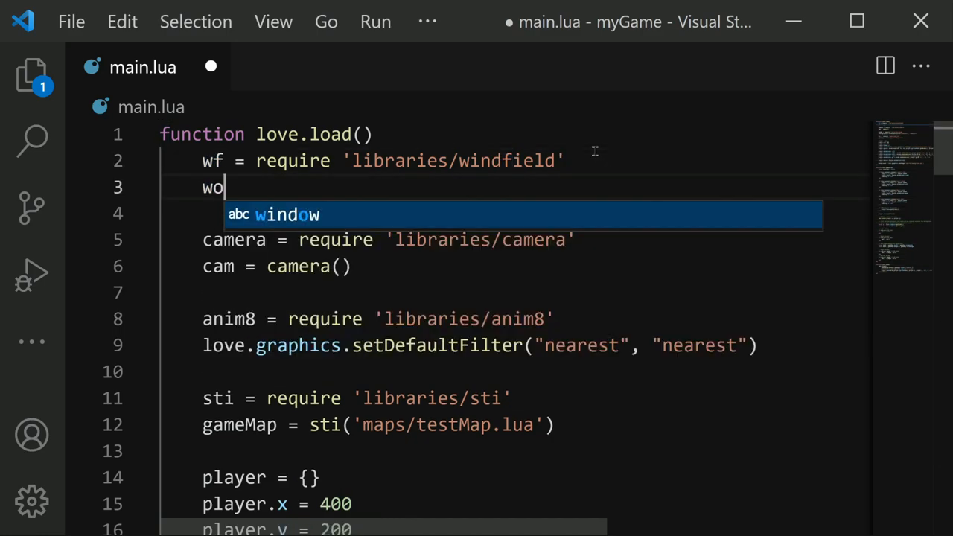
pyautogui.write('rld =')
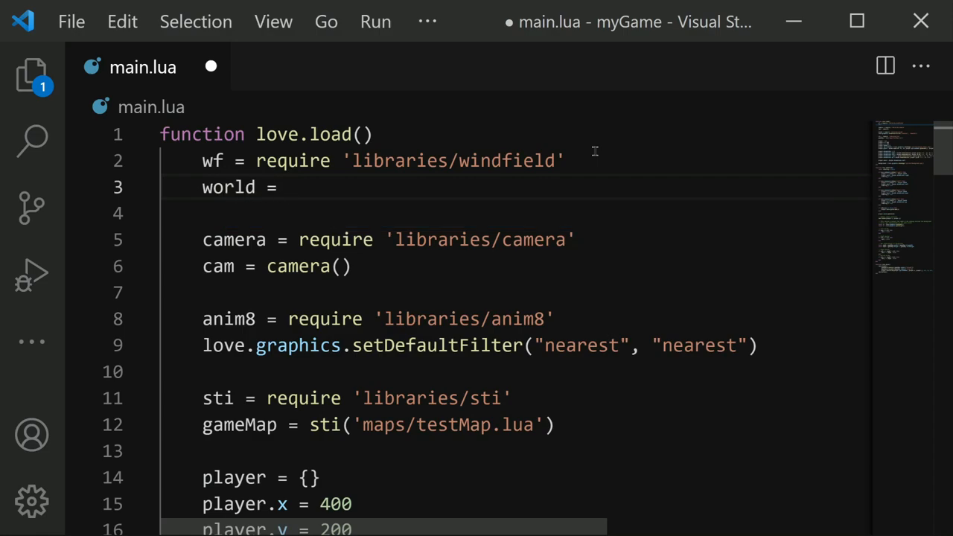
pyautogui.write('wf.newWorl')
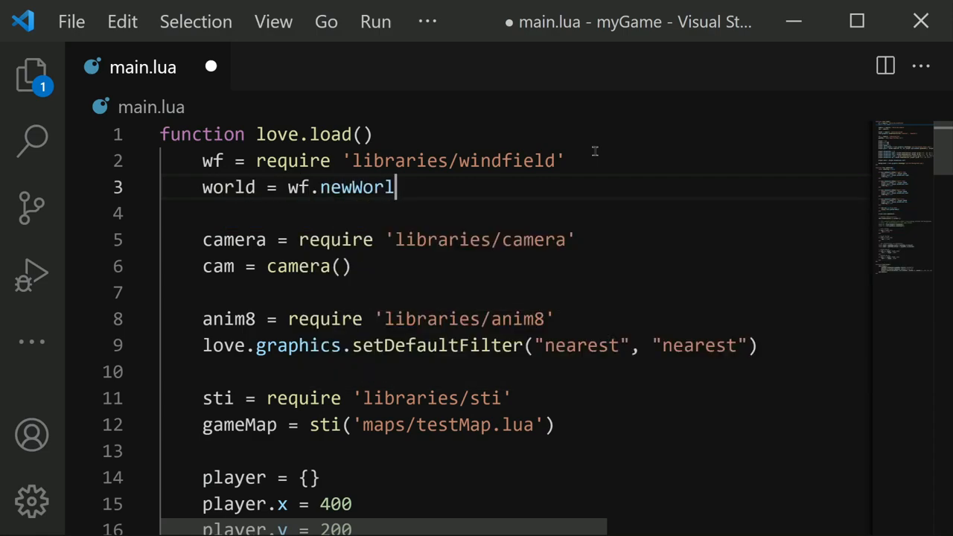
pyautogui.write('d()')
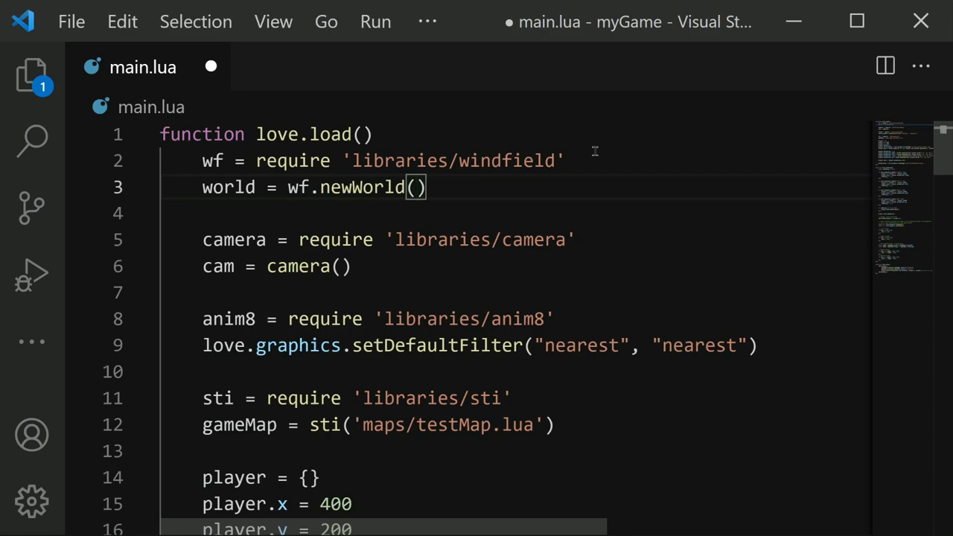
pyautogui.write('0,')
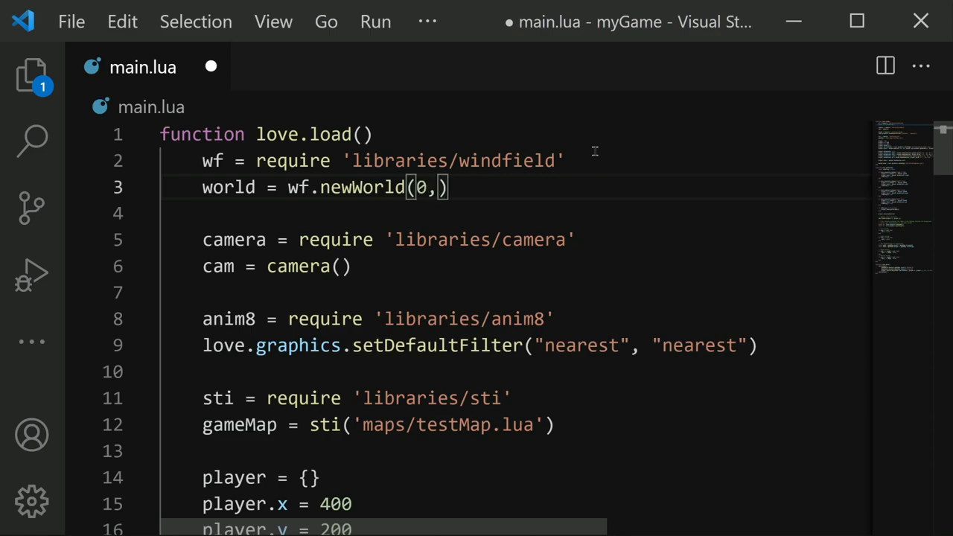
pyautogui.write('0')
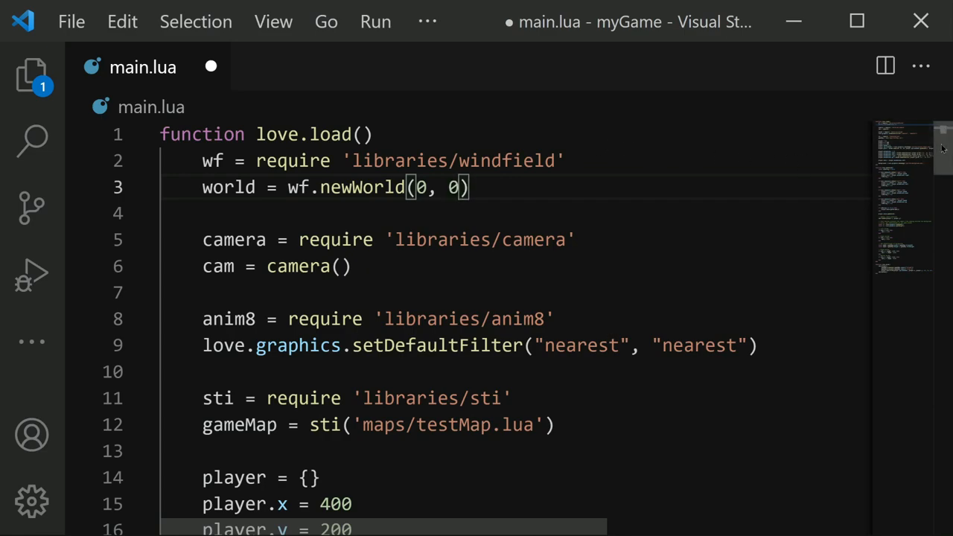
# Add world:update(dt) in love.update above player.anim:update(dt) and save.
pyautogui.scroll(-3)
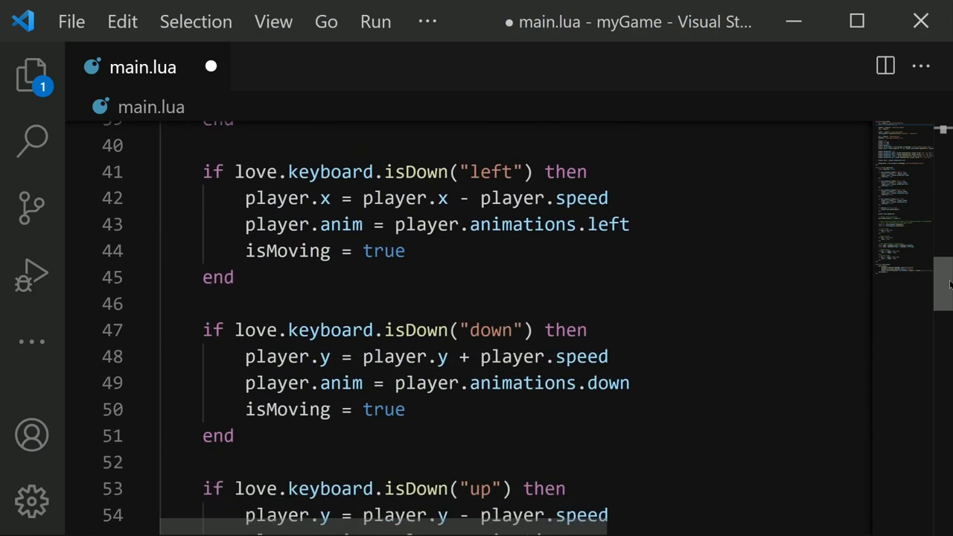
pyautogui.scroll(-3)
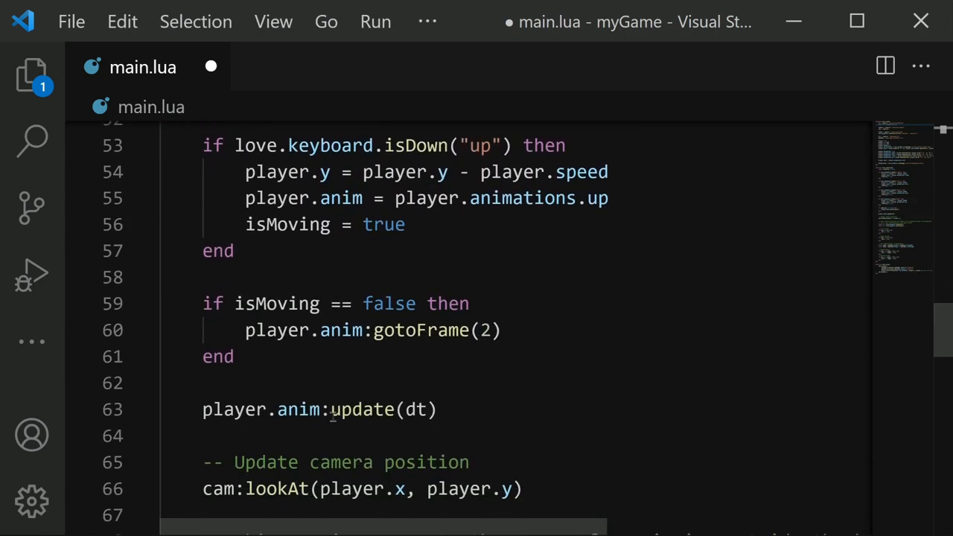
pyautogui.click(232, 356)
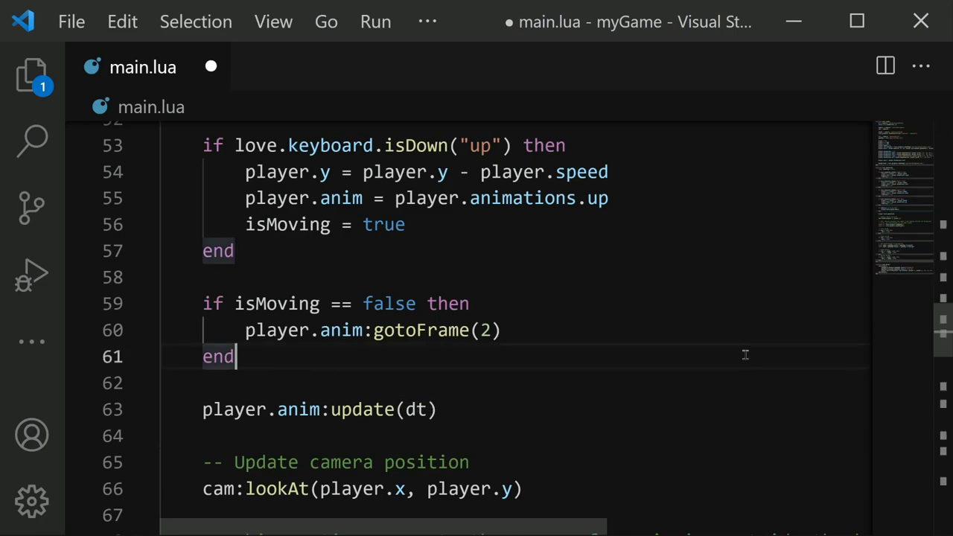
pyautogui.write('world')
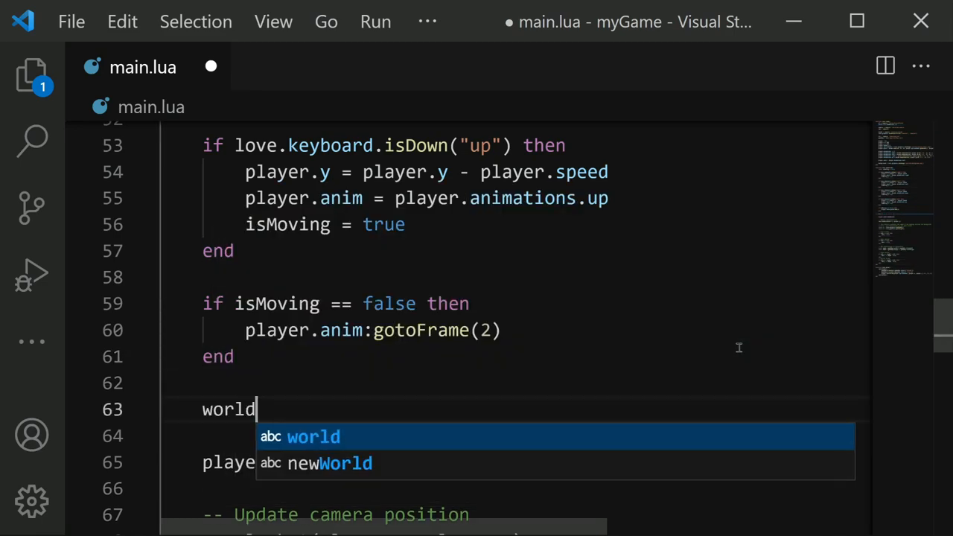
pyautogui.write(':update()')
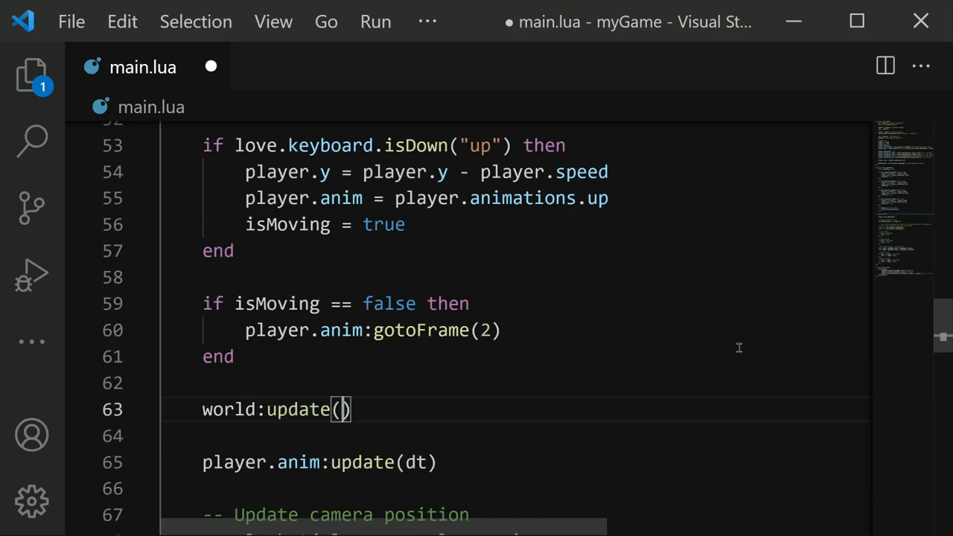
pyautogui.write('dt')
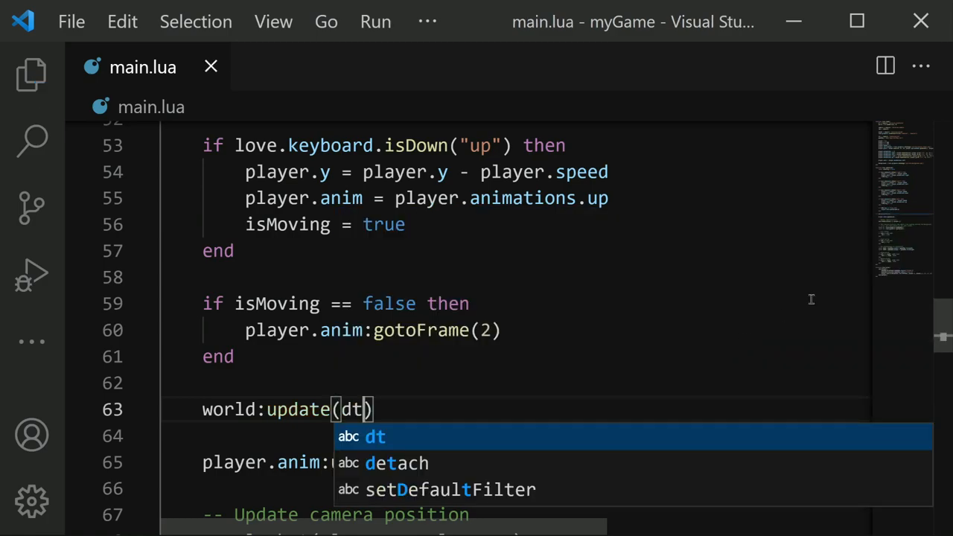
# Add world:draw() inside the cam:attach/cam:detach block after the player animation draw.
pyautogui.scroll(-3)
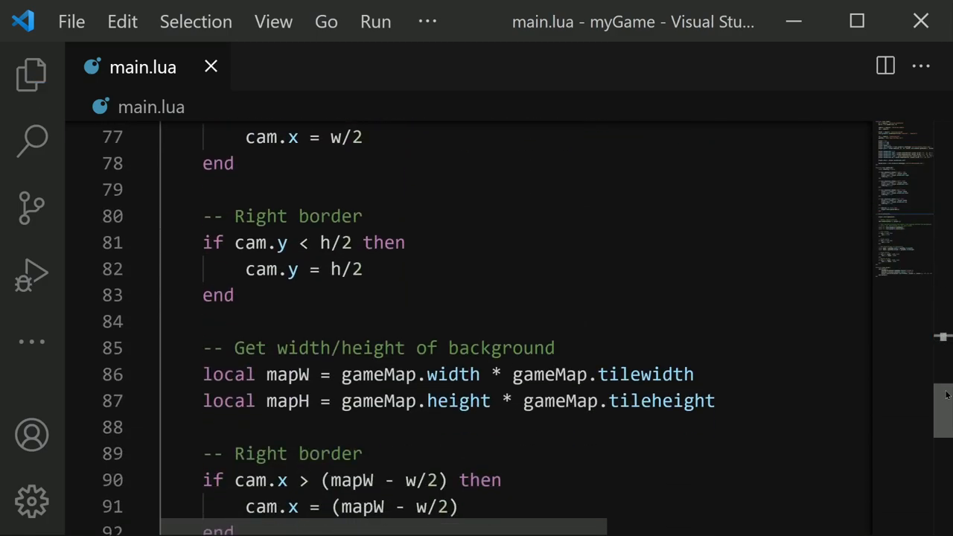
pyautogui.scroll(-3)
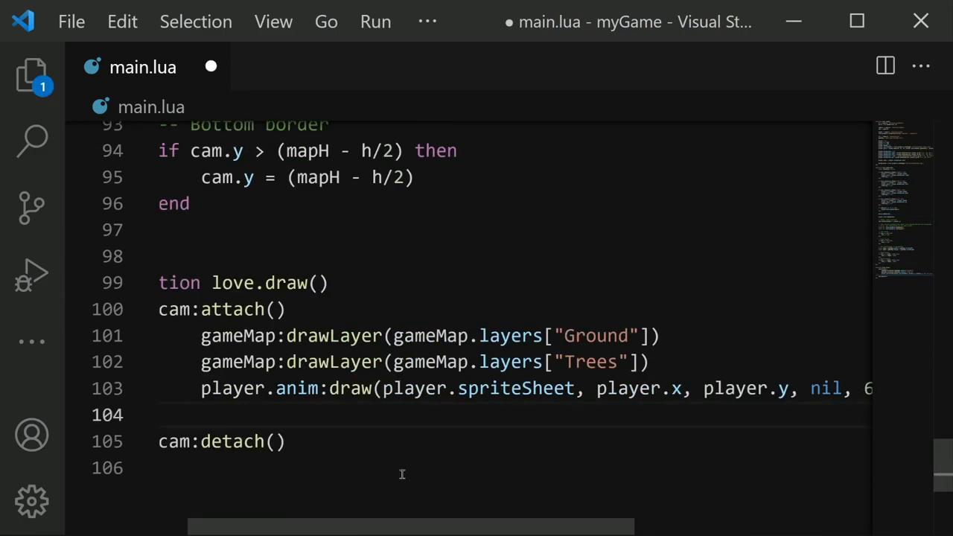
pyautogui.write('world:draw(')
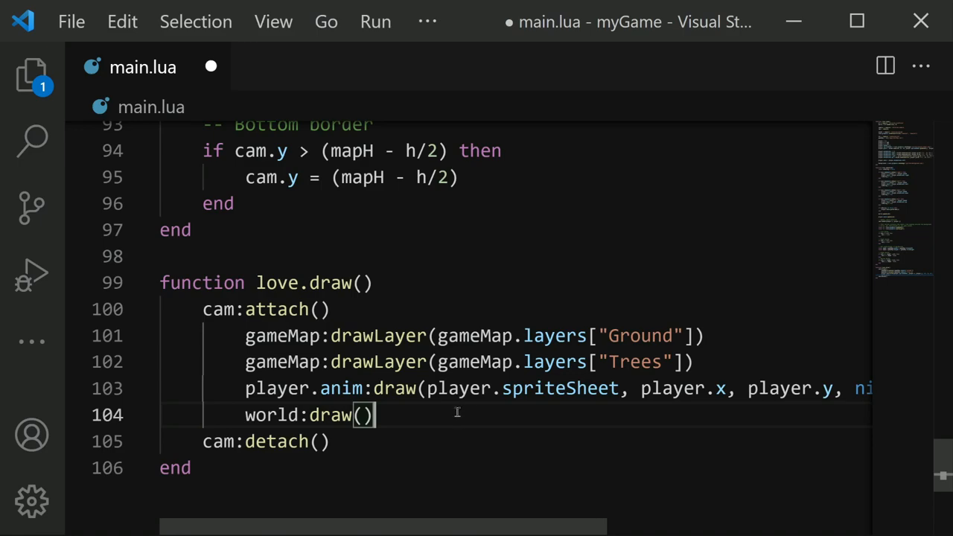
pyautogui.doubleClick(277, 308)
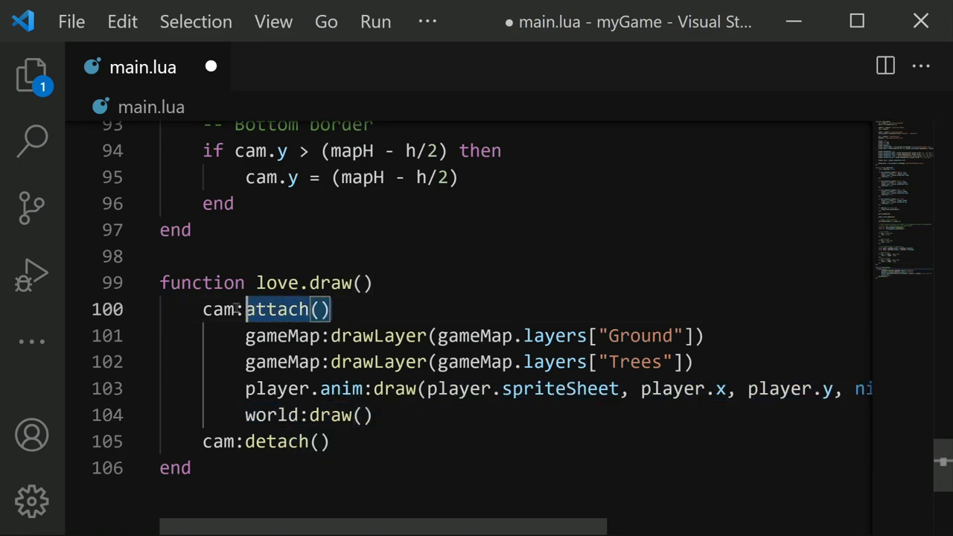
pyautogui.click(366, 414)
pyautogui.write('player')
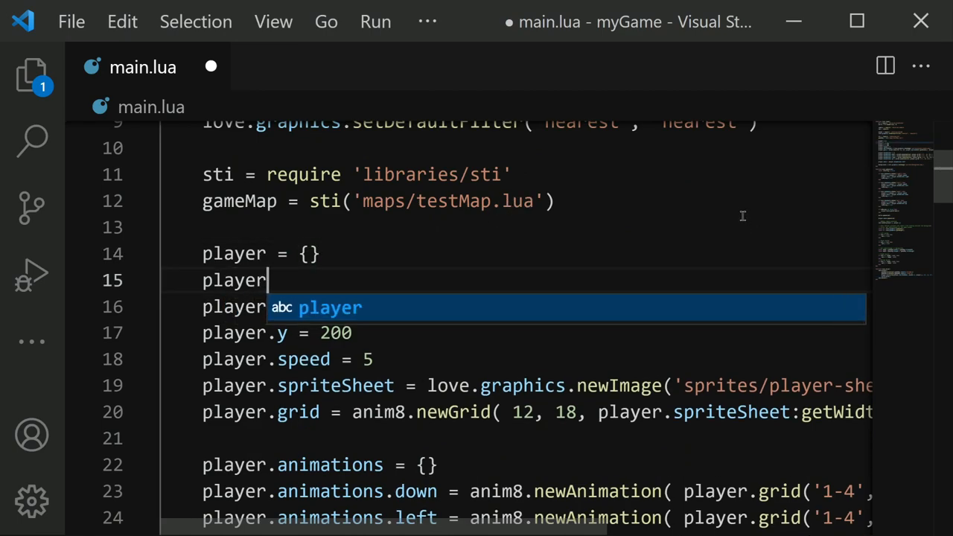
# Give the player world:newBSGRectangleCollider(400, 250, 40, 80, 14).
pyautogui.write('.collider')
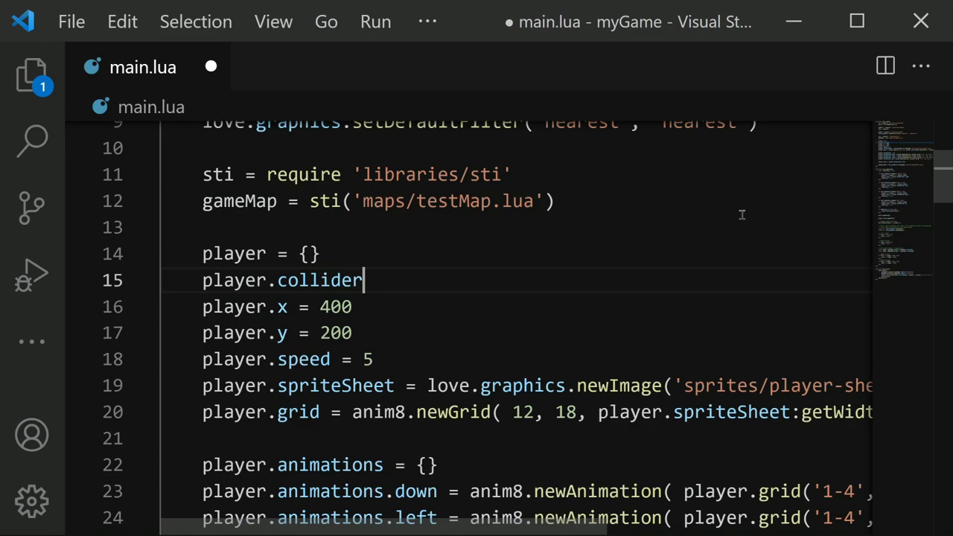
pyautogui.write('= world:')
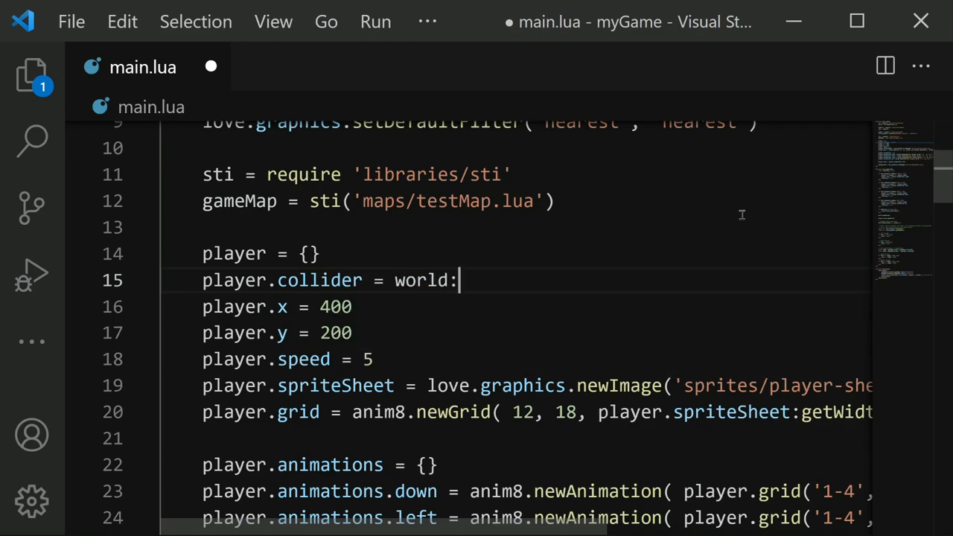
pyautogui.write('new')
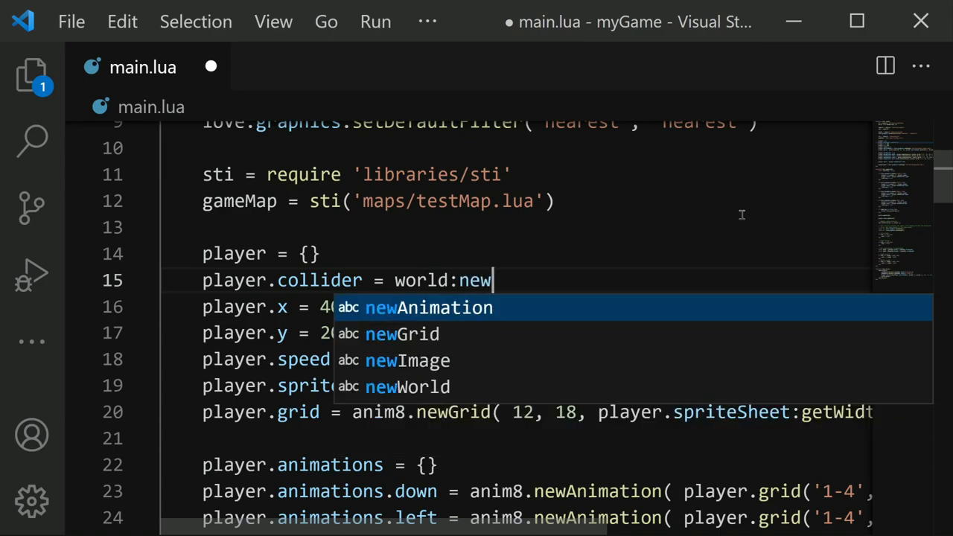
pyautogui.write('BSGRec')
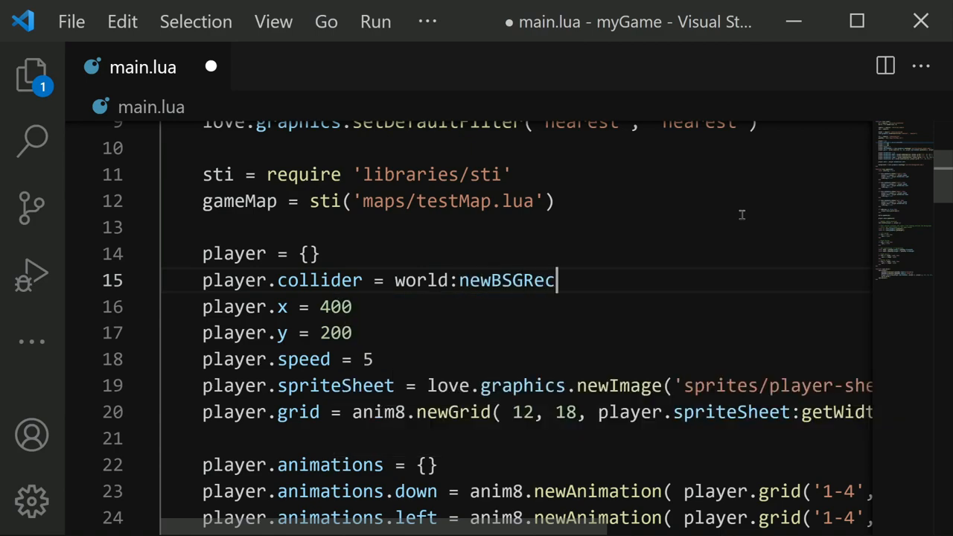
pyautogui.write('tangleCollider')
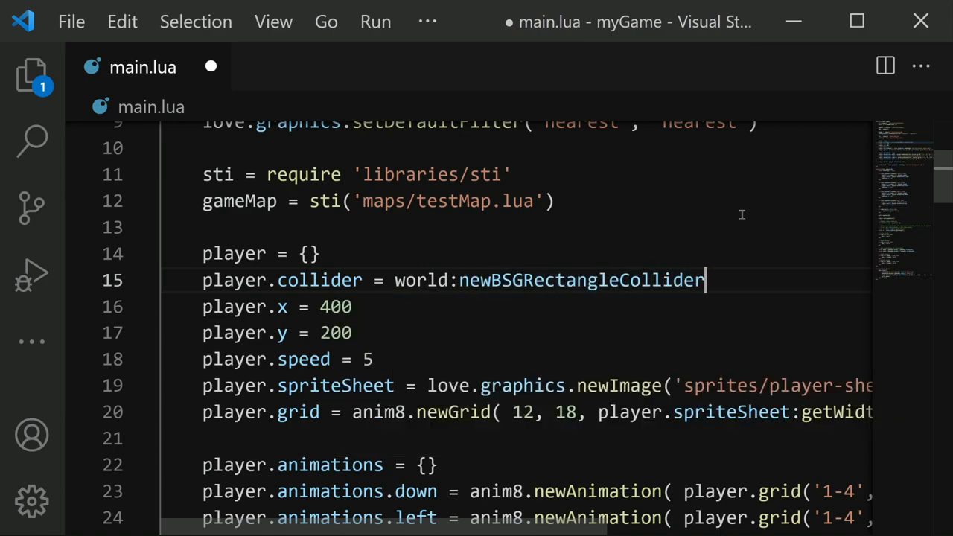
pyautogui.write('()')
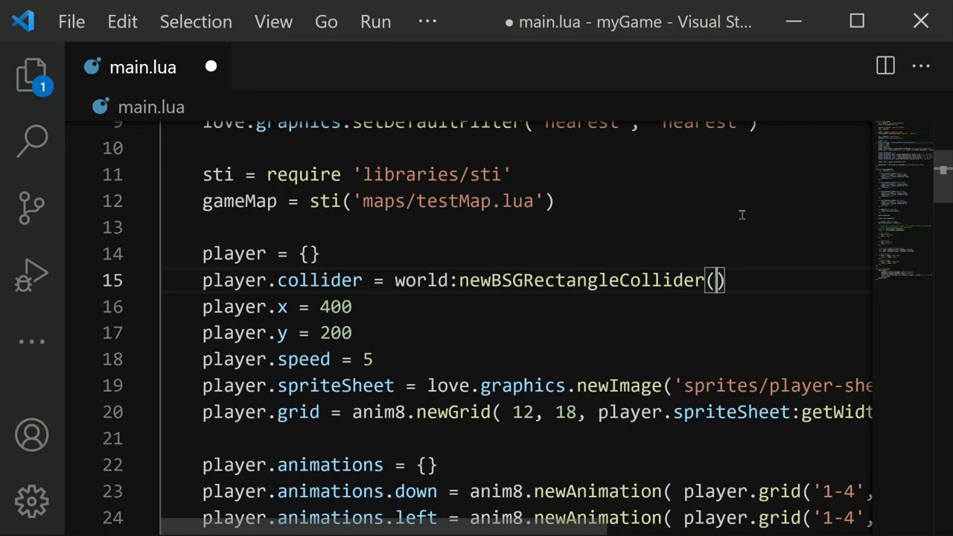
pyautogui.write('400,')
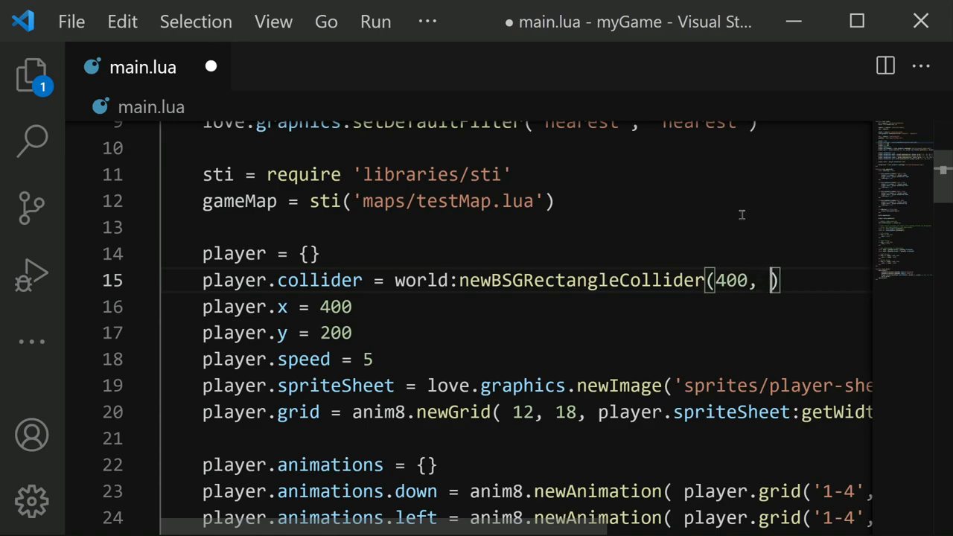
pyautogui.write('250,')
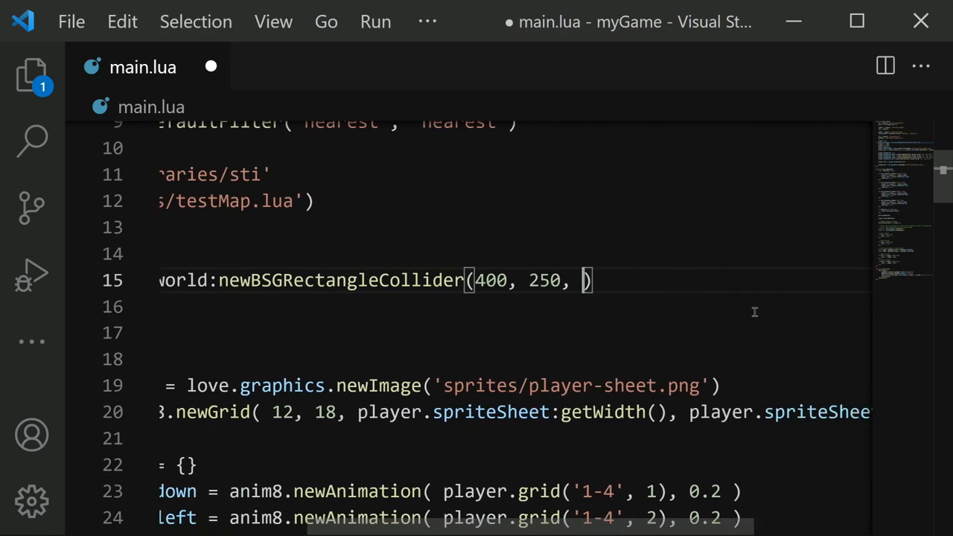
pyautogui.write('40,')
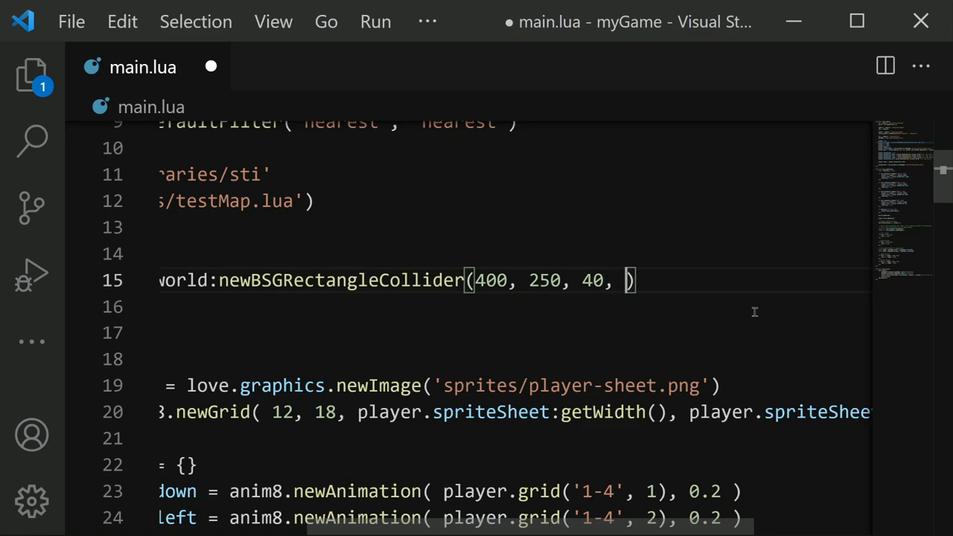
pyautogui.write('80,')
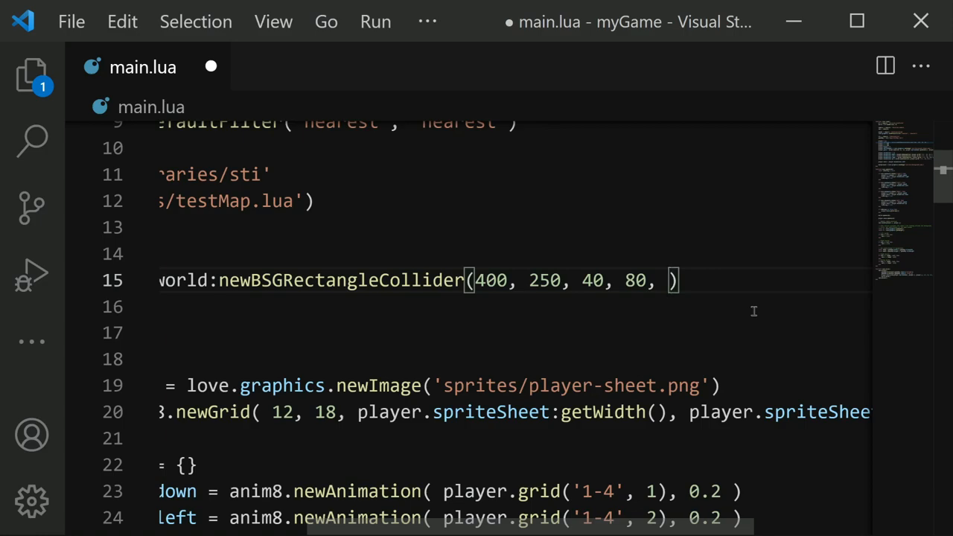
pyautogui.write('14')
pyautogui.click(514, 307)
pyautogui.write('player.collider:')
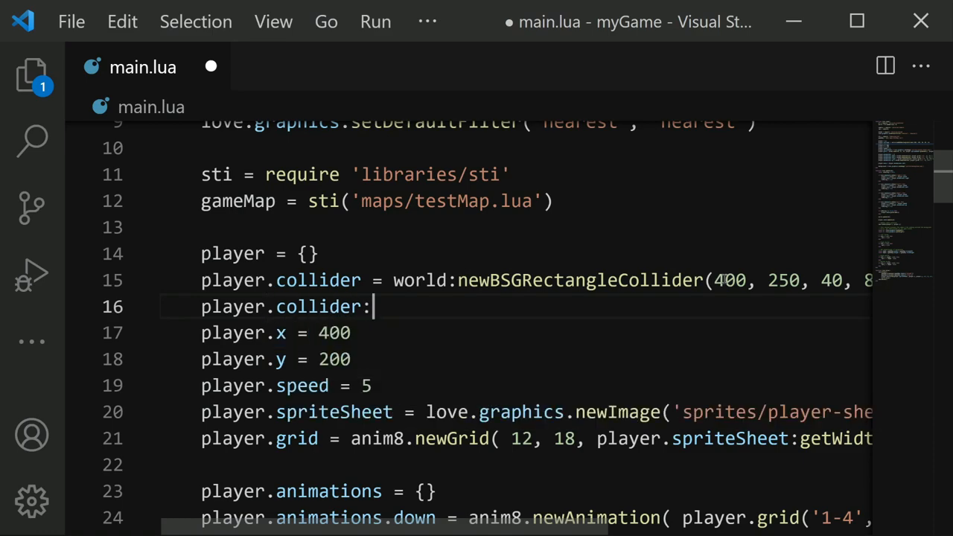
# Set player.collider:setFixedRotation(true) and run the game to see the outline.
pyautogui.write('setFixedRotation(tr')
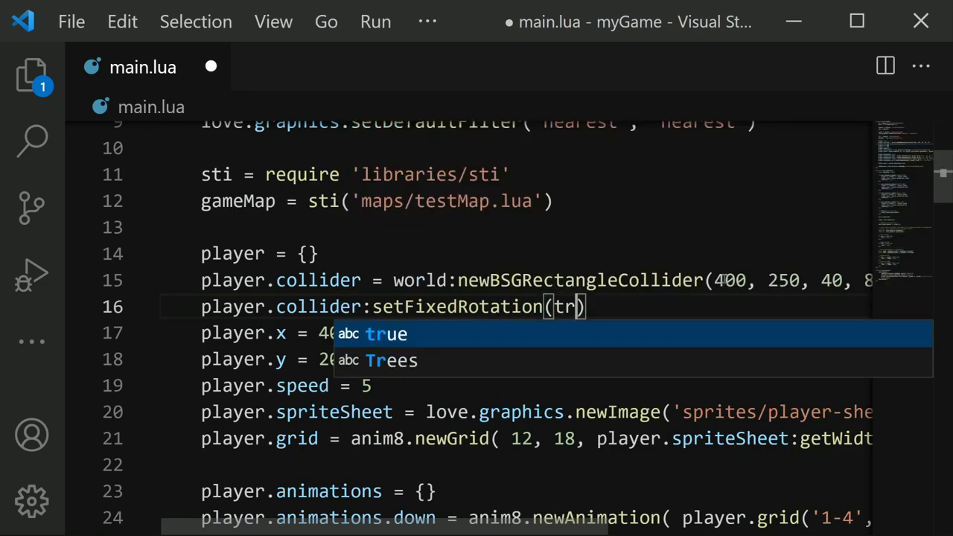
pyautogui.press('Tab')
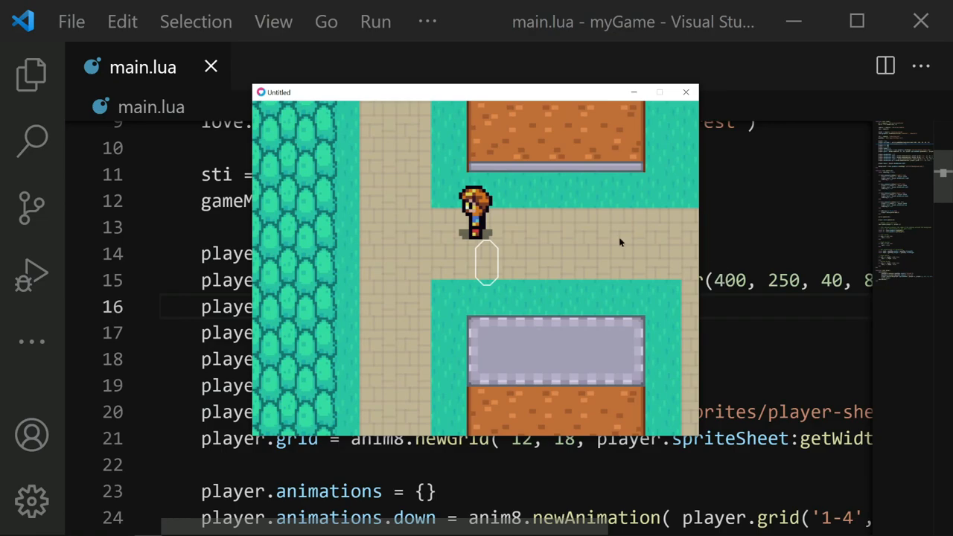
pyautogui.moveTo(484, 298)
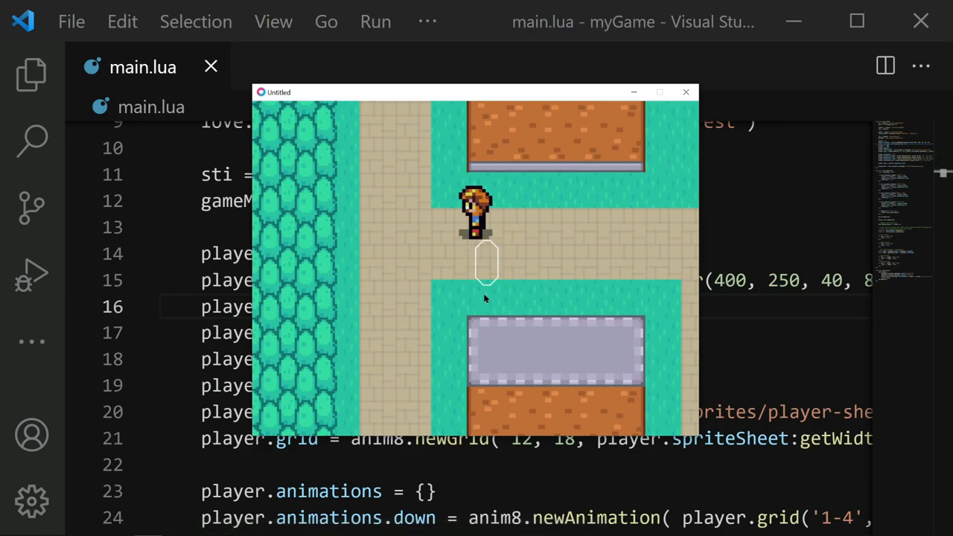
pyautogui.moveTo(483, 292)
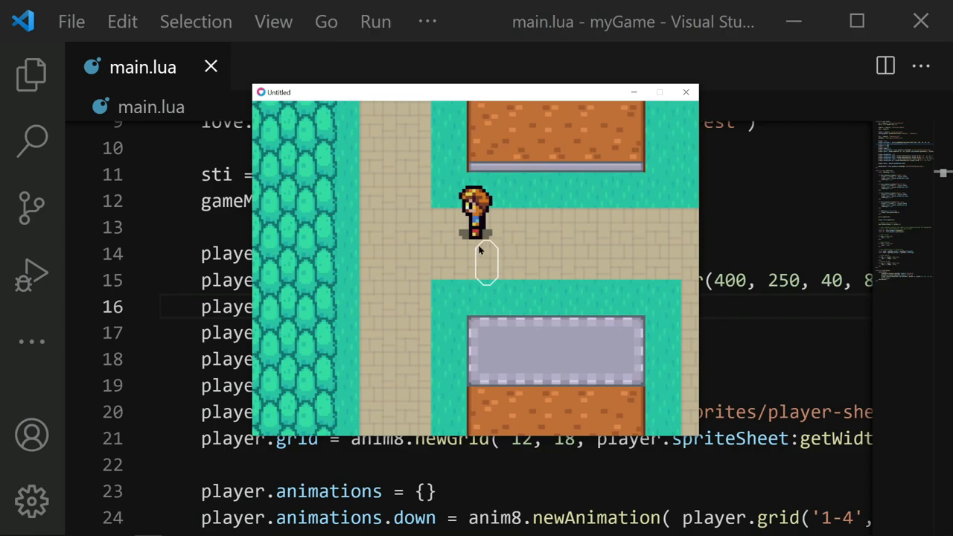
pyautogui.moveTo(542, 298)
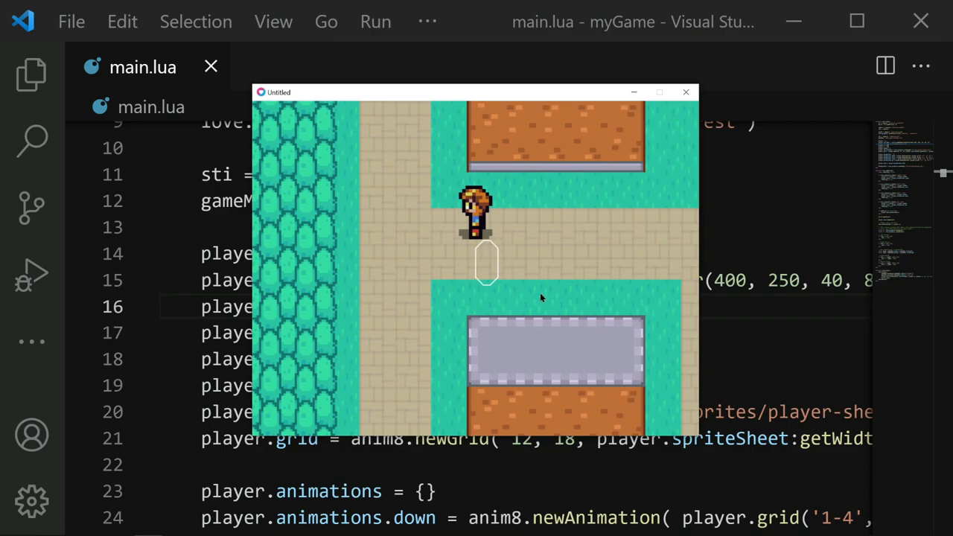
pyautogui.moveTo(545, 268)
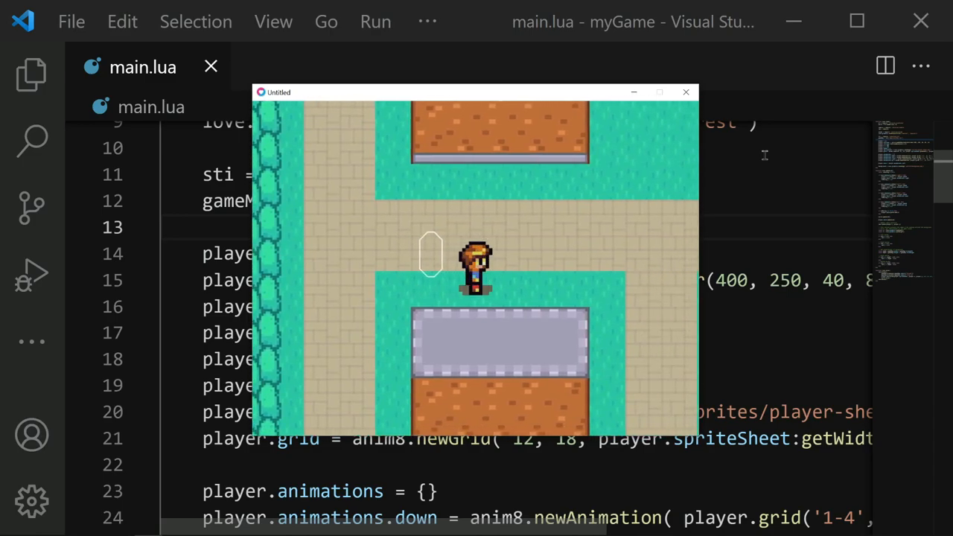
# After world:update(dt), set player.x and player.y from the collider's getX() and getY(), then rerun.
pyautogui.click(685, 92)
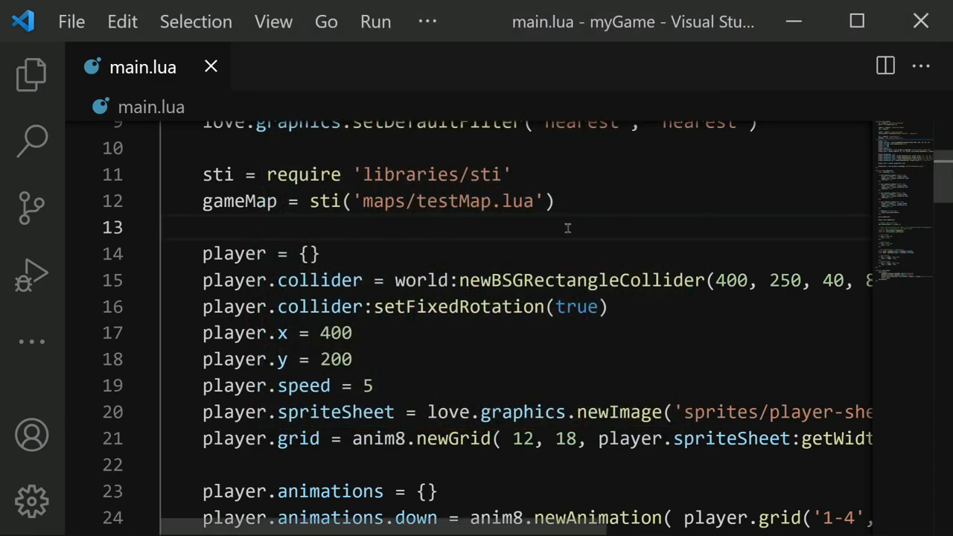
pyautogui.scroll(-3)
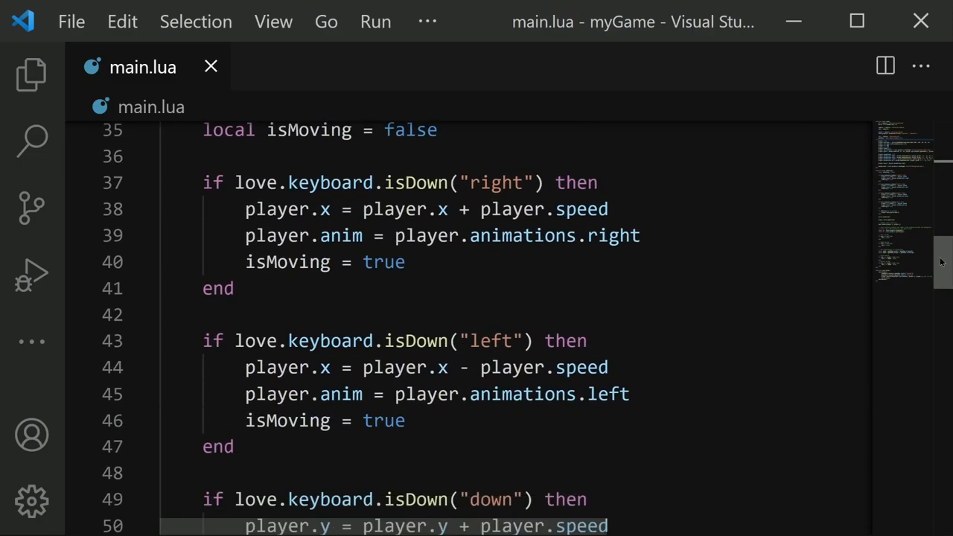
pyautogui.scroll(-3)
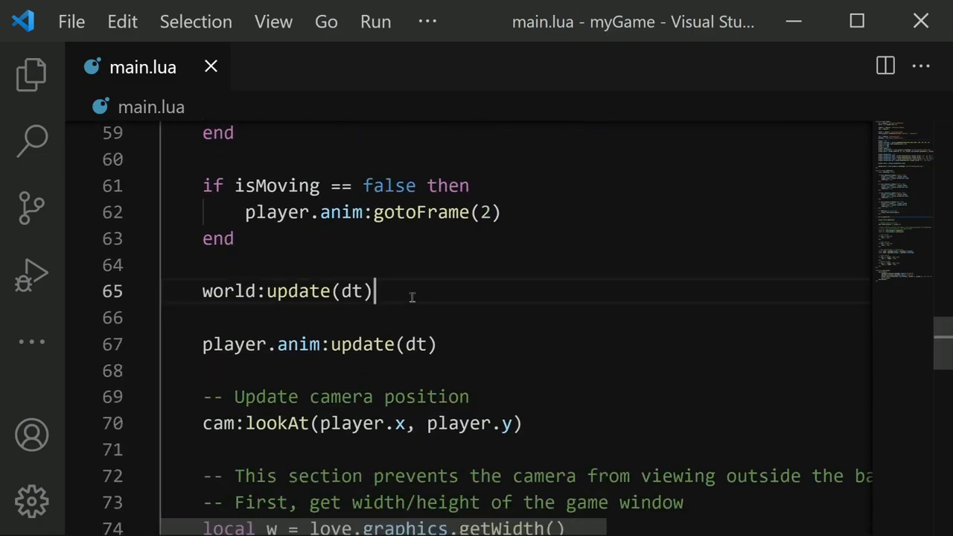
pyautogui.write('player')
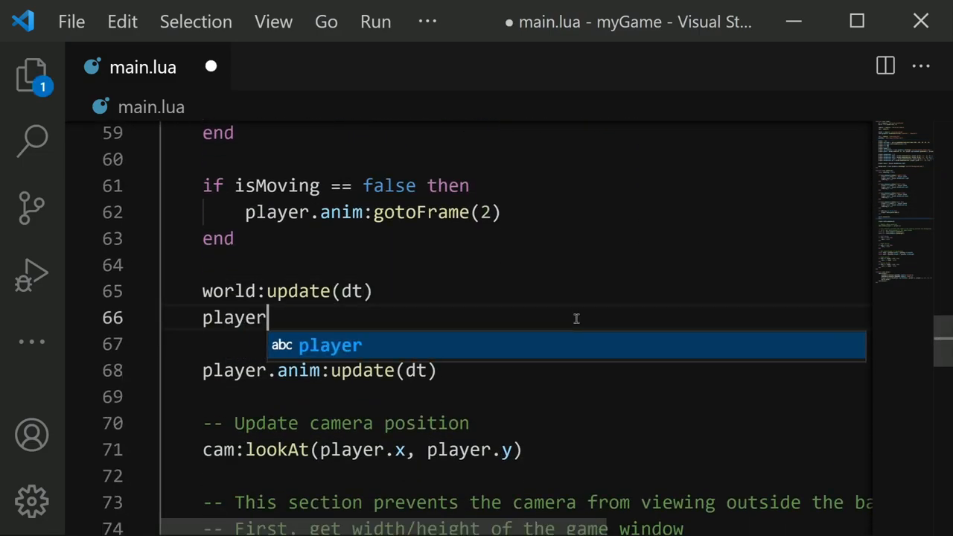
pyautogui.write('.x = player.collider:')
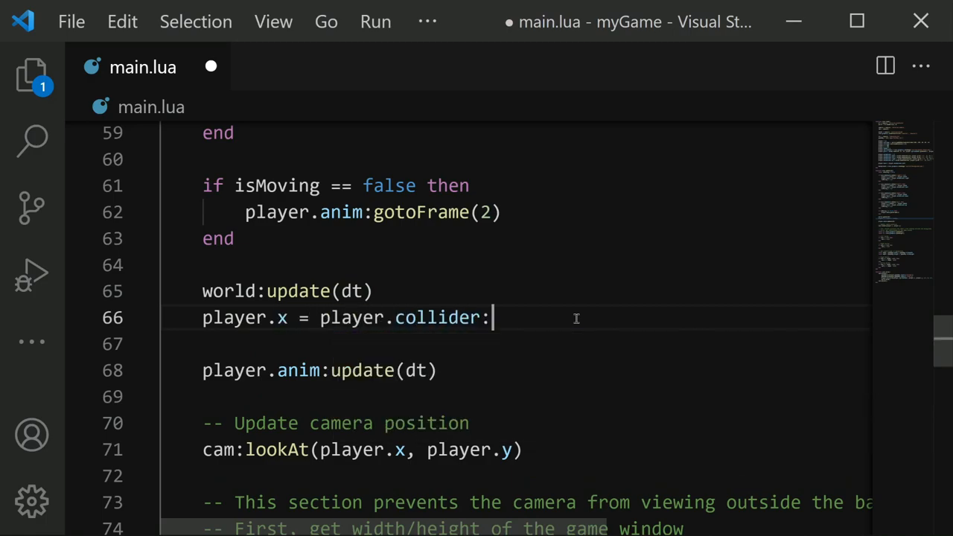
pyautogui.write('getX()')
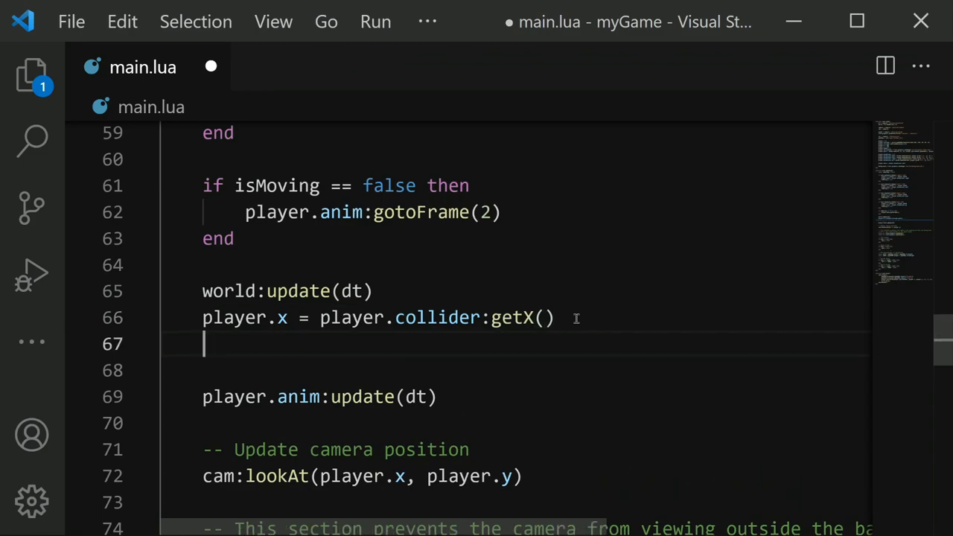
pyautogui.write('player.y =')
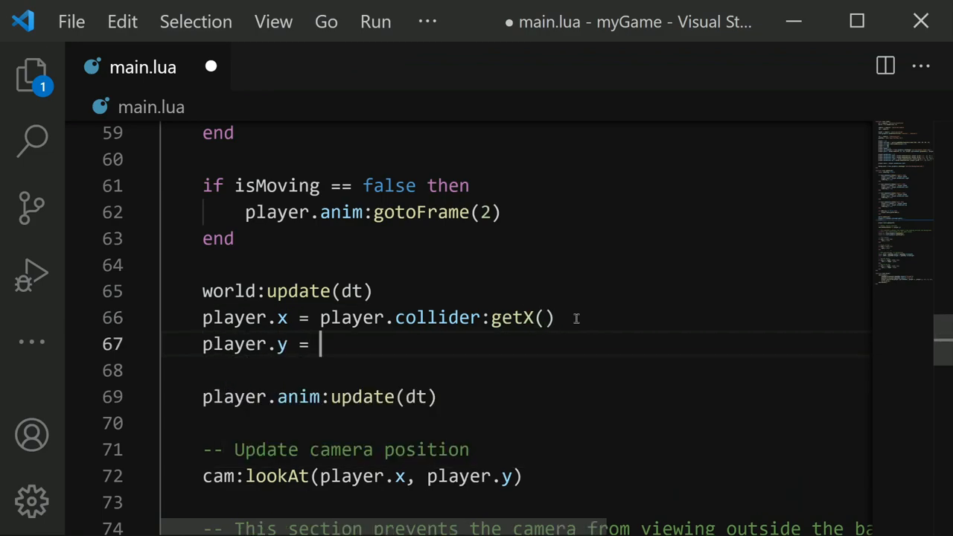
pyautogui.write('player.collider:')
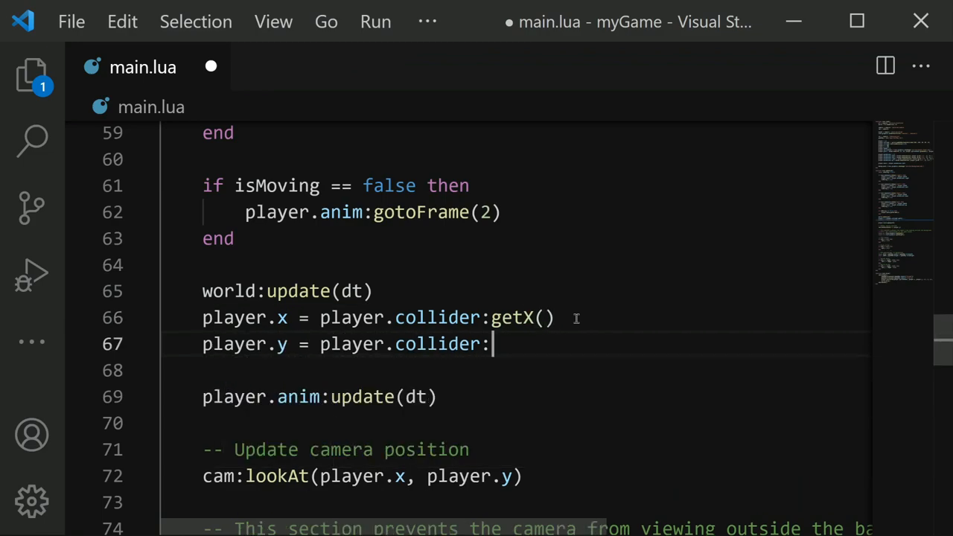
pyautogui.write('getY()')
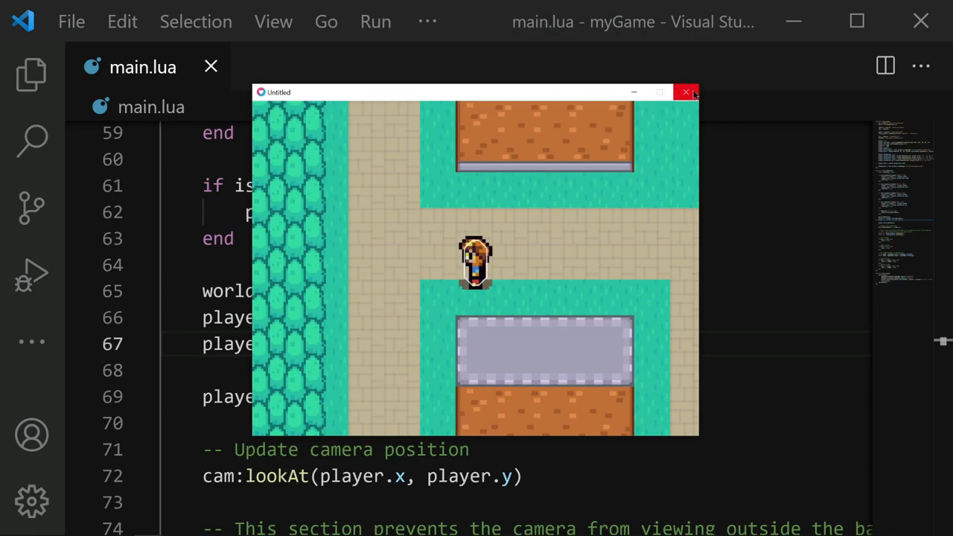
# Change the player collider arguments to 50 wide, 100 tall with corner 10, save and rerun.
pyautogui.click(684, 93)
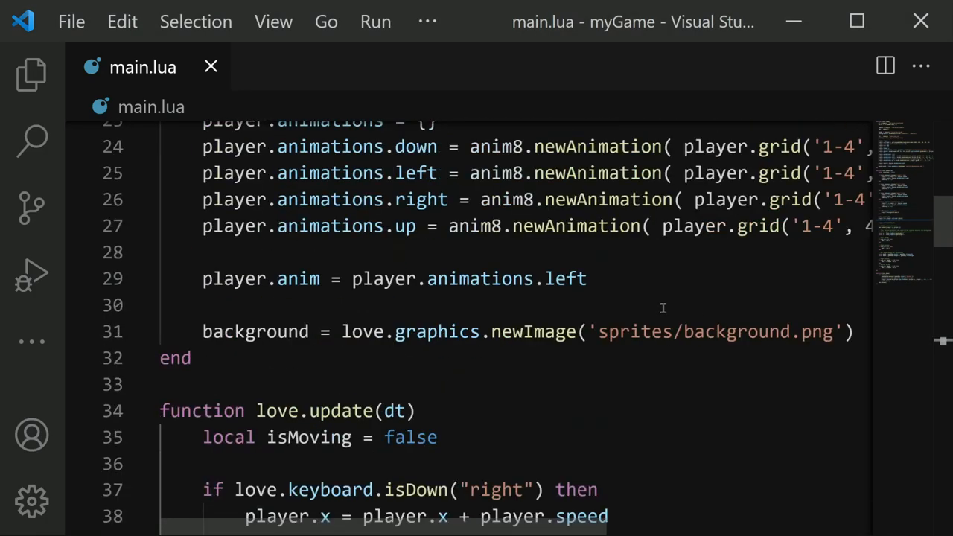
pyautogui.scroll(3)
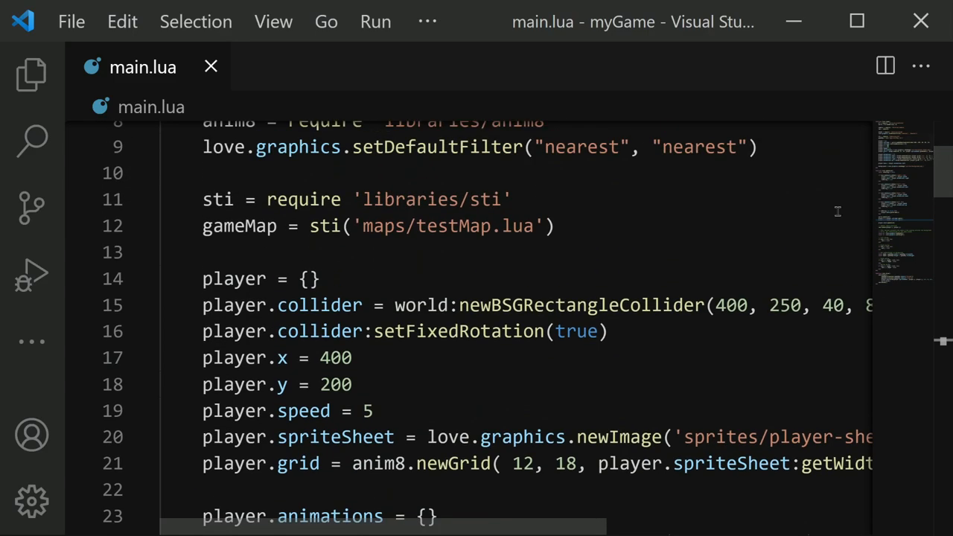
pyautogui.hscroll(3)
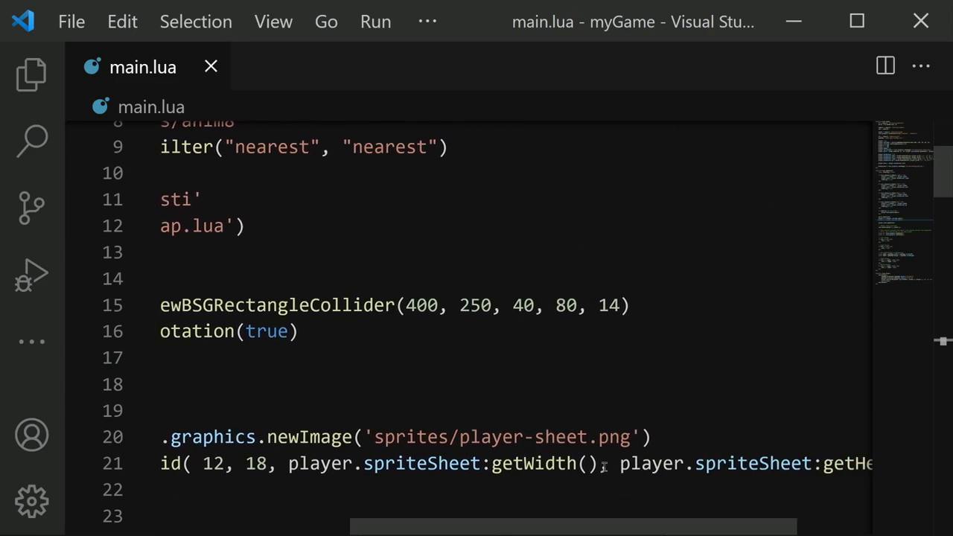
pyautogui.doubleClick(522, 305)
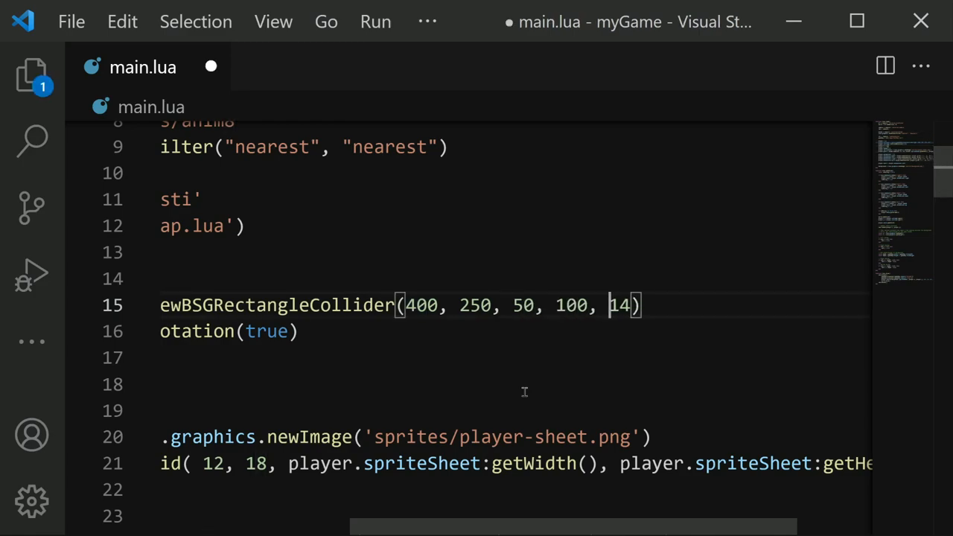
pyautogui.doubleClick(620, 303)
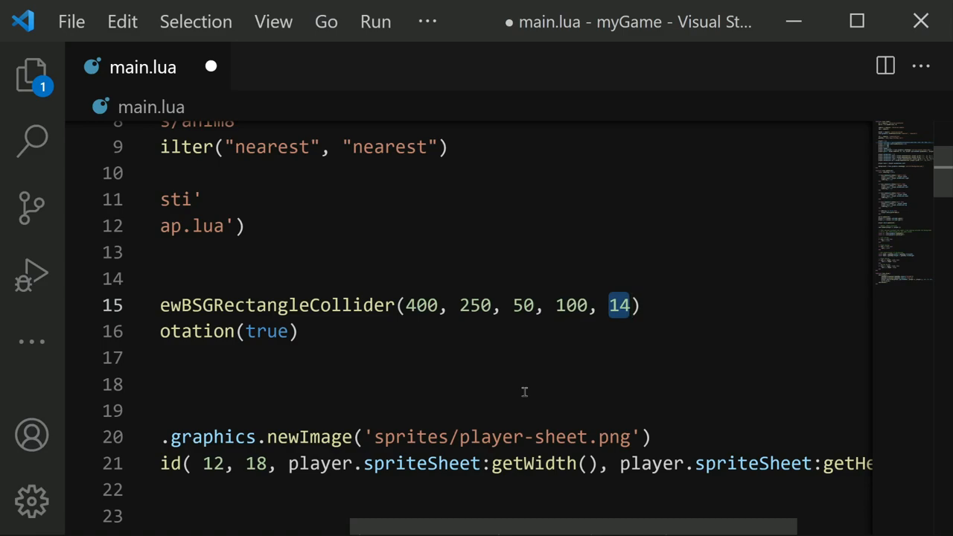
pyautogui.write('10')
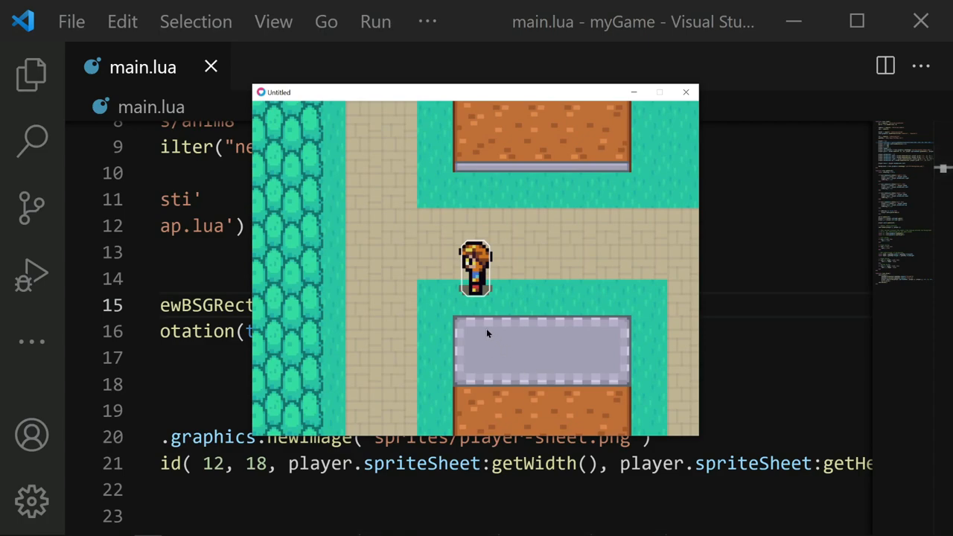
pyautogui.moveTo(335, 334)
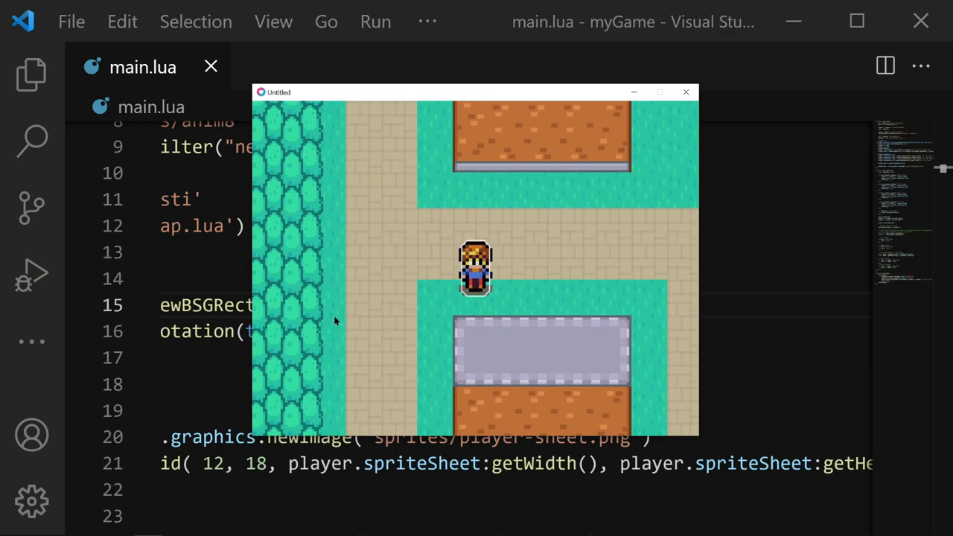
pyautogui.moveTo(683, 108)
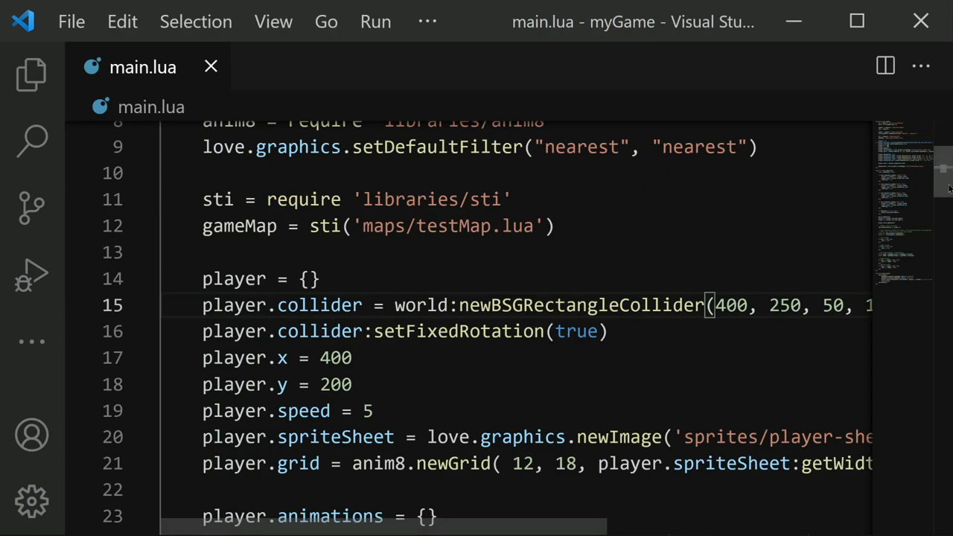
# Declare local vx = 0 and local vy = 0 below local isMoving = false in love.update.
pyautogui.scroll(-3)
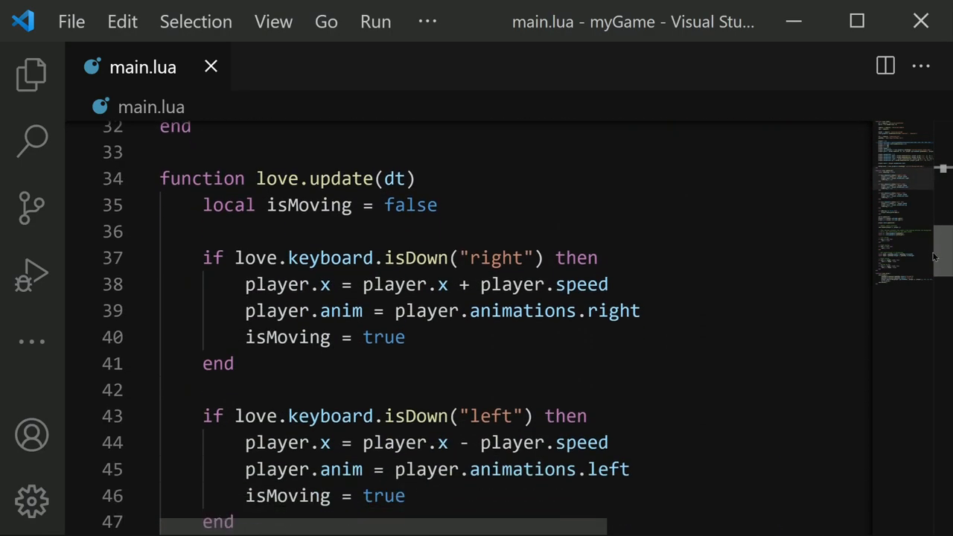
pyautogui.scroll(-3)
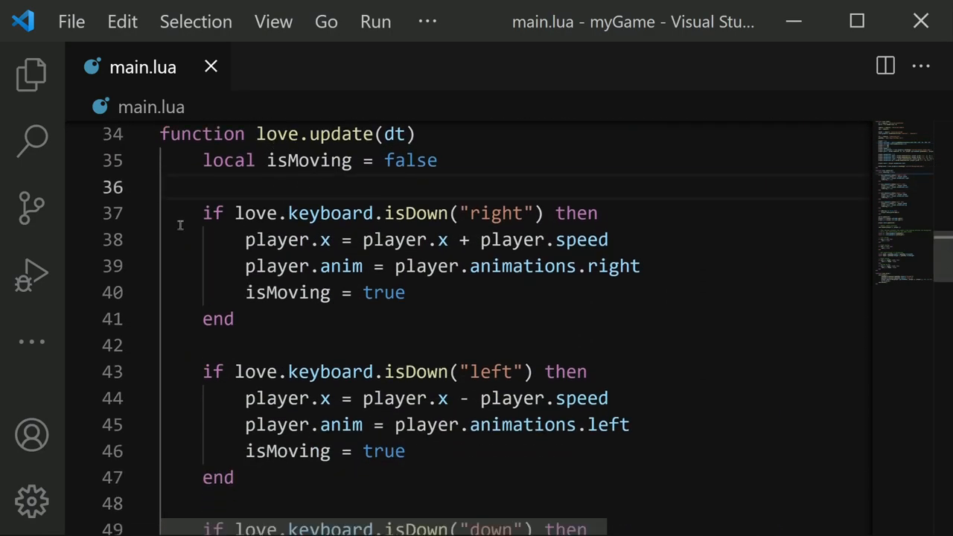
pyautogui.moveTo(202, 213); pyautogui.dragTo(237, 319)
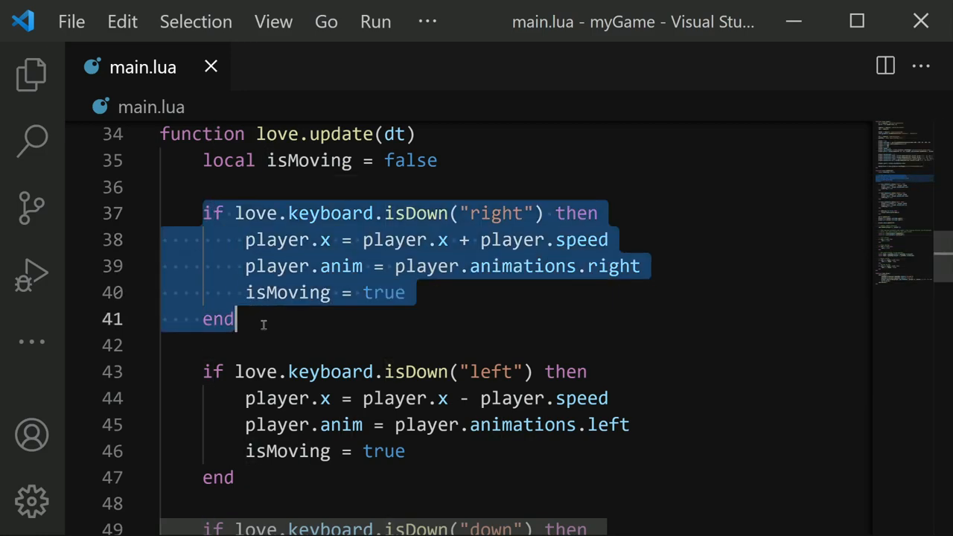
pyautogui.click(376, 319)
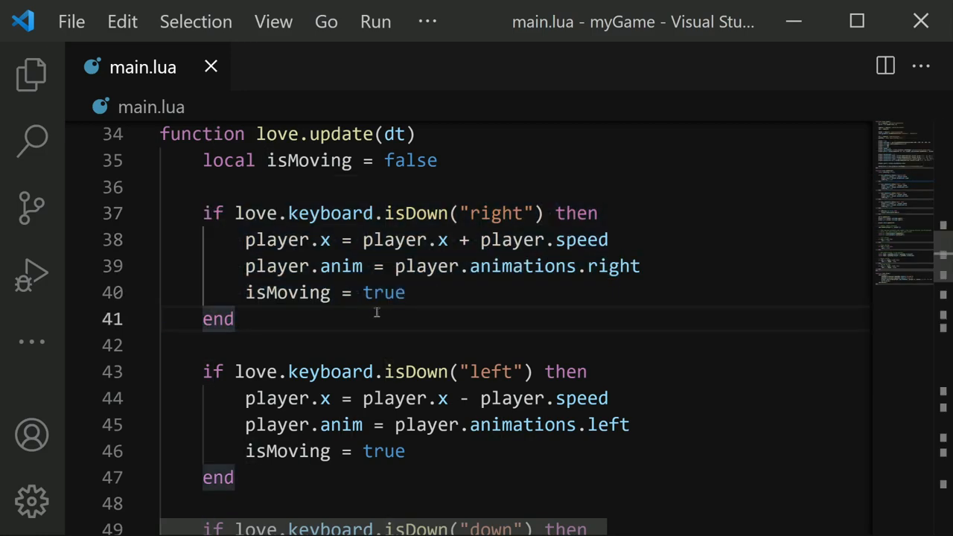
pyautogui.tripleClick(424, 240)
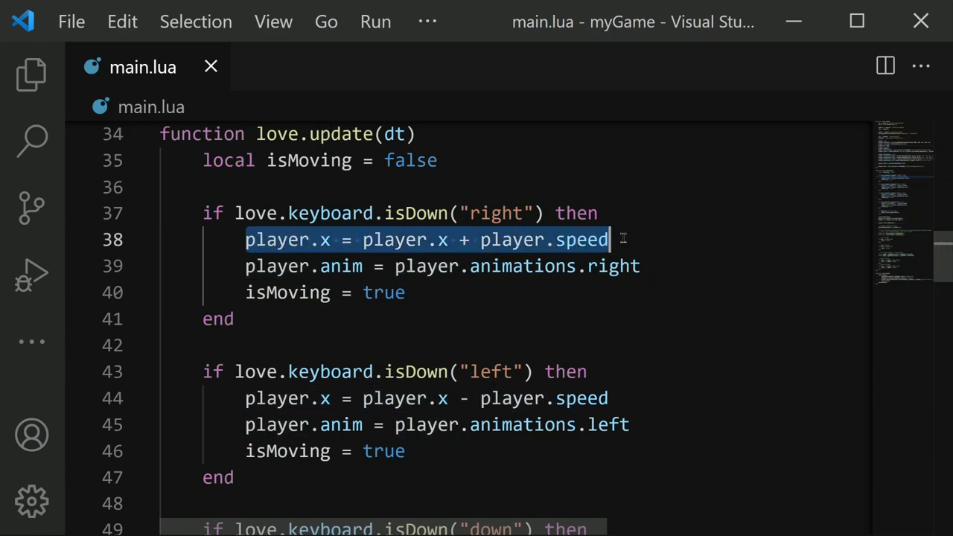
pyautogui.moveTo(470, 184)
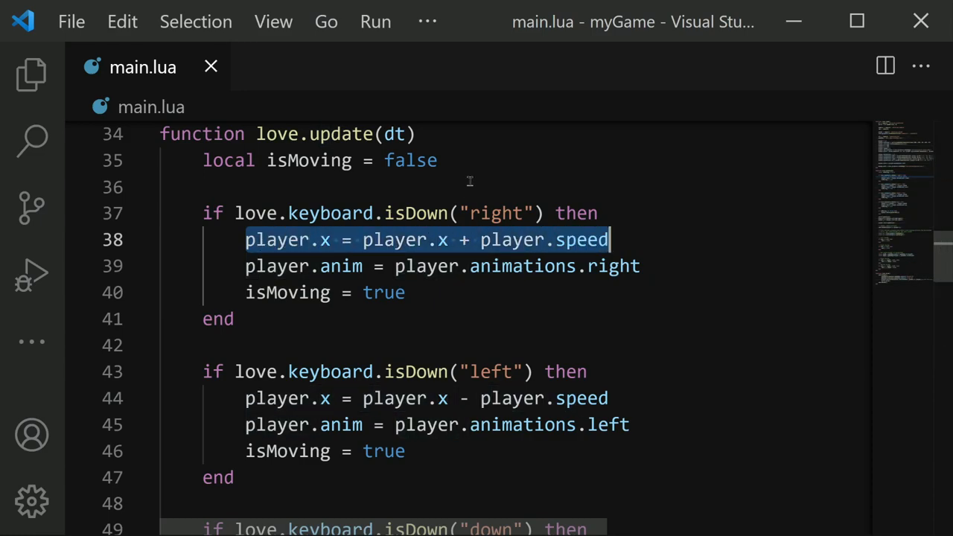
pyautogui.moveTo(478, 164)
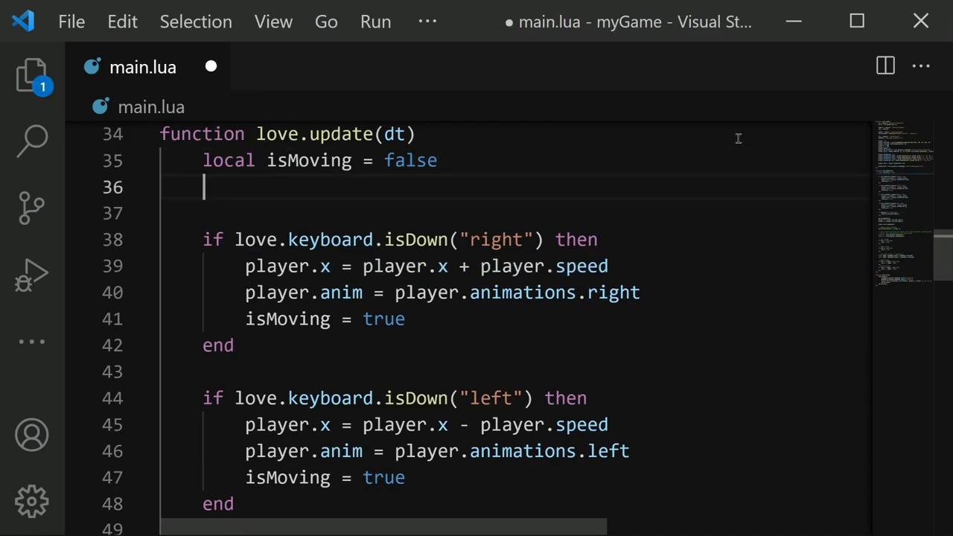
pyautogui.write('local vx = 0')
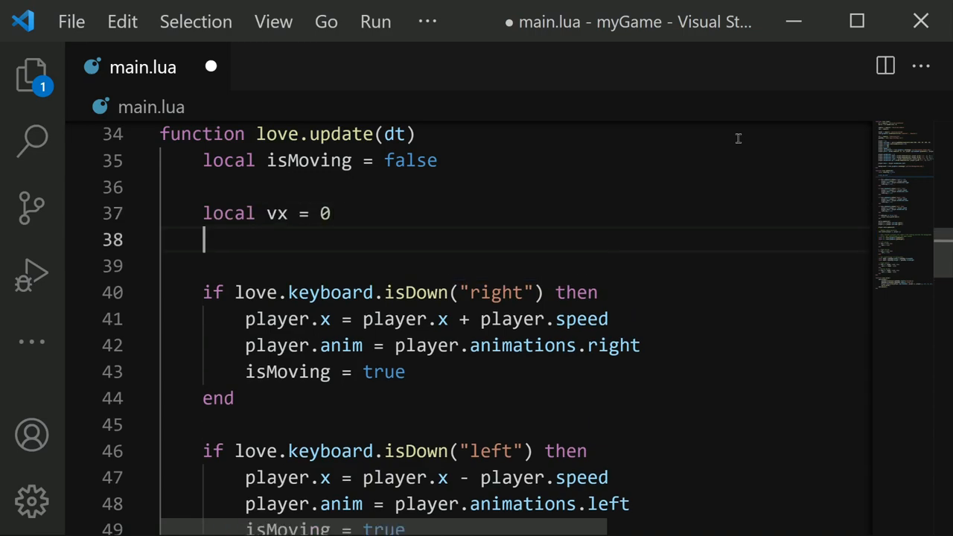
pyautogui.write('local vy =')
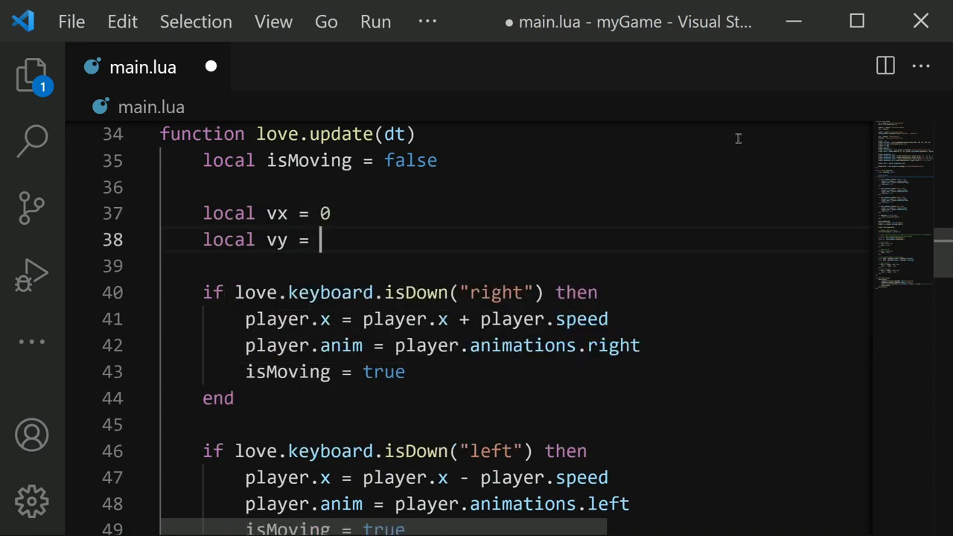
pyautogui.write('0')
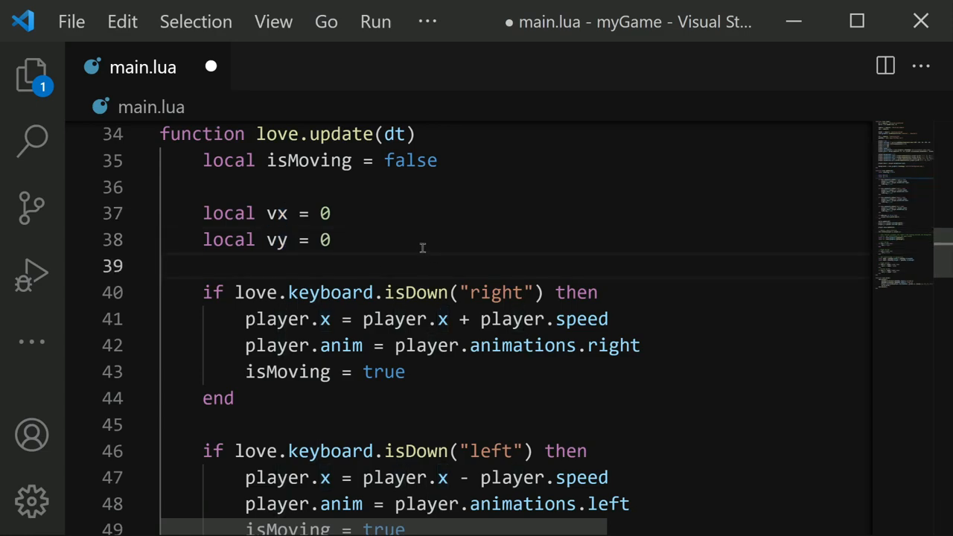
# Replace the key-check position updates so they set vx and vy from player.speed.
pyautogui.click(251, 318)
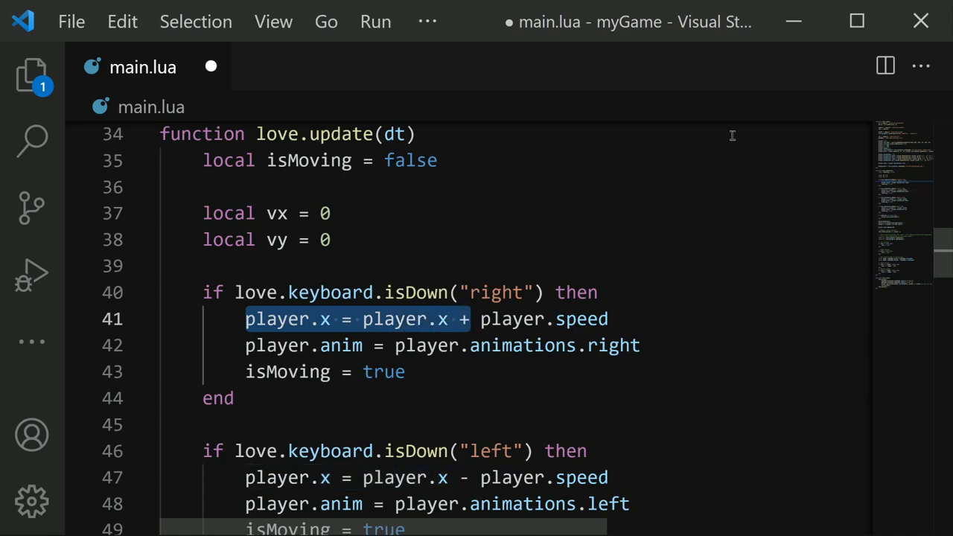
pyautogui.write('vx = player.speed')
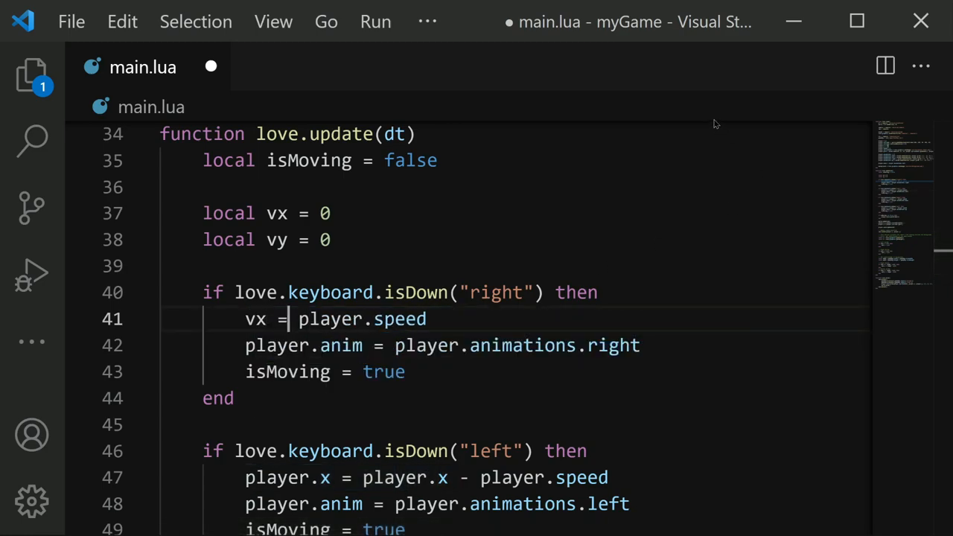
pyautogui.scroll(-3)
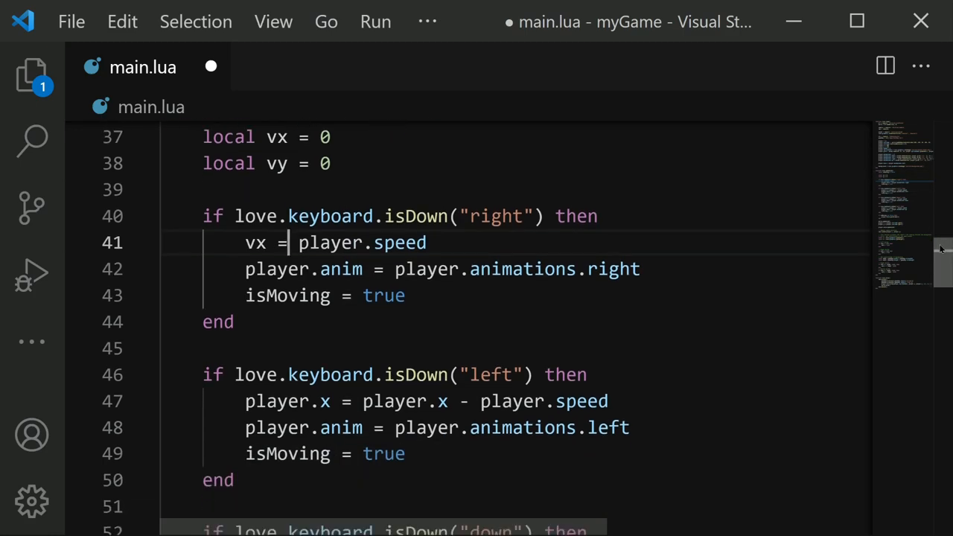
pyautogui.scroll(-3)
pyautogui.write('vx =')
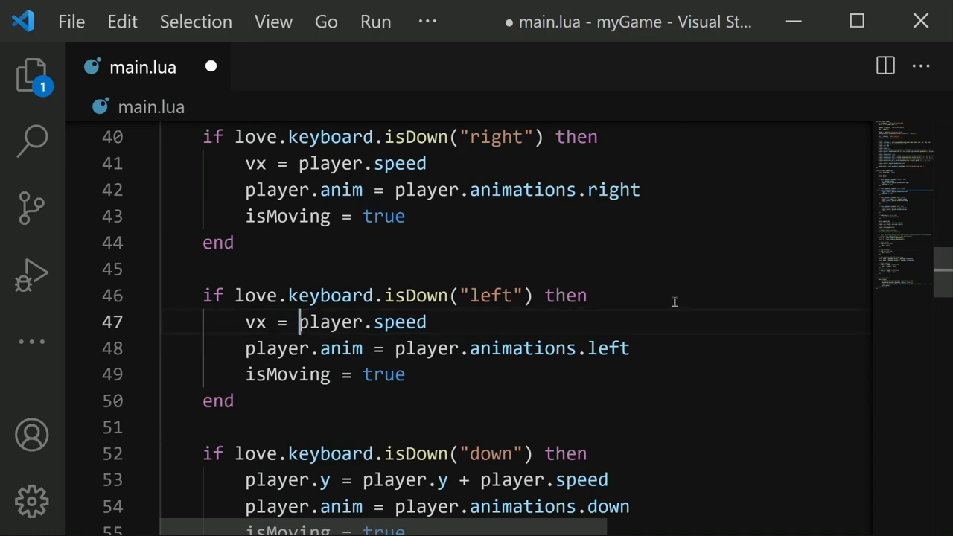
pyautogui.doubleClick(491, 294)
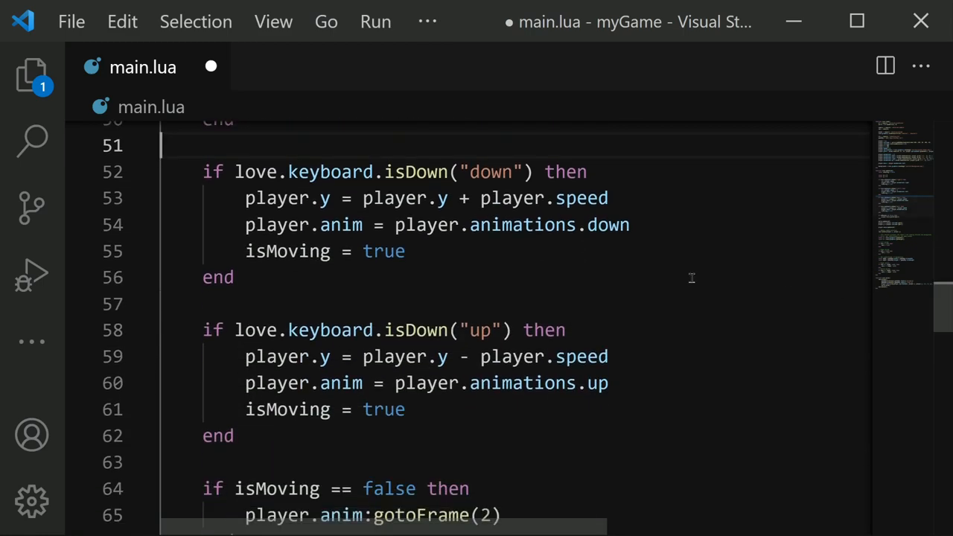
pyautogui.moveTo(244, 198); pyautogui.dragTo(471, 198)
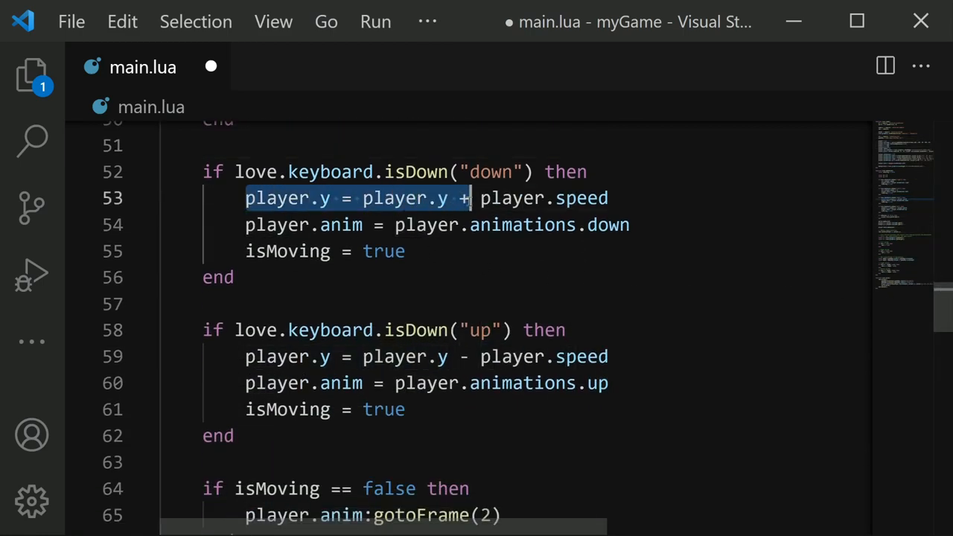
pyautogui.write('vy = player.speed')
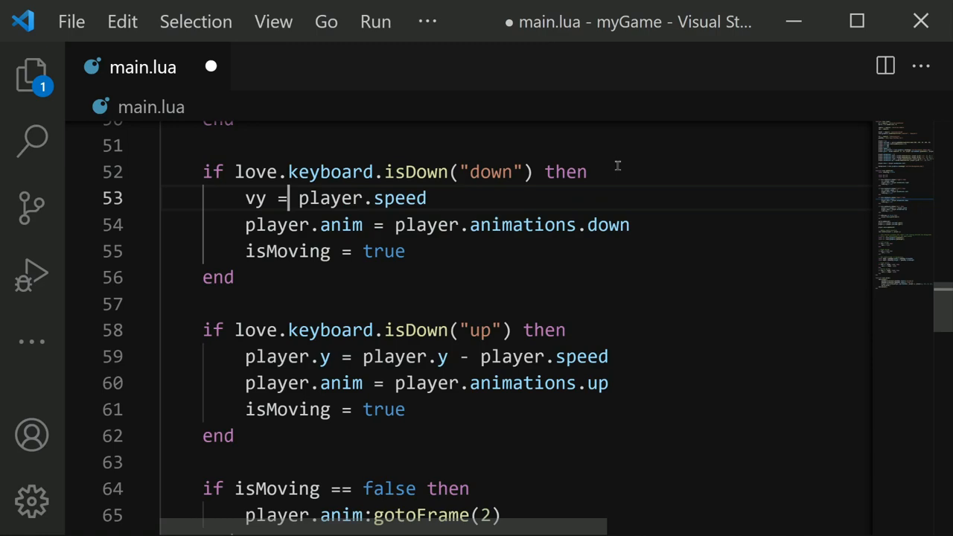
pyautogui.click(245, 357)
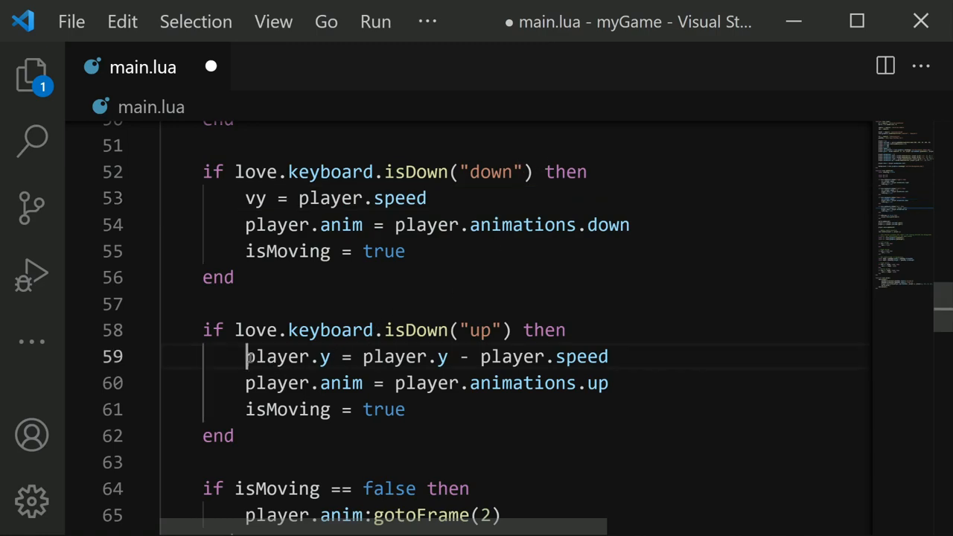
pyautogui.write('vy = player.speed * -1')
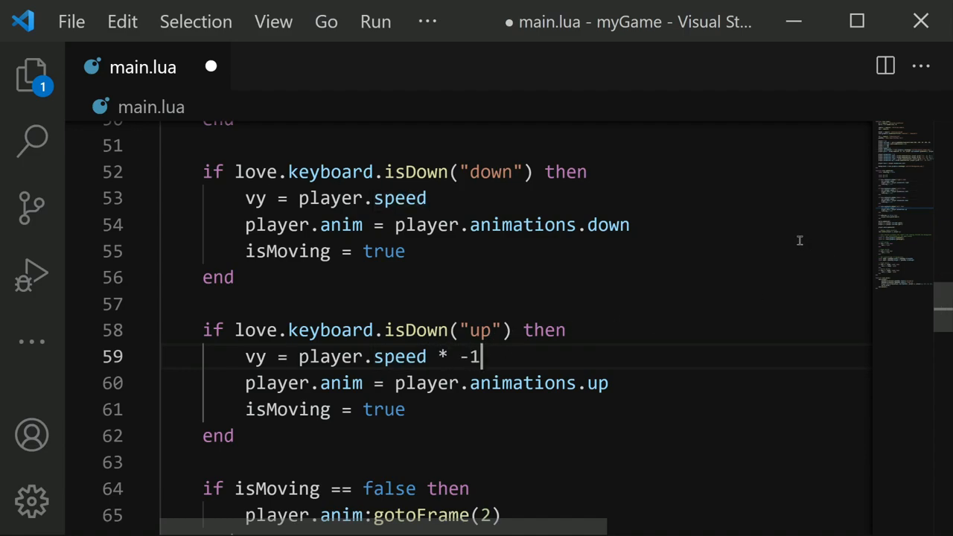
pyautogui.moveTo(941, 301)
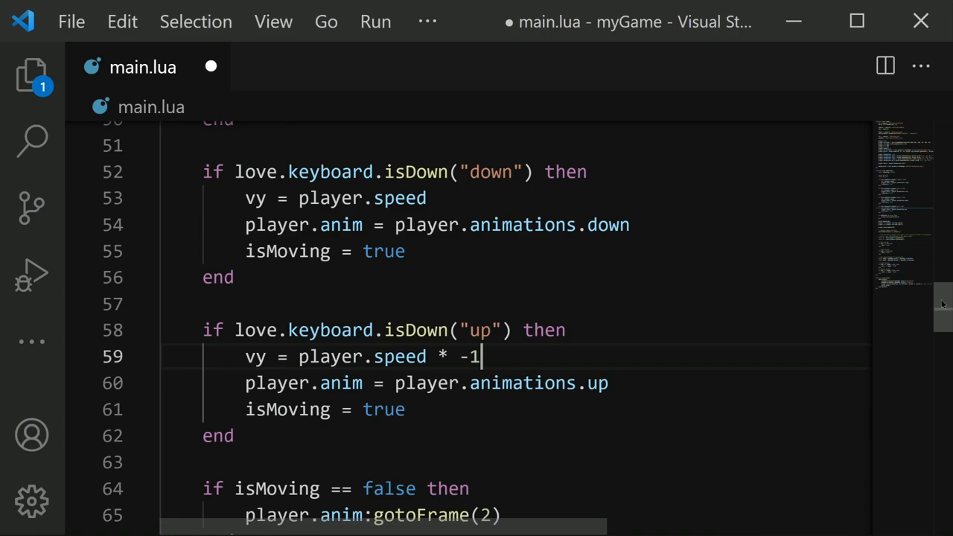
# Add player.collider:setLinearVelocity(vx, vy) after the movement checks on line 64.
pyautogui.scroll(-3)
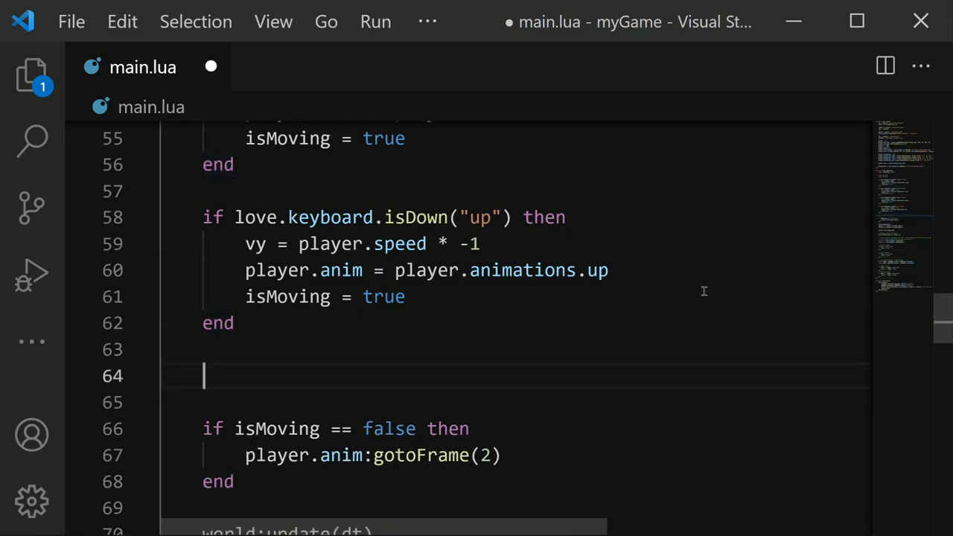
pyautogui.write('player.collider')
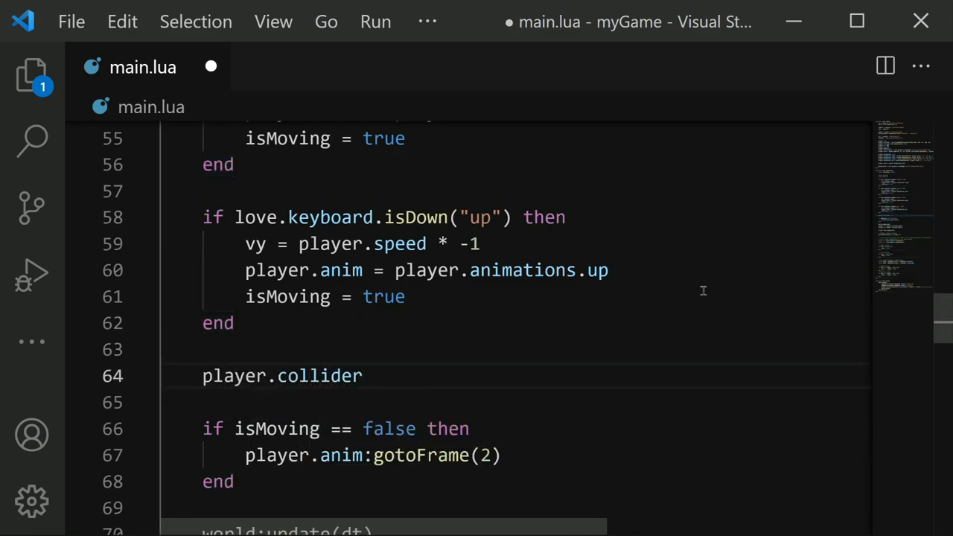
pyautogui.write(':setLinear')
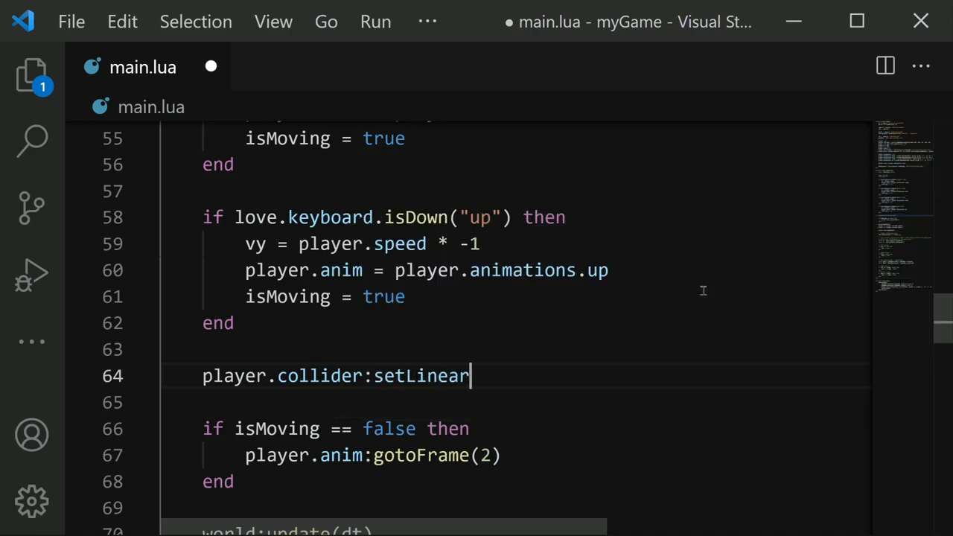
pyautogui.write('Velocity(')
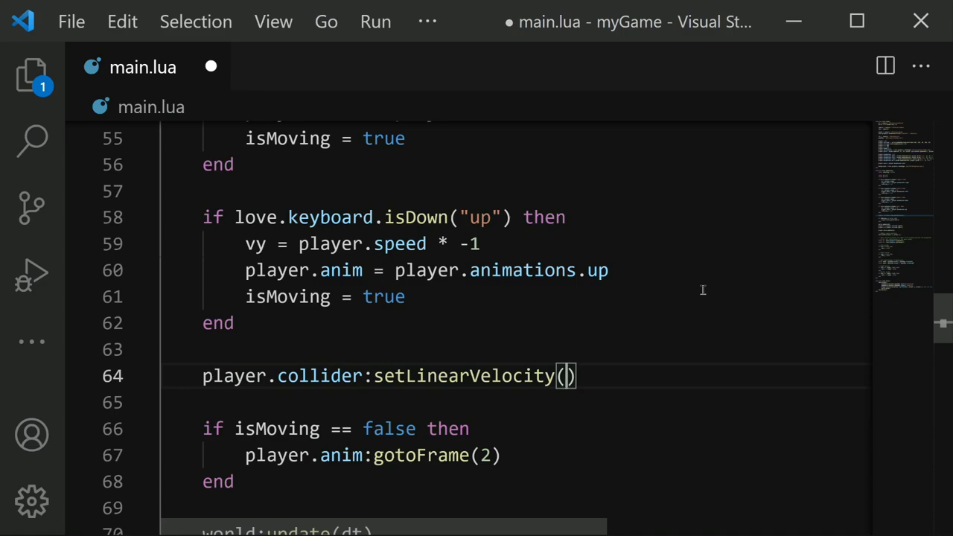
pyautogui.write('vx')
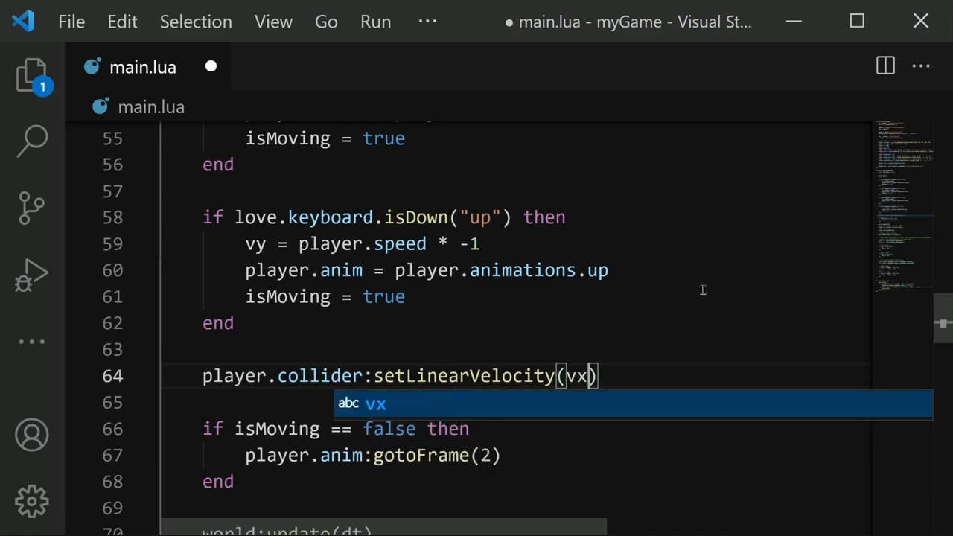
pyautogui.write(', vy')
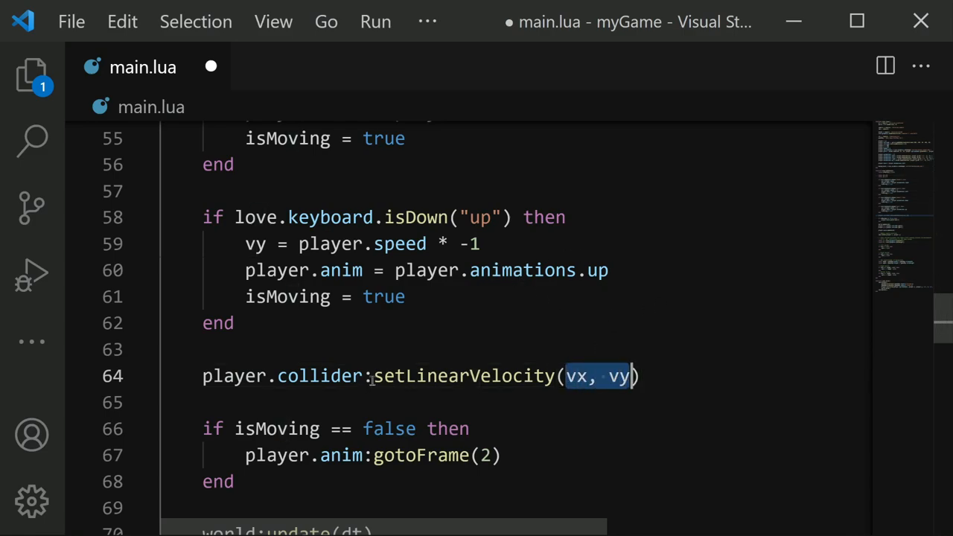
pyautogui.click(514, 402)
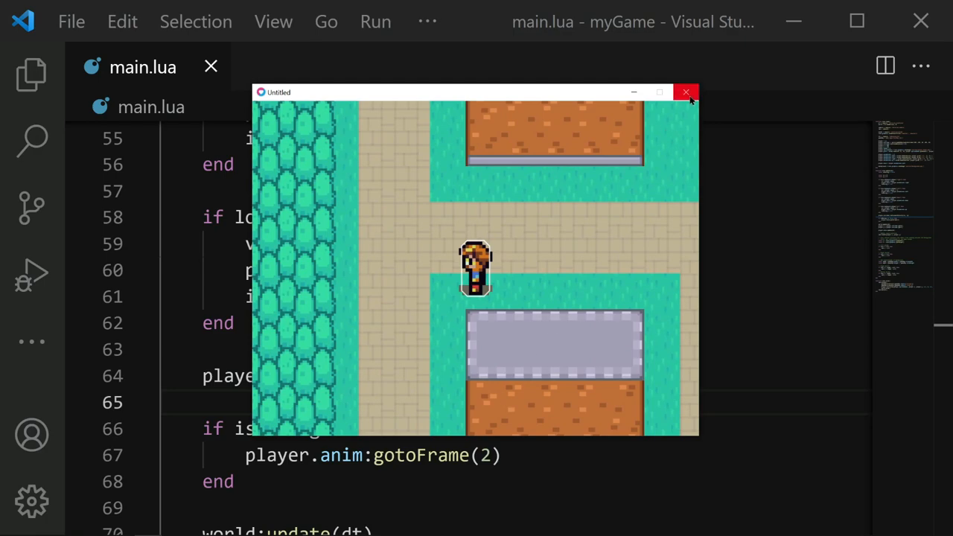
# Close the game and change player.speed from 5 to 300 in love.load.
pyautogui.click(685, 93)
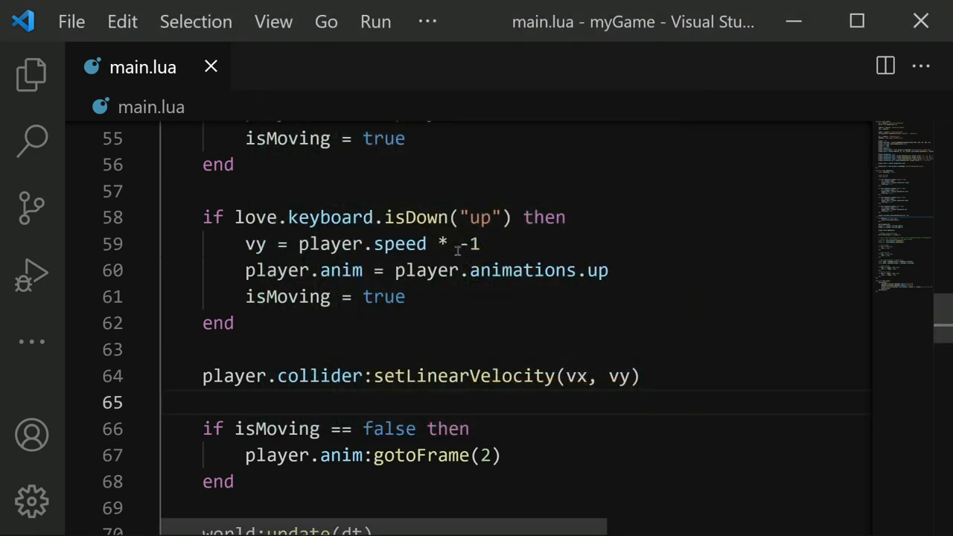
pyautogui.doubleClick(363, 244)
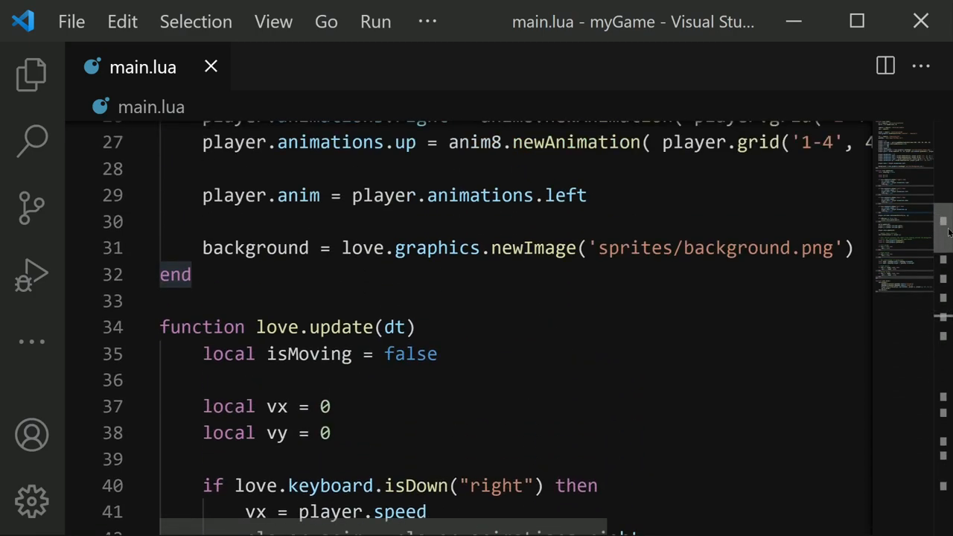
pyautogui.scroll(3)
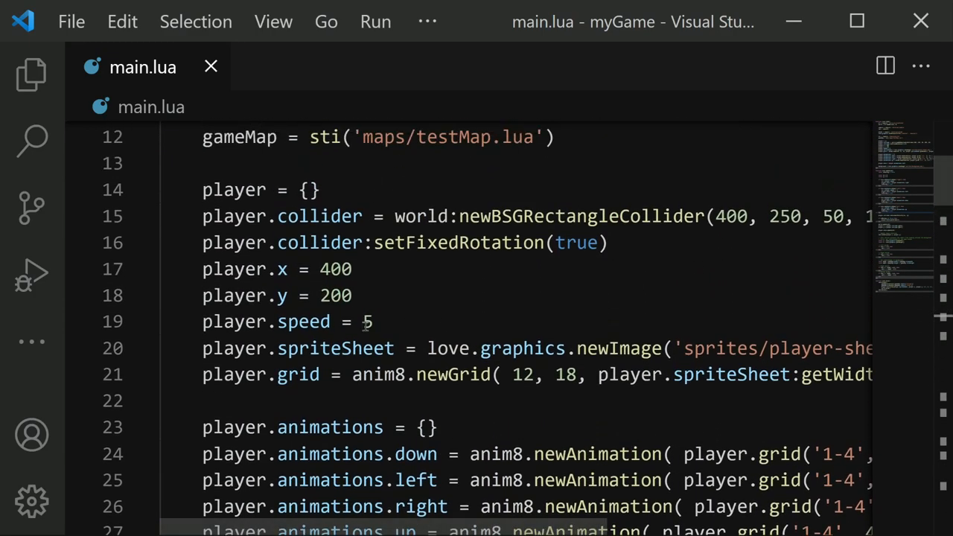
pyautogui.tripleClick(287, 322)
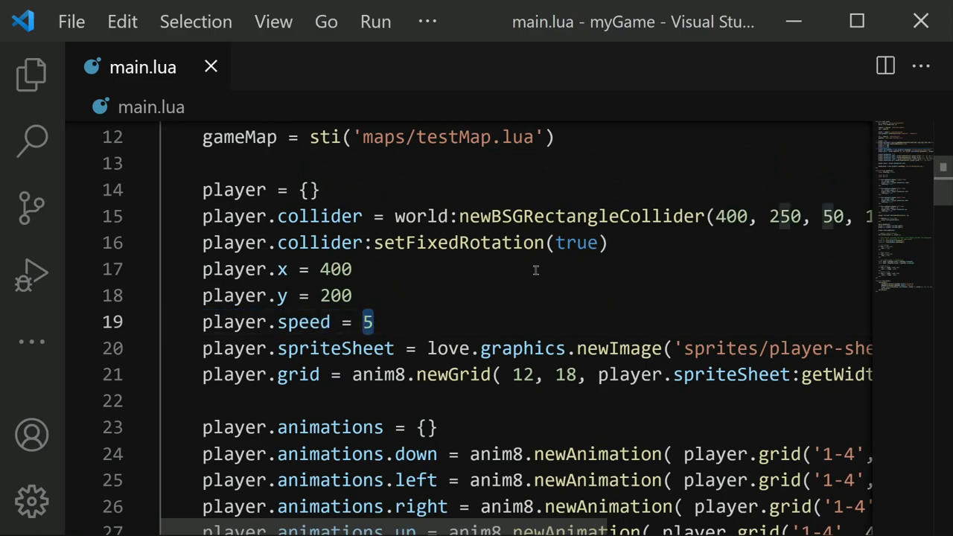
pyautogui.write('300')
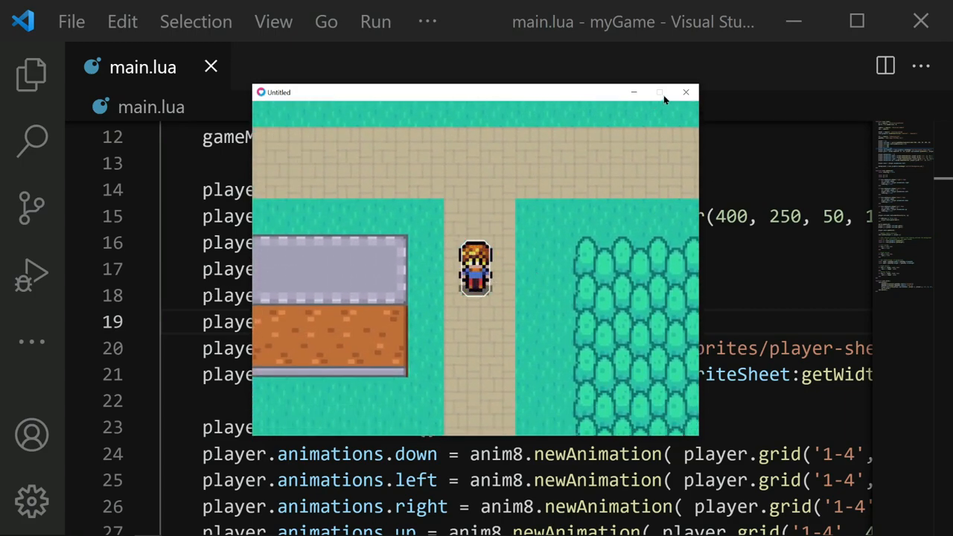
# Add local wall = world:newRectangleCollider(100, 200, 120, 300) at the end of love.load, save and run.
pyautogui.click(684, 92)
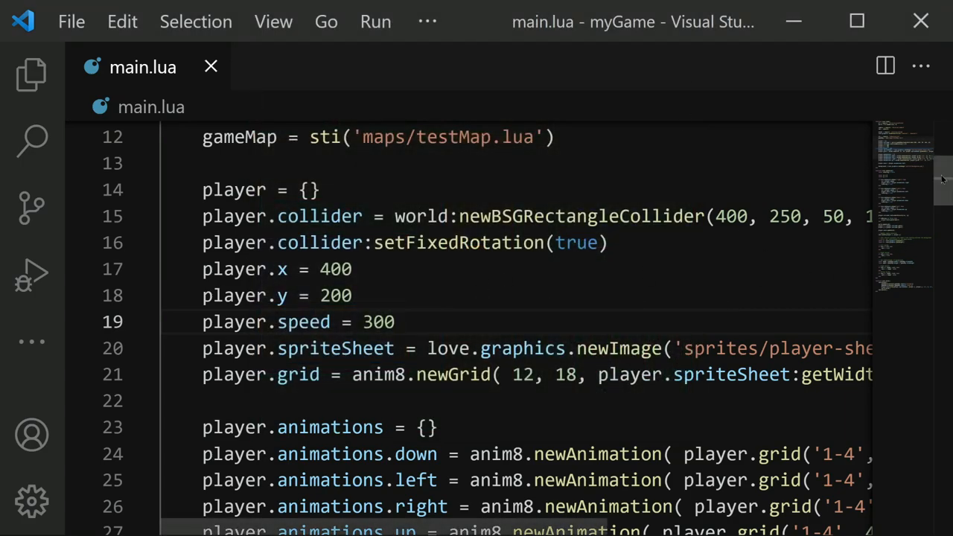
pyautogui.scroll(-3)
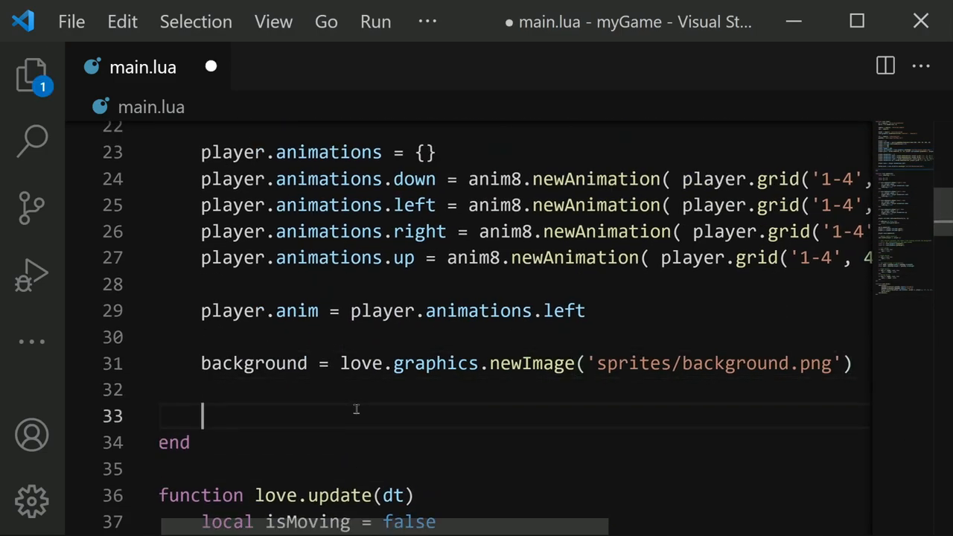
pyautogui.scroll(-3)
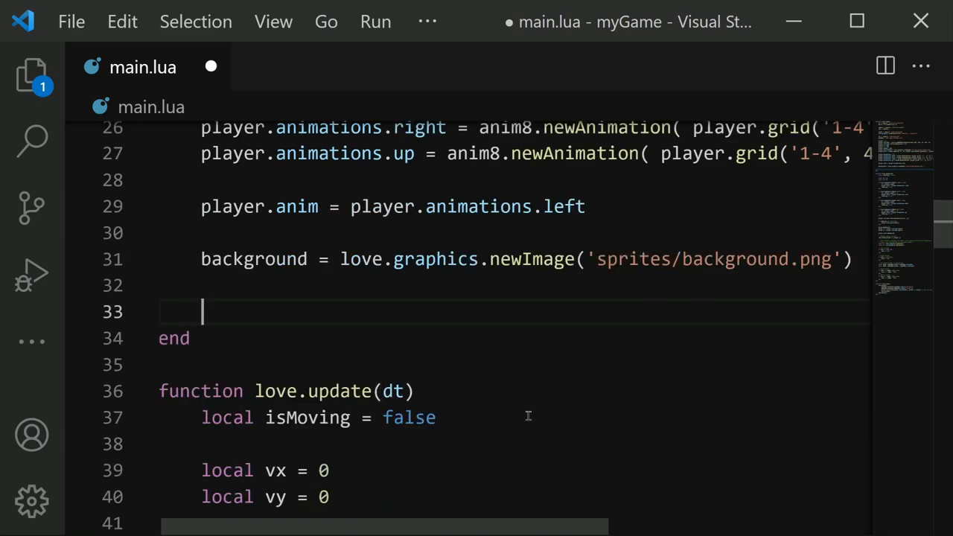
pyautogui.write('local wall = world:')
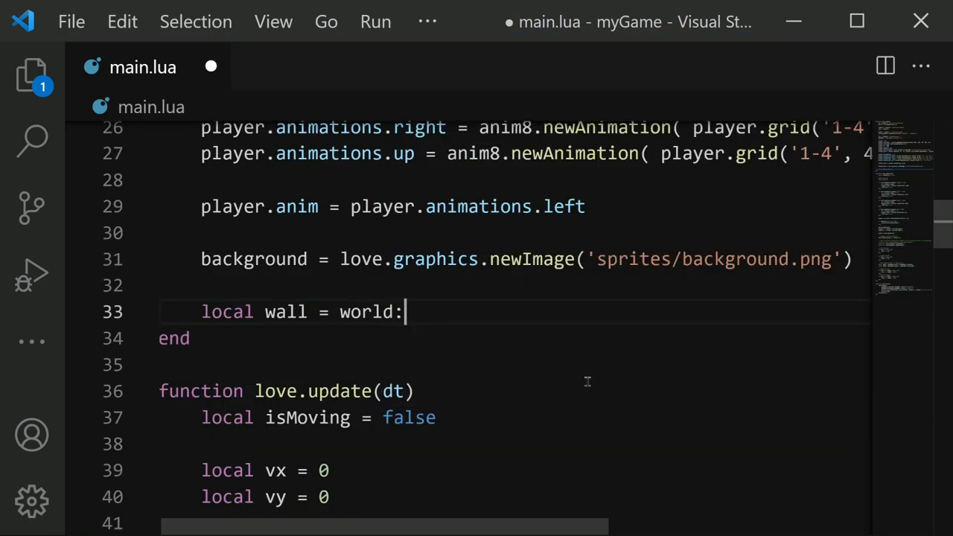
pyautogui.write('newBSGRectangleCollider')
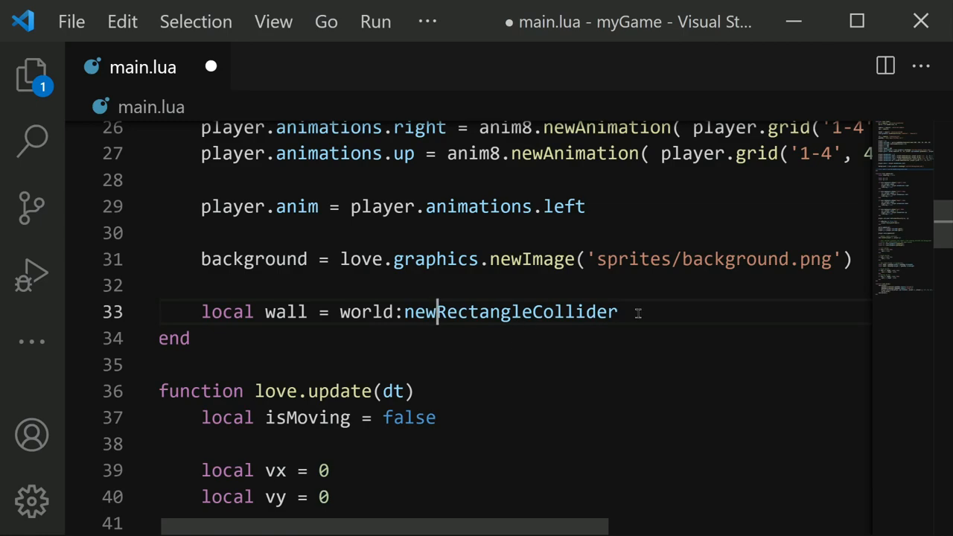
pyautogui.write('()')
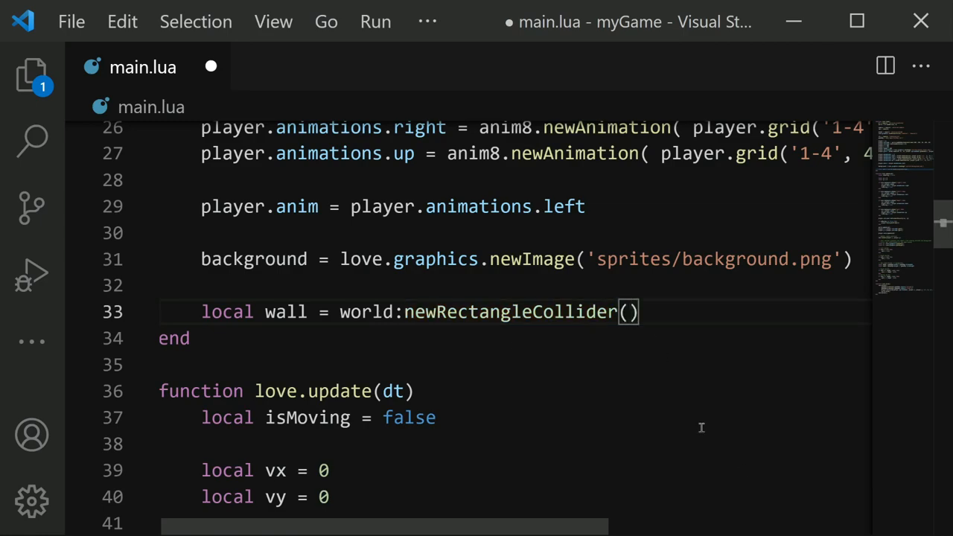
pyautogui.write('1')
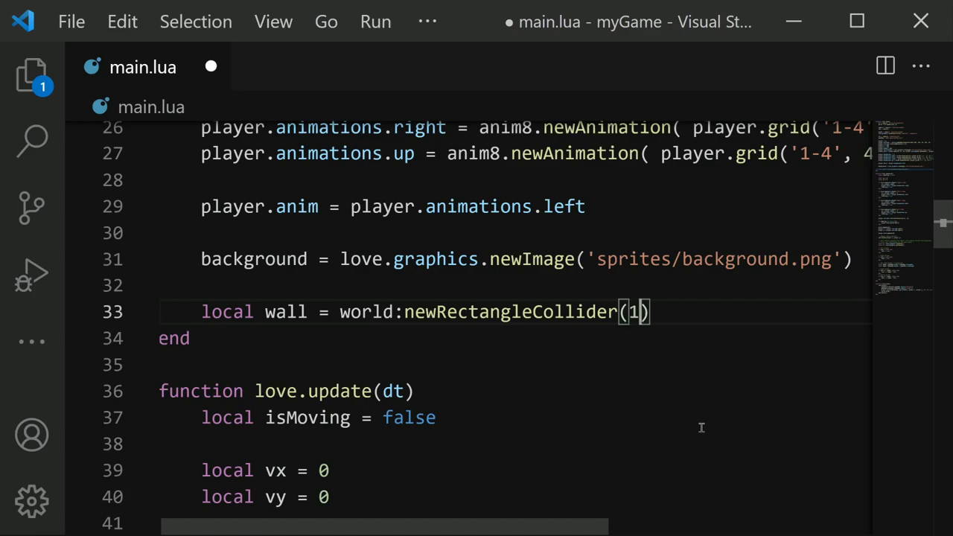
pyautogui.write('00, 200')
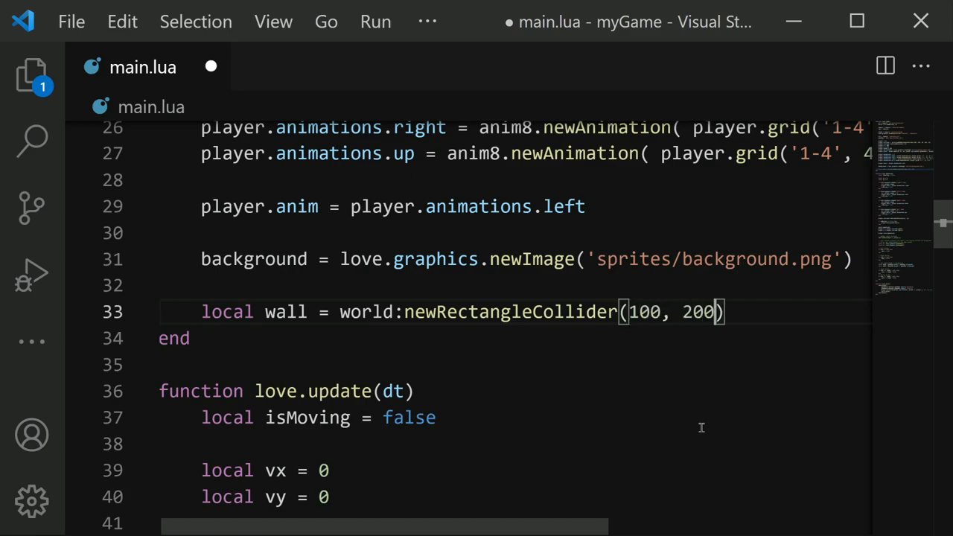
pyautogui.write(',')
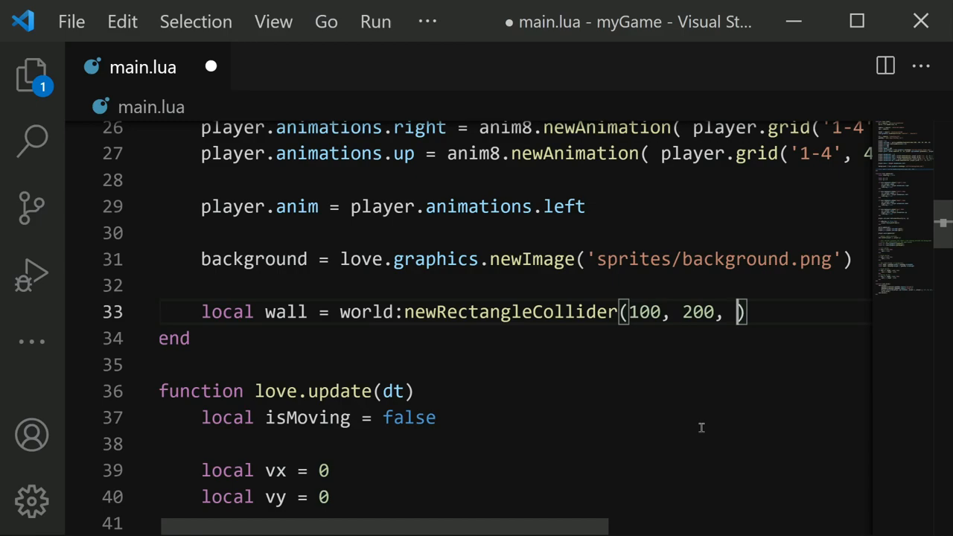
pyautogui.write('120')
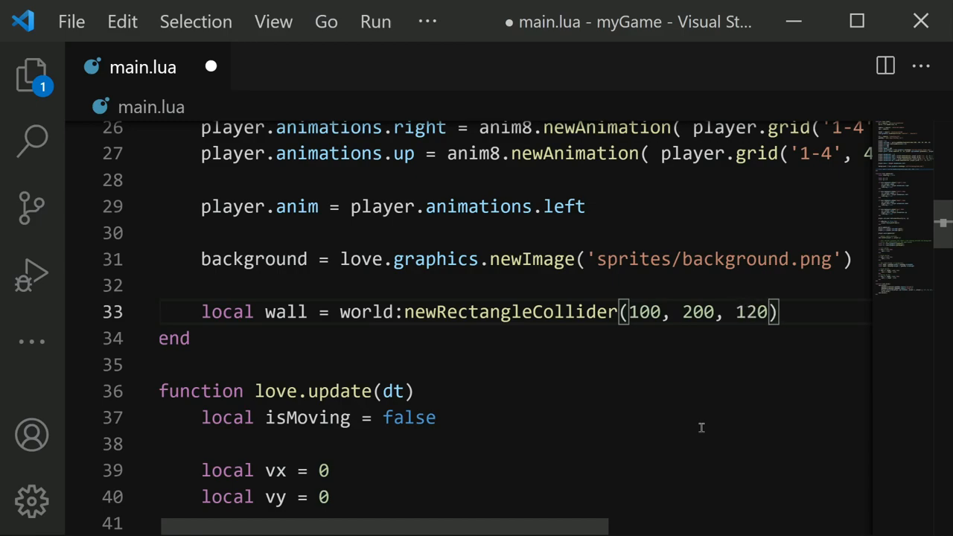
pyautogui.write(', 300')
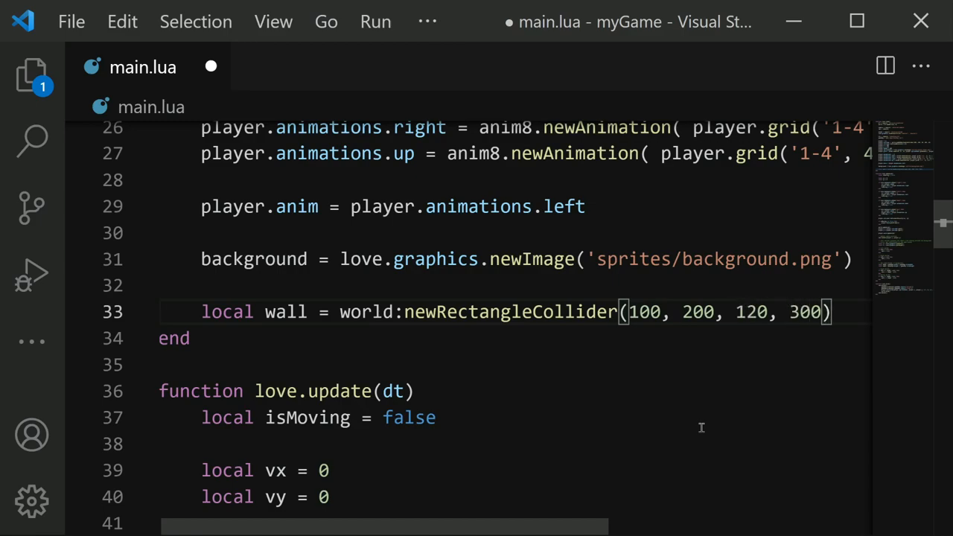
pyautogui.press('ctrl+s')
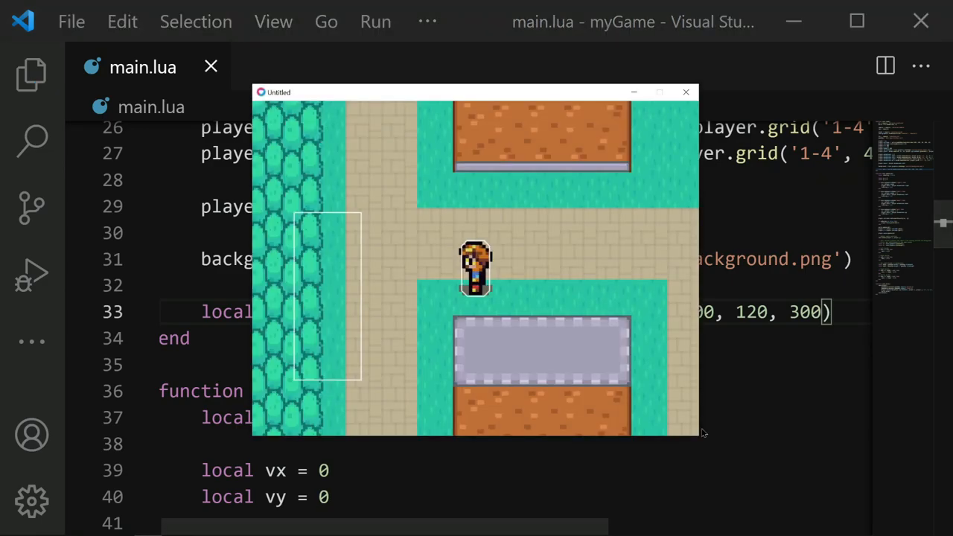
pyautogui.moveTo(312, 340)
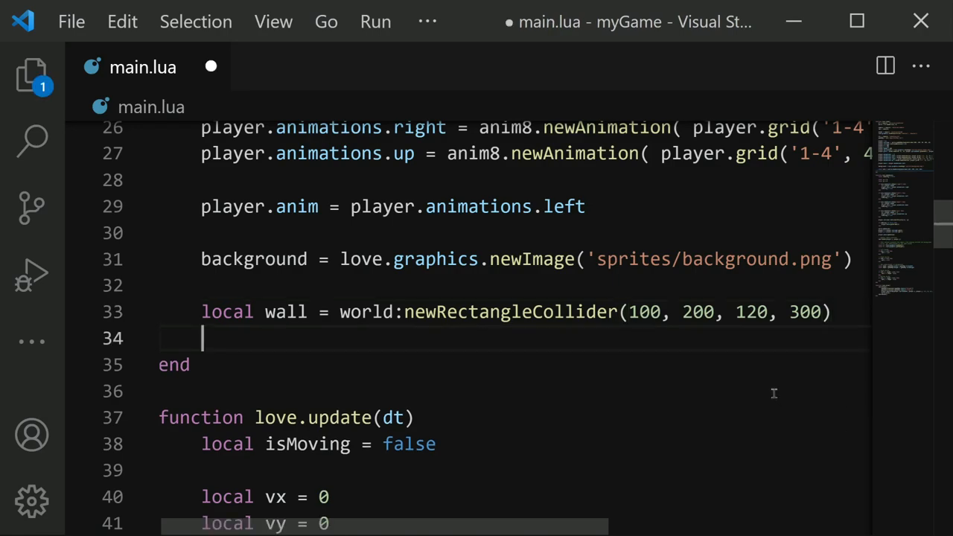
# Make the wall collider static with wall:setType('static'), save and test the game.
pyautogui.write('wall:set')
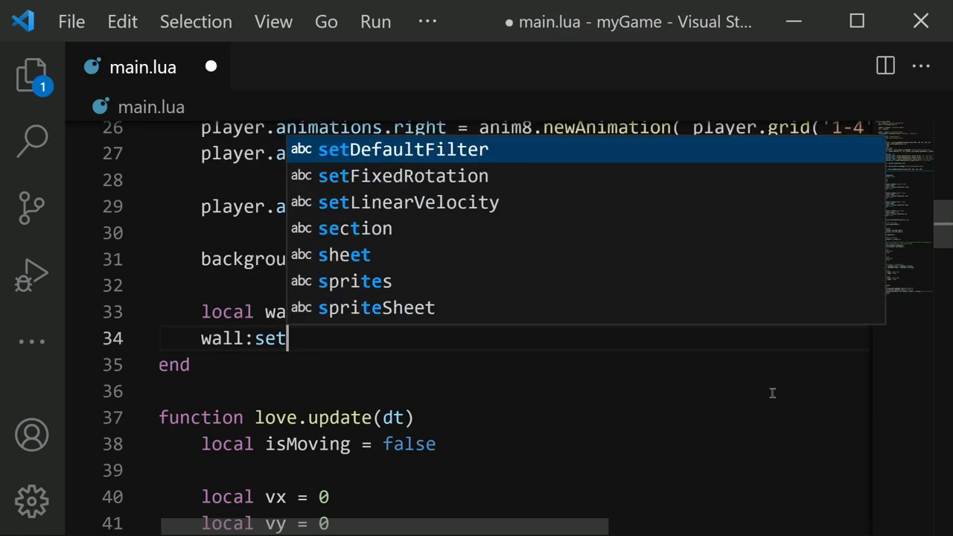
pyautogui.write('Type(')
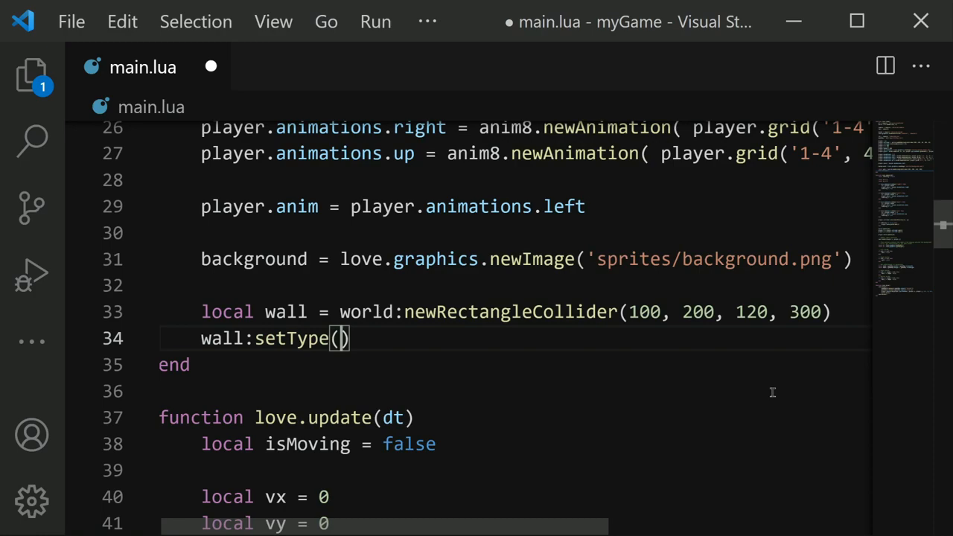
pyautogui.write("'static'")
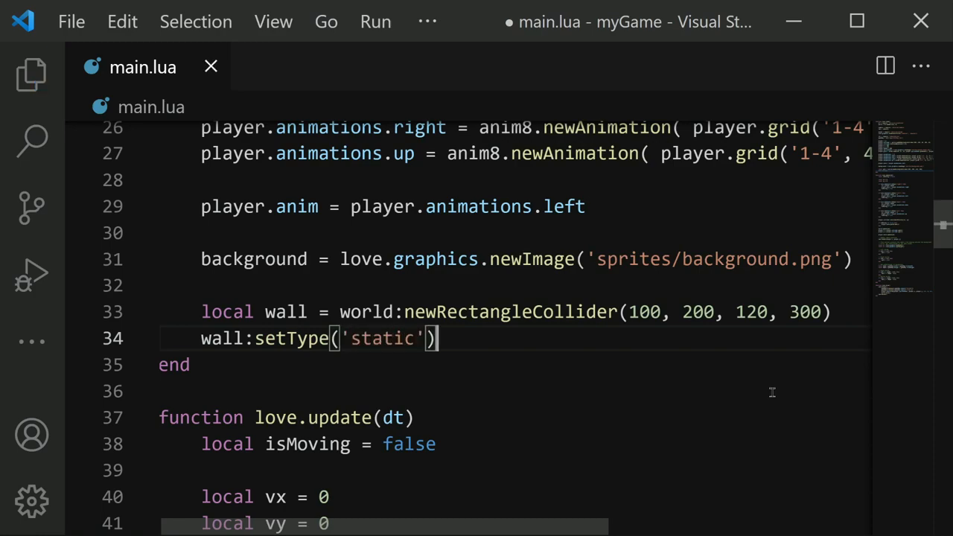
pyautogui.press('ctrl+s')
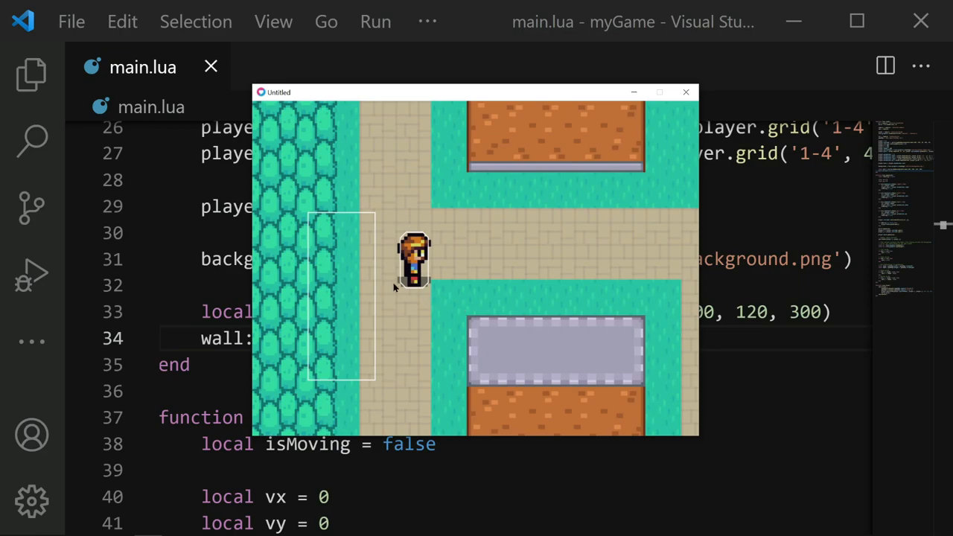
pyautogui.moveTo(449, 245)
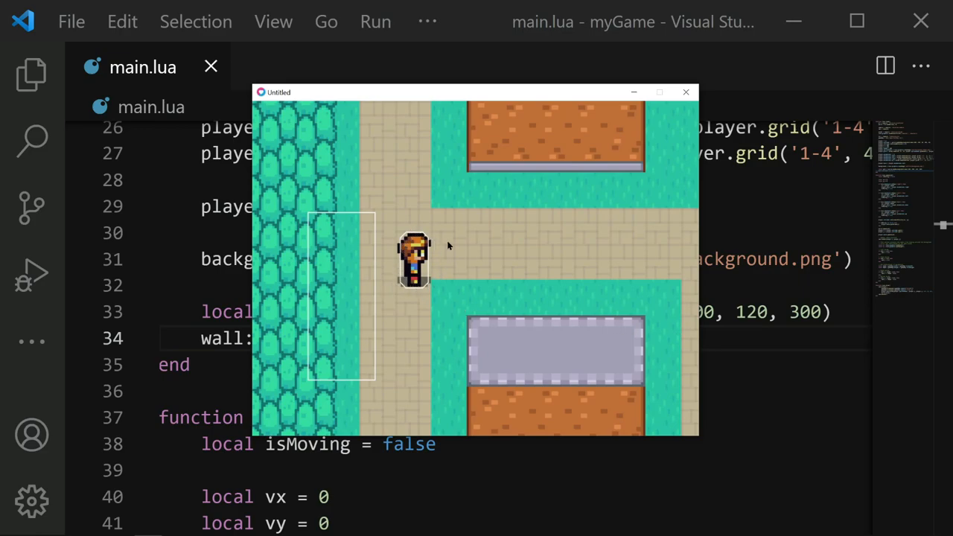
pyautogui.moveTo(438, 304)
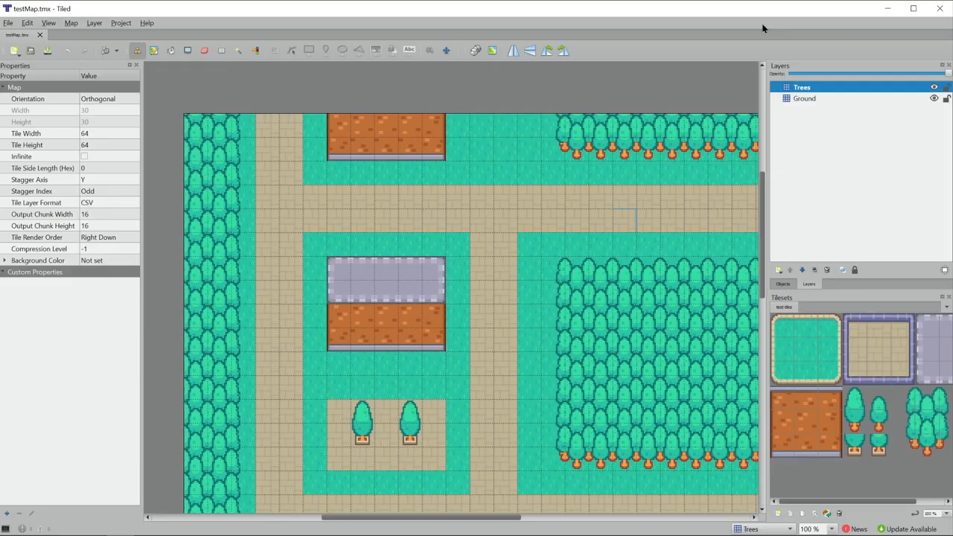
# Add a new object layer named Walls to the map.
pyautogui.click(779, 269)
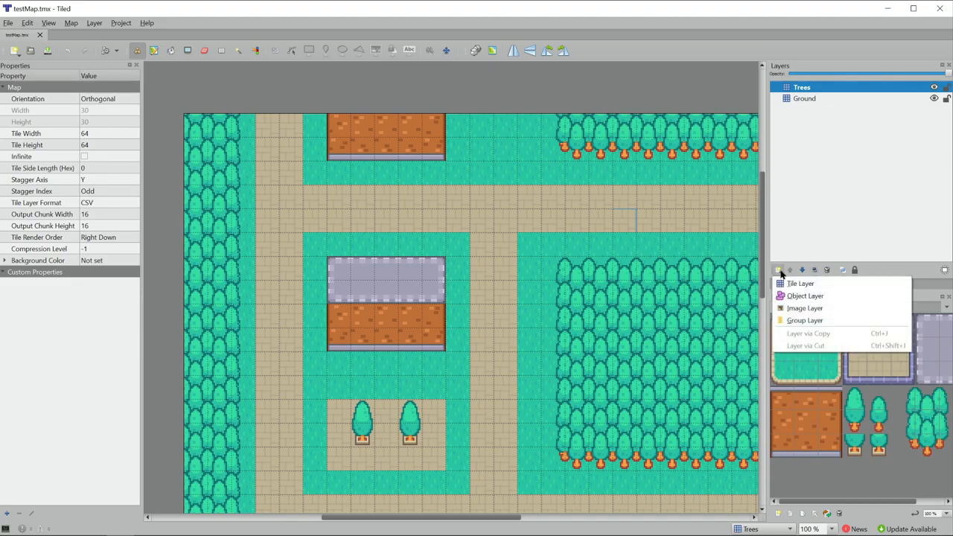
pyautogui.click(804, 295)
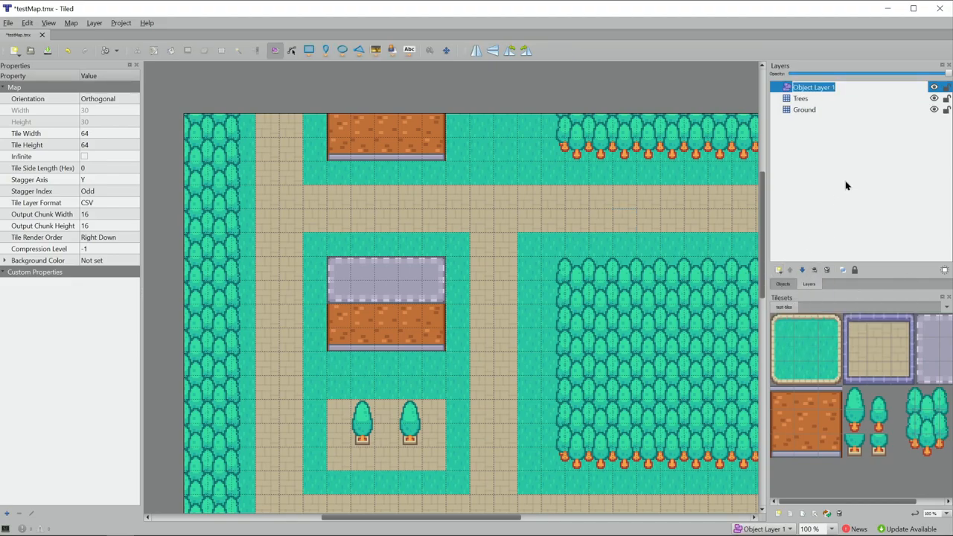
pyautogui.write('Walls')
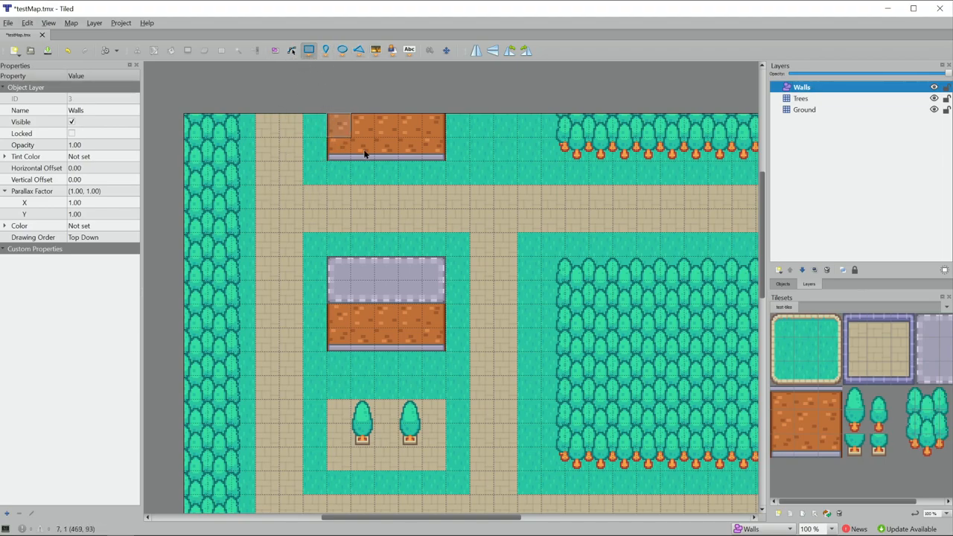
pyautogui.click(386, 137)
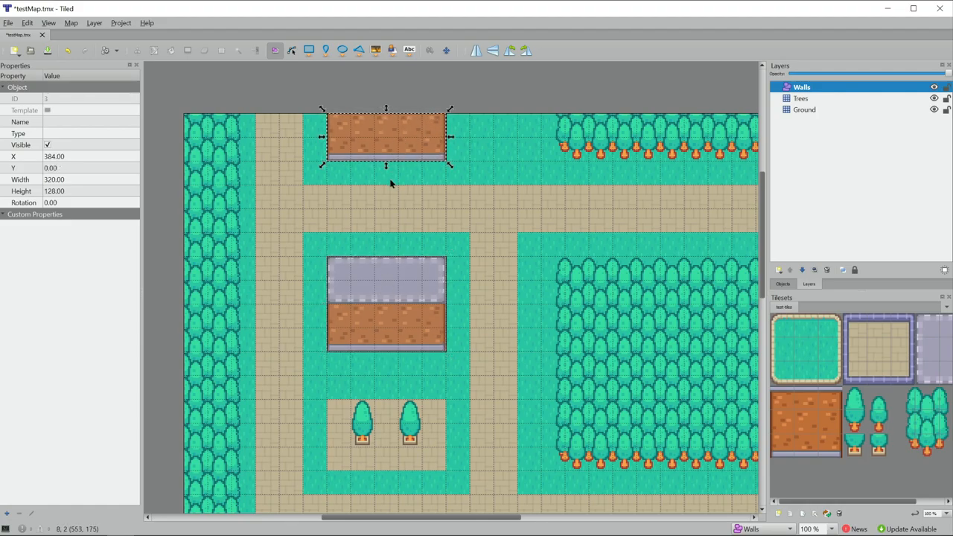
# Draw a grid-snapped 320 by 128 rectangle over the top house on the Walls layer.
pyautogui.moveTo(450, 137); pyautogui.dragTo(444, 137)
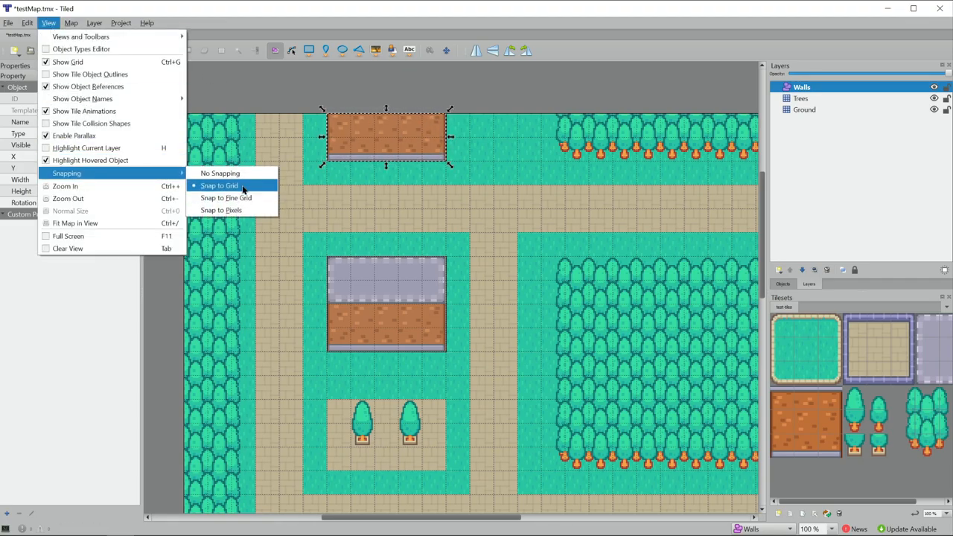
pyautogui.click(219, 184)
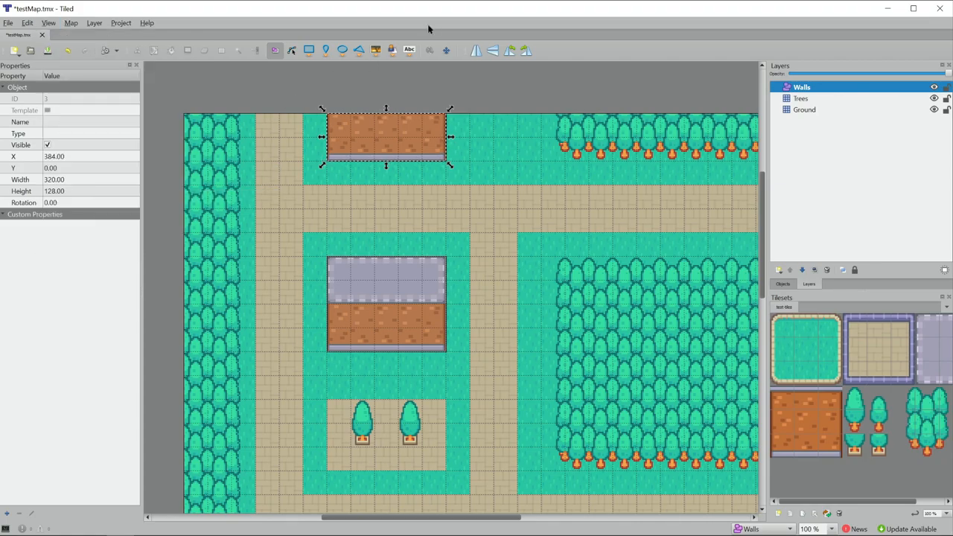
pyautogui.moveTo(385, 137); pyautogui.dragTo(386, 149)
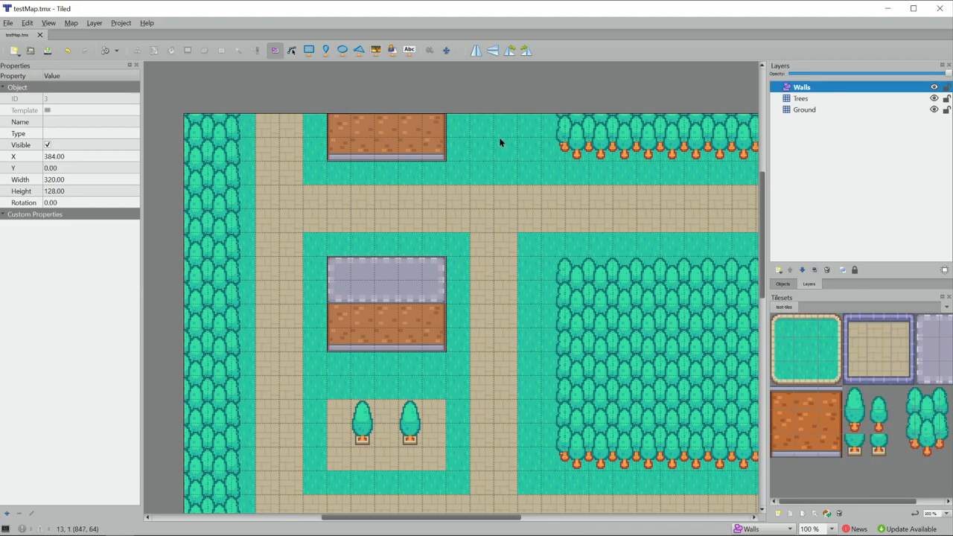
pyautogui.click(9, 23)
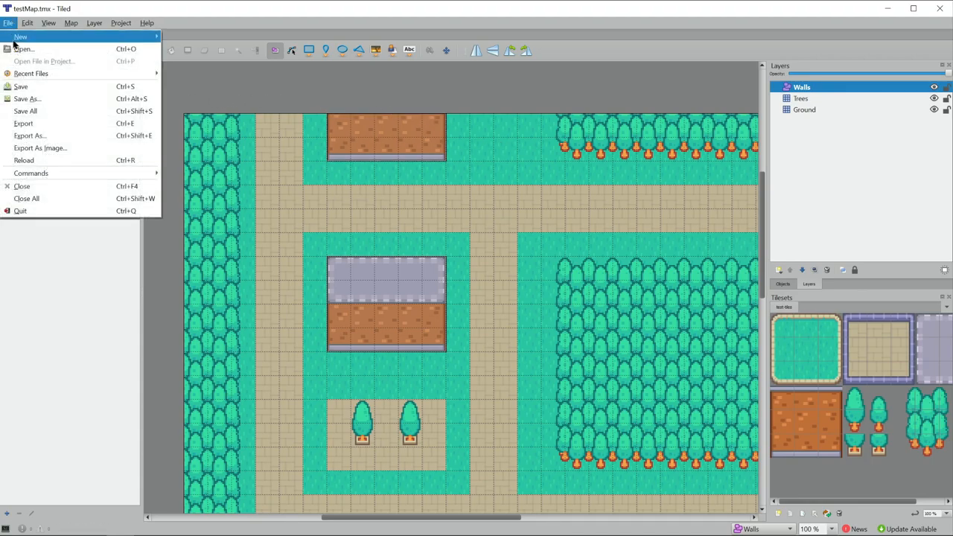
pyautogui.moveTo(57, 143)
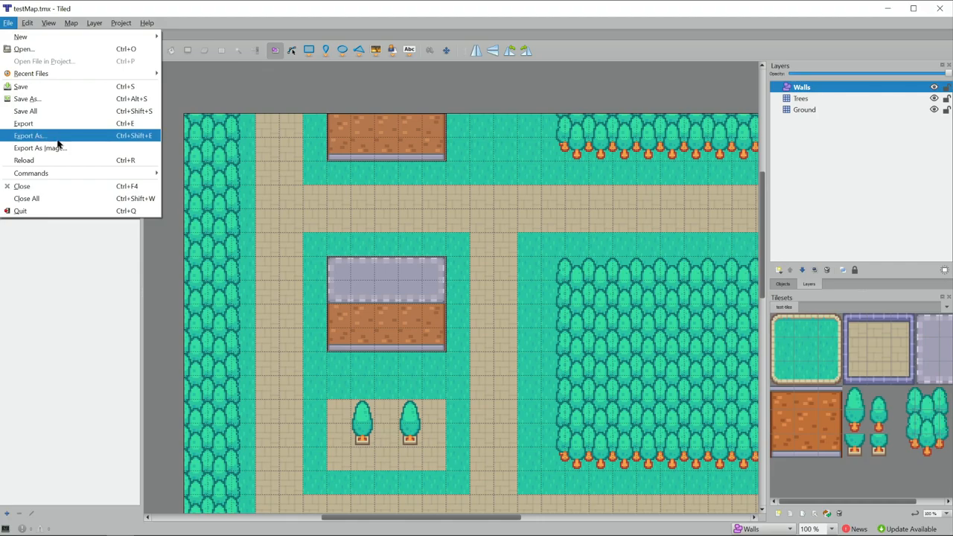
# Export the map as testMap.lua into myGame/maps, overwriting the old file.
pyautogui.click(30, 136)
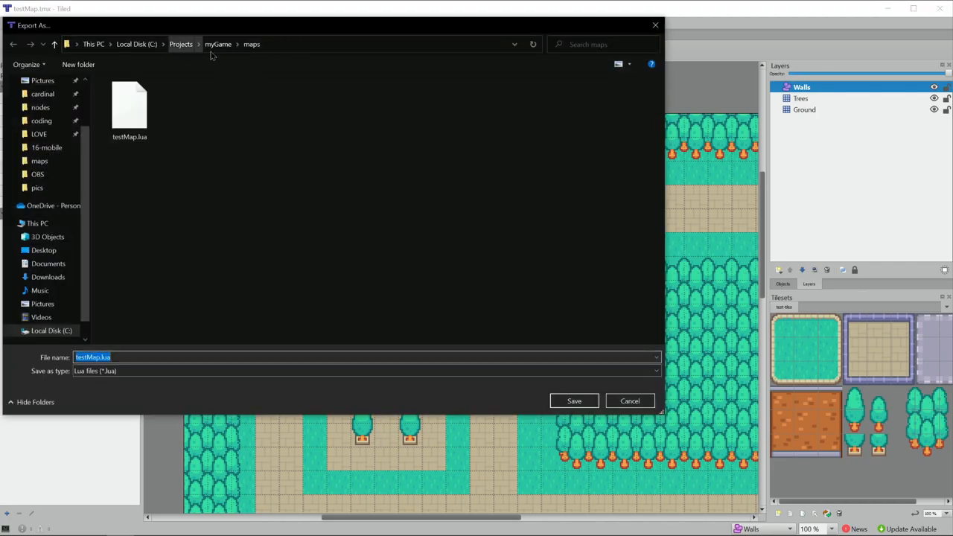
pyautogui.moveTo(232, 78)
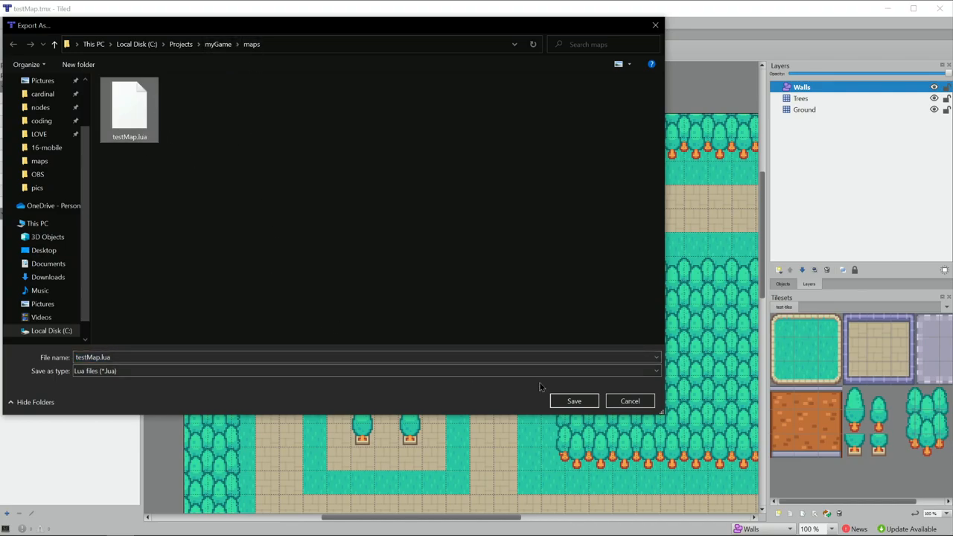
pyautogui.click(575, 401)
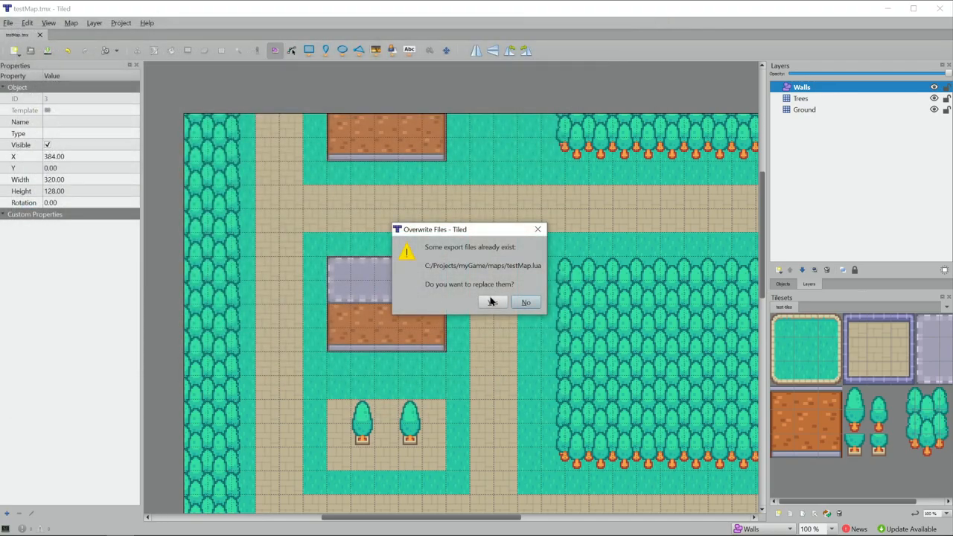
pyautogui.click(491, 301)
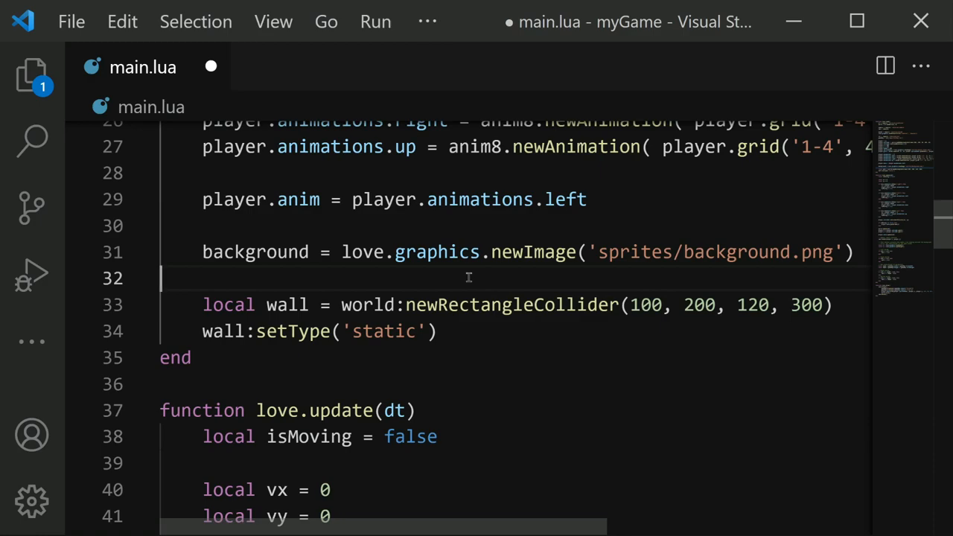
# Add walls = {} and an if gameMap.layers["Walls"] then block in love.load.
pyautogui.press('Enter')
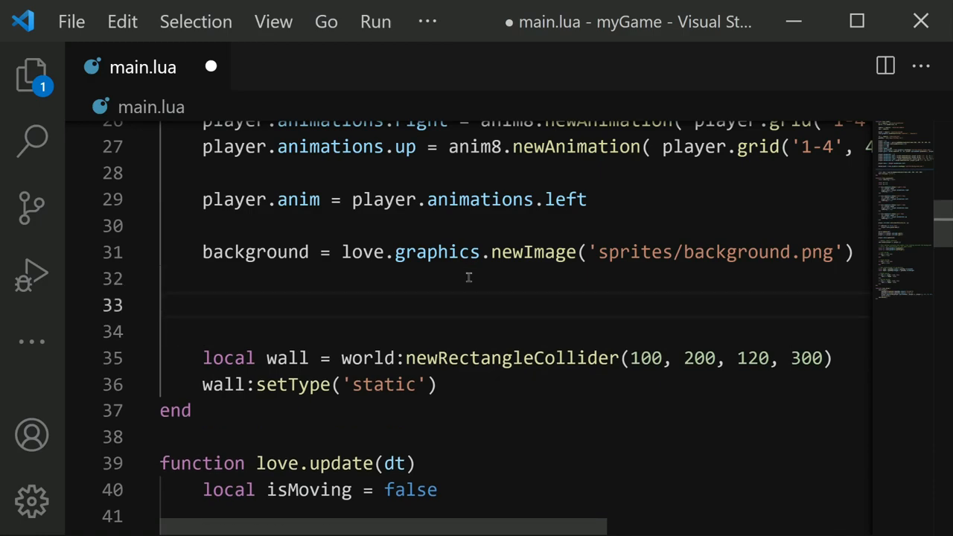
pyautogui.write('walls =')
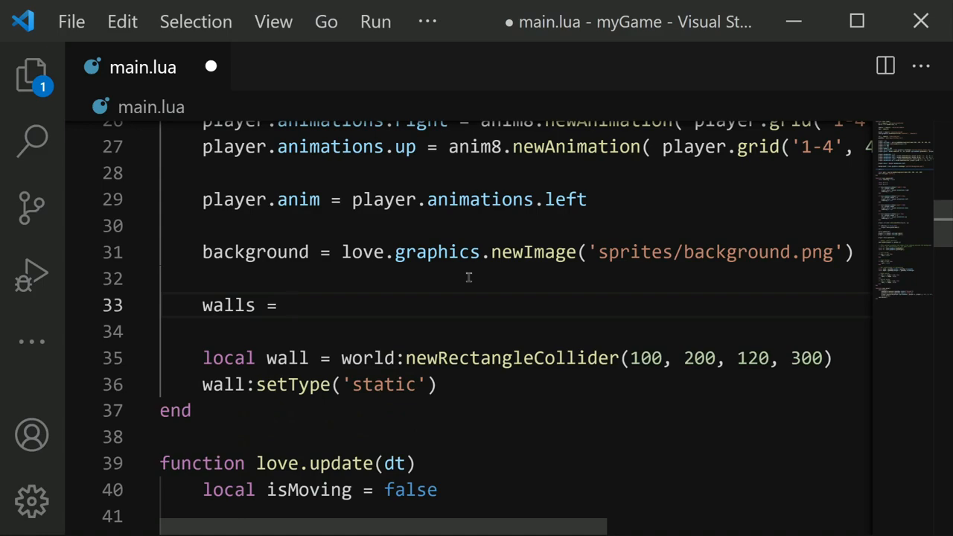
pyautogui.write('{}')
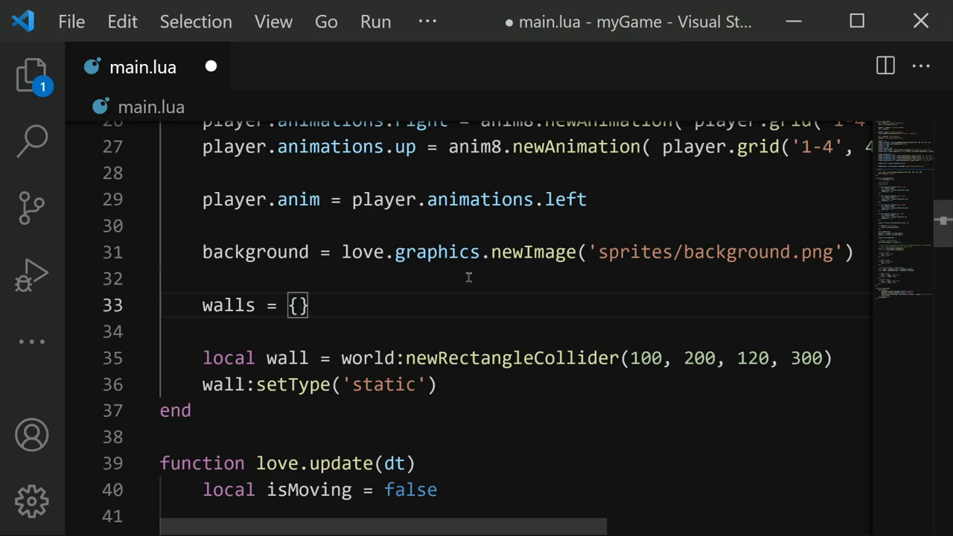
pyautogui.press('Enter')
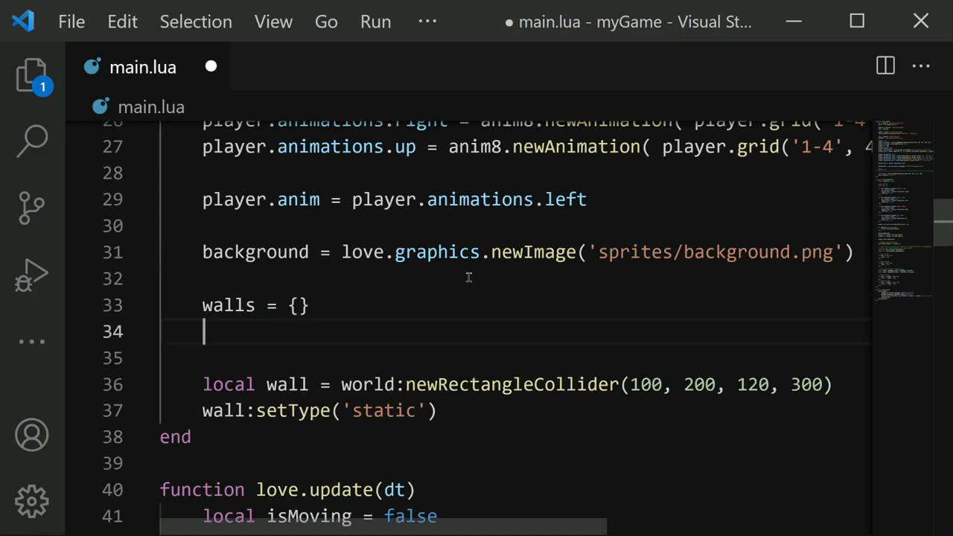
pyautogui.write('if game')
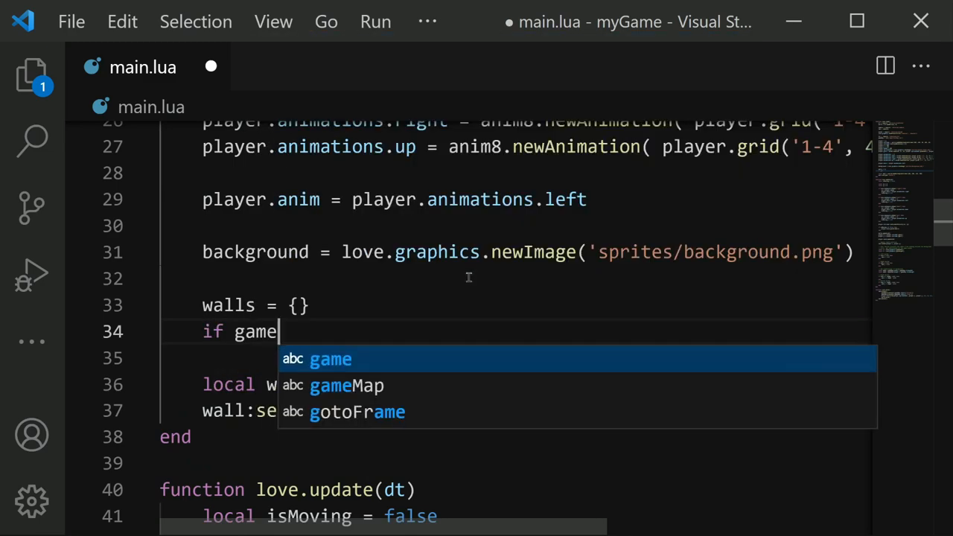
pyautogui.write('Map.layers[')
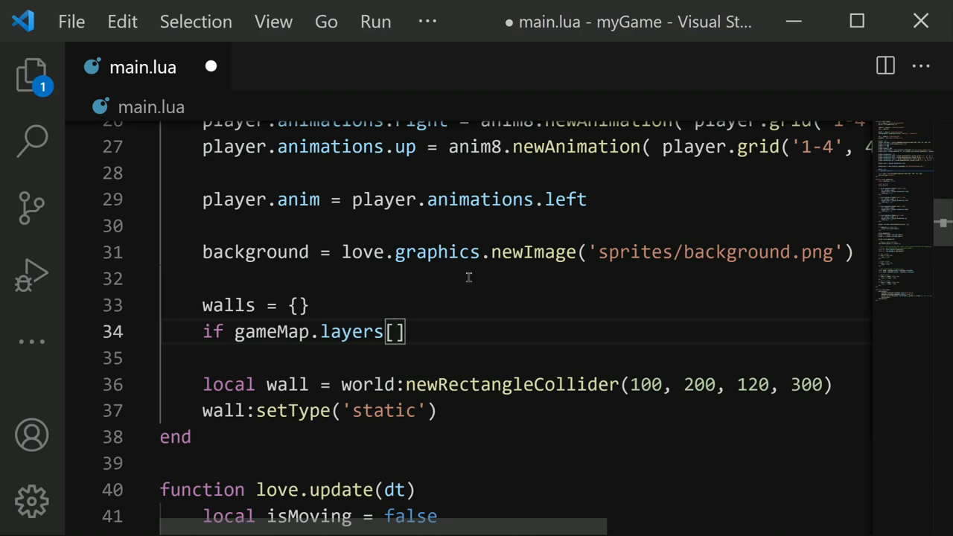
pyautogui.write('"Walls"')
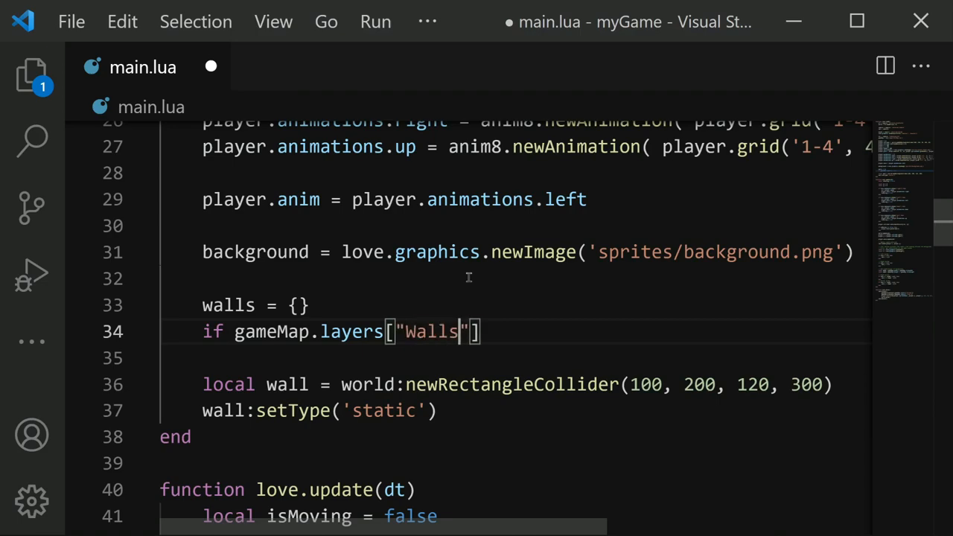
pyautogui.write('then')
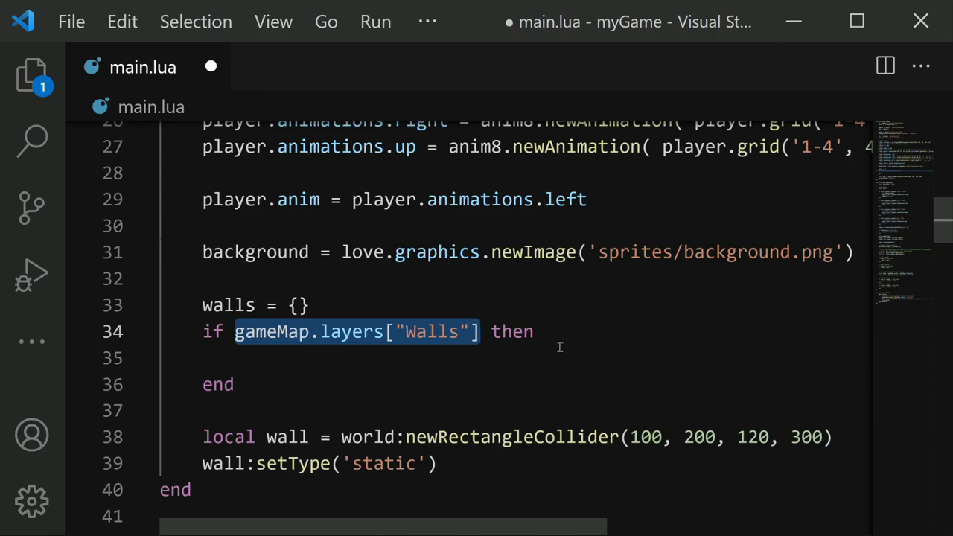
# Inside the if block write for i, obj in pairs(gameMap.layers["Walls"].objects) do.
pyautogui.click(304, 357)
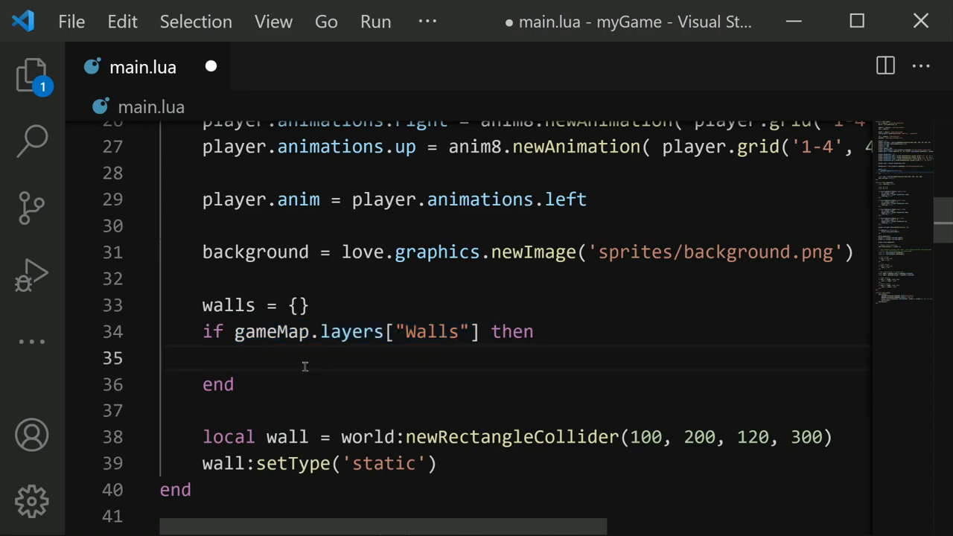
pyautogui.moveTo(262, 411)
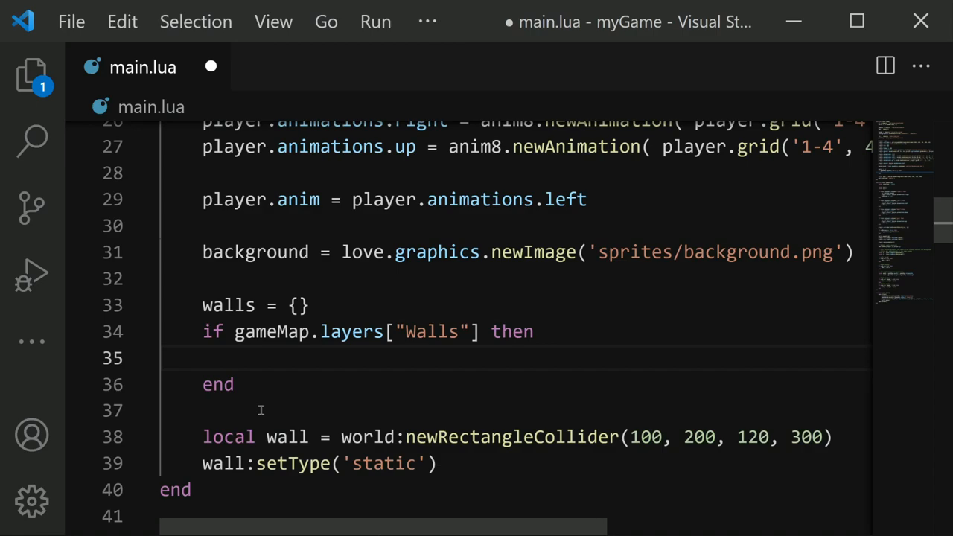
pyautogui.write('for i')
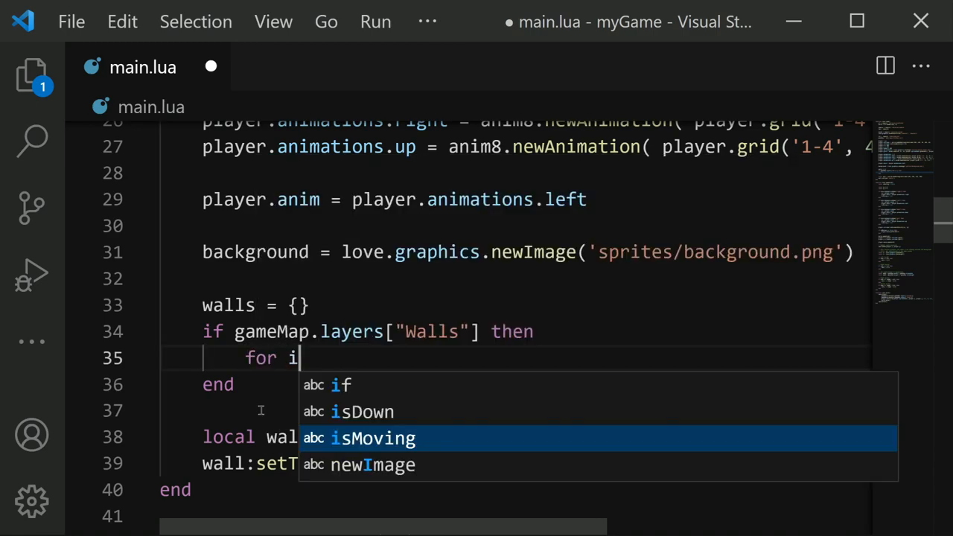
pyautogui.write(', obj')
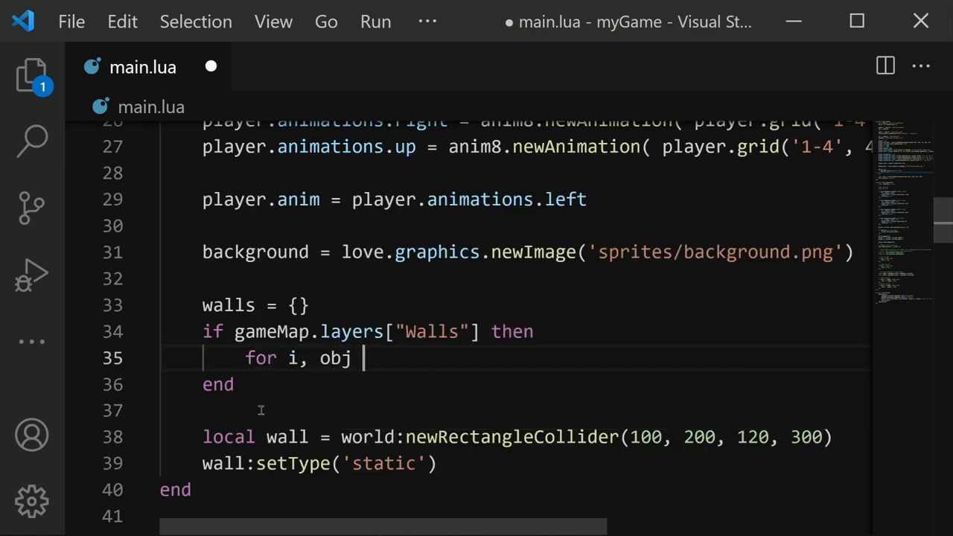
pyautogui.write('in pairs(')
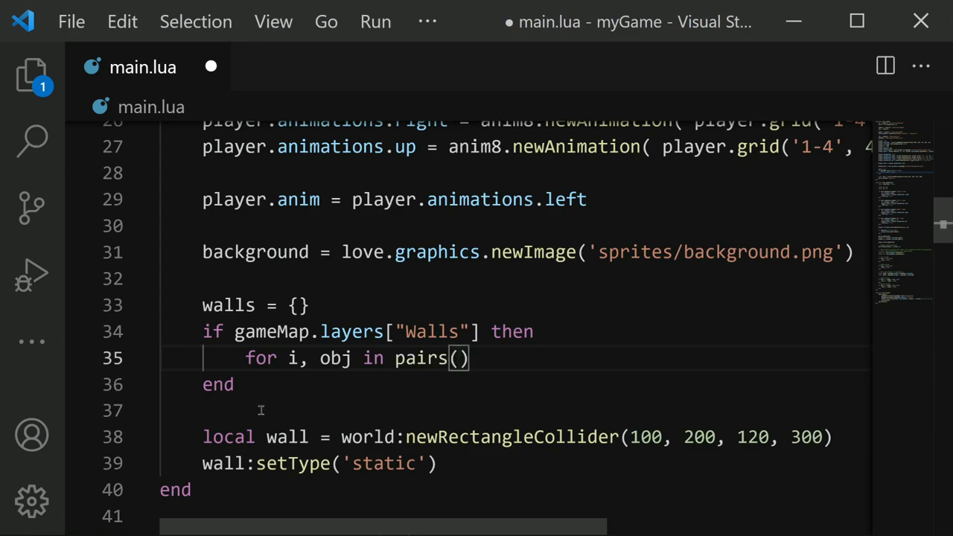
pyautogui.write('gameMap.layers[')
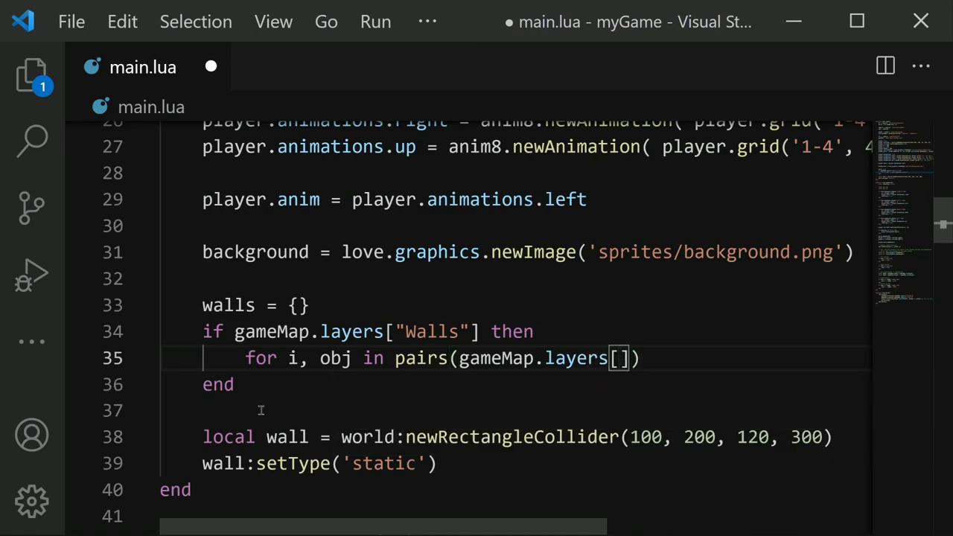
pyautogui.write('"Walls"')
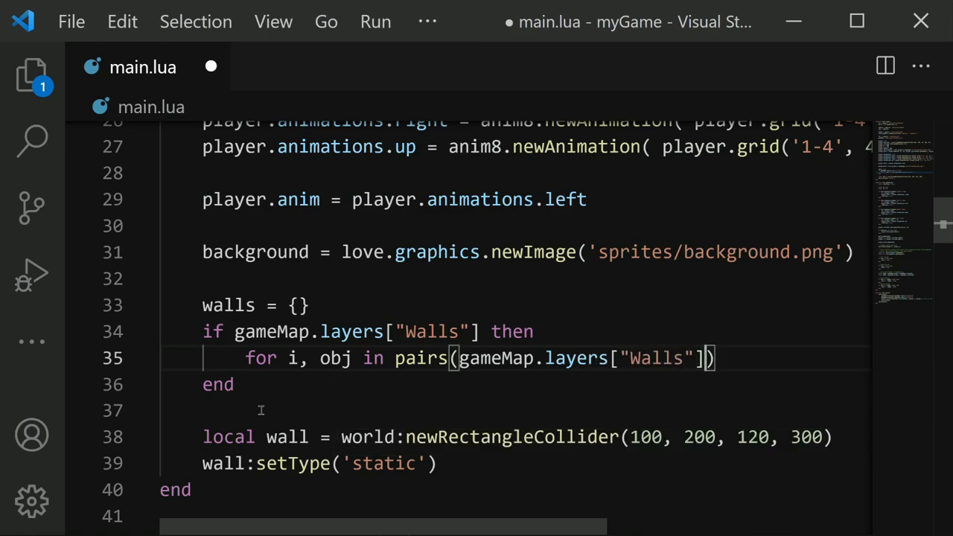
pyautogui.write('.')
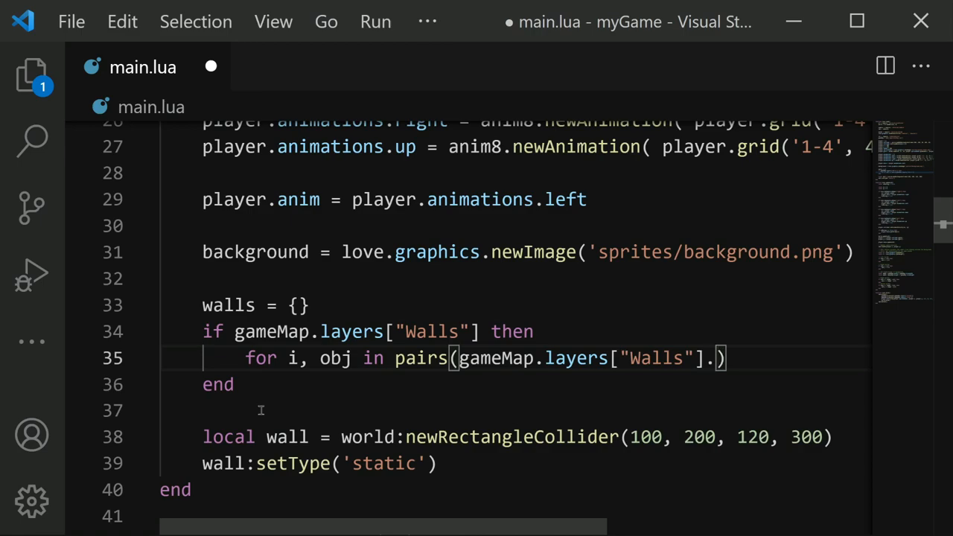
pyautogui.write('objects')
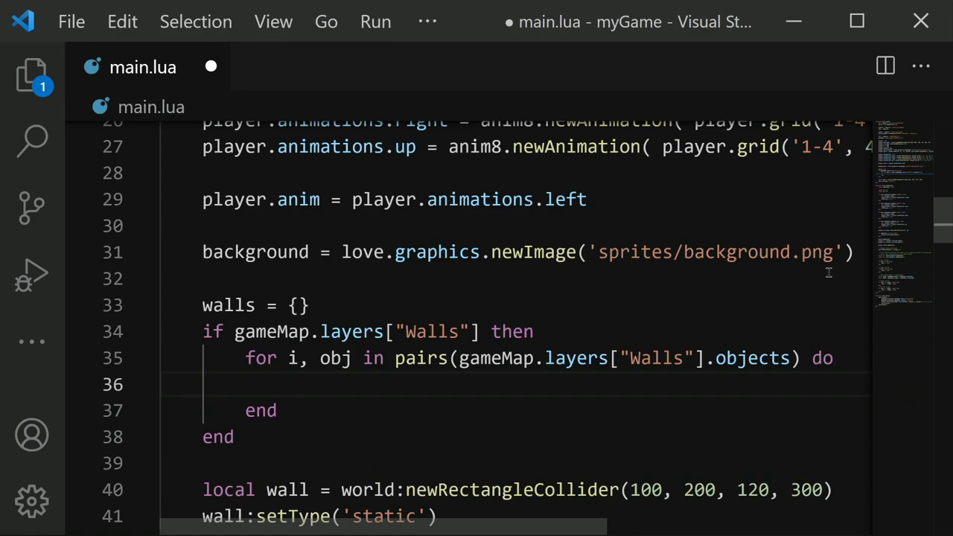
pyautogui.moveTo(831, 268)
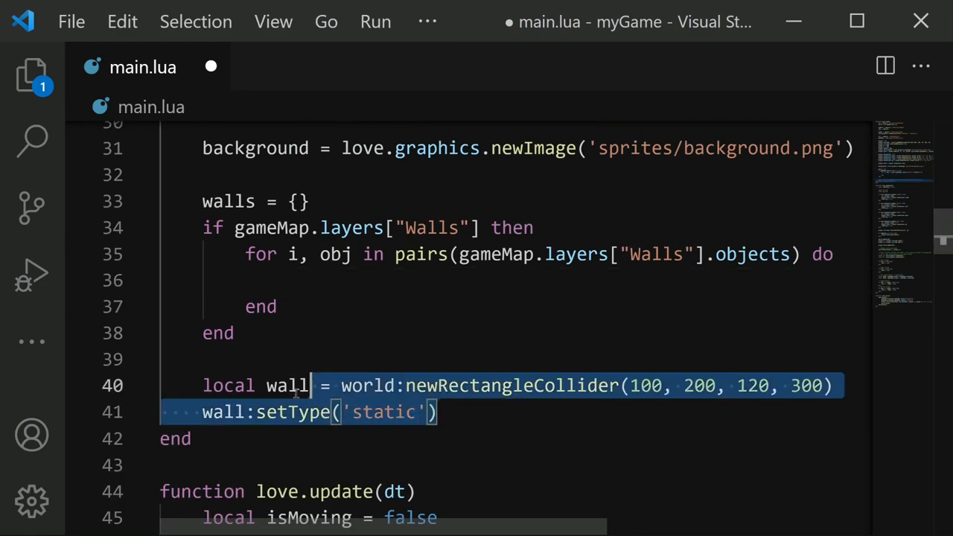
# Move the collider lines into the loop using obj.x, obj.y, obj.width, obj.height as the rectangle.
pyautogui.press('Delete')
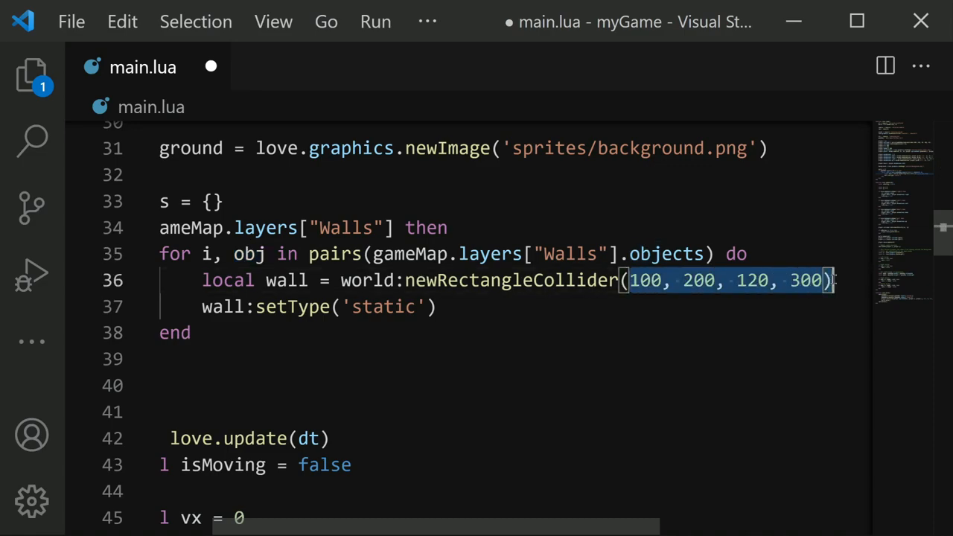
pyautogui.write('obj')
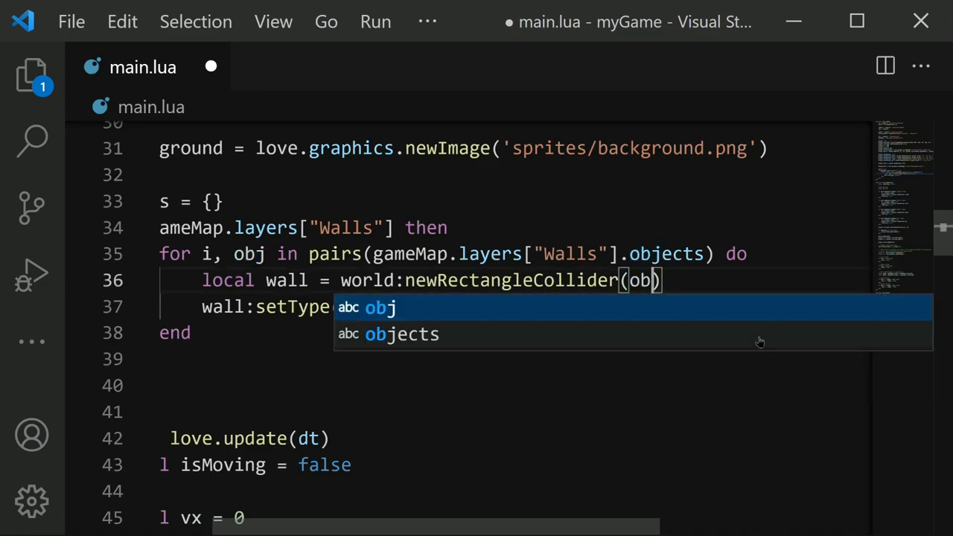
pyautogui.write('j.x, ob')
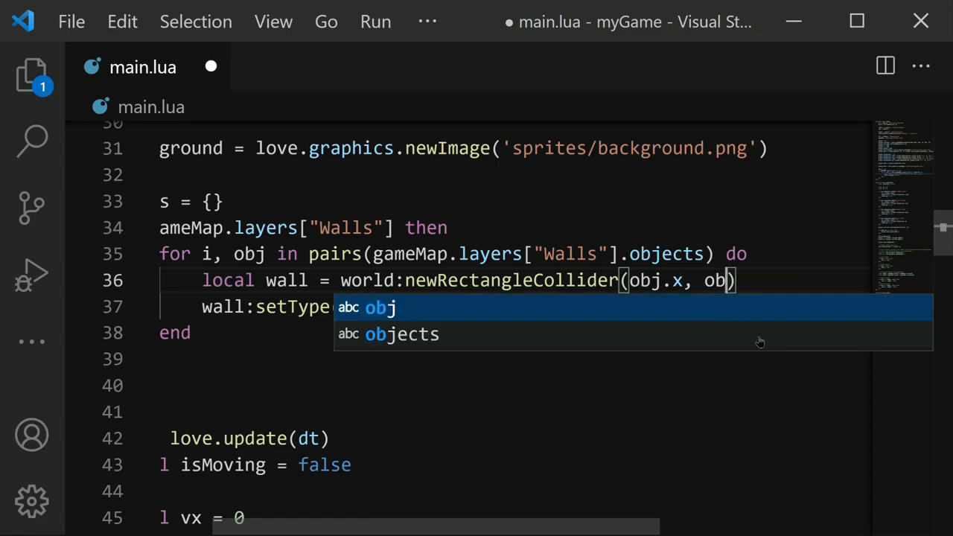
pyautogui.write('.y,')
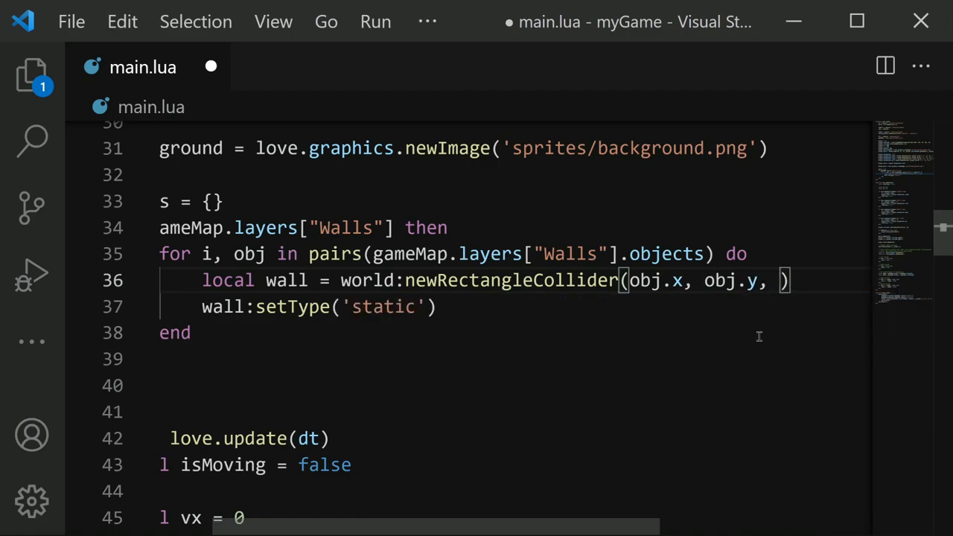
pyautogui.write('obj.width')
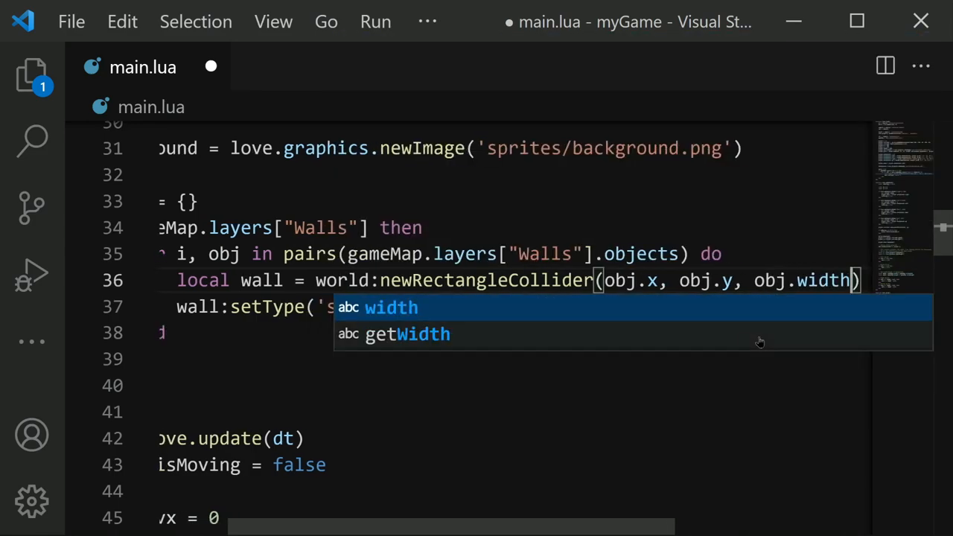
pyautogui.write(', obj.height')
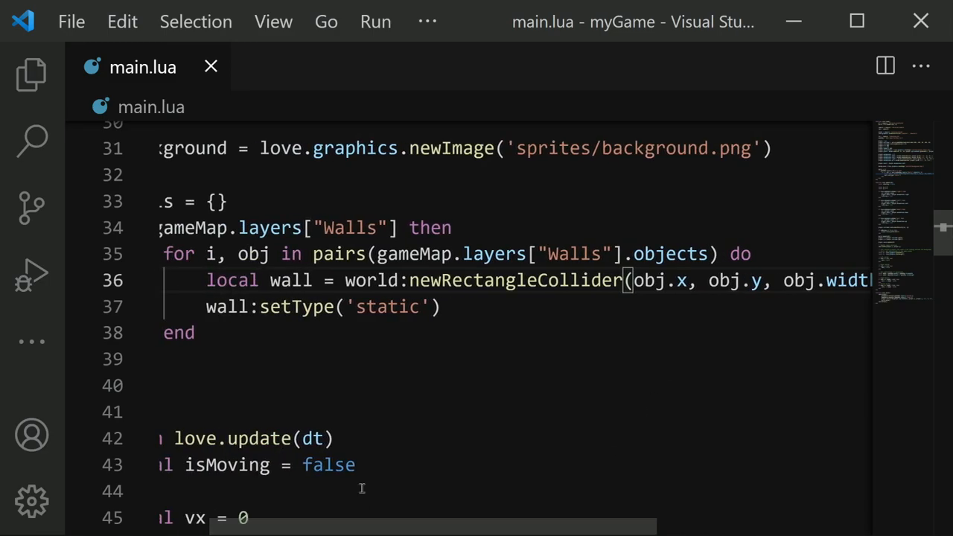
# Add table.insert(walls, wall) so each static collider is stored in the walls table.
pyautogui.doubleClick(292, 280)
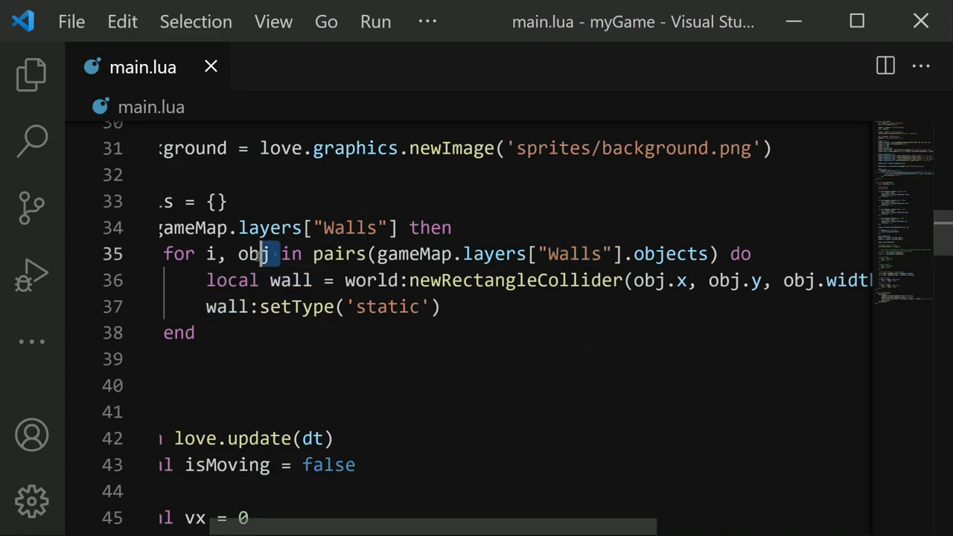
pyautogui.doubleClick(256, 253)
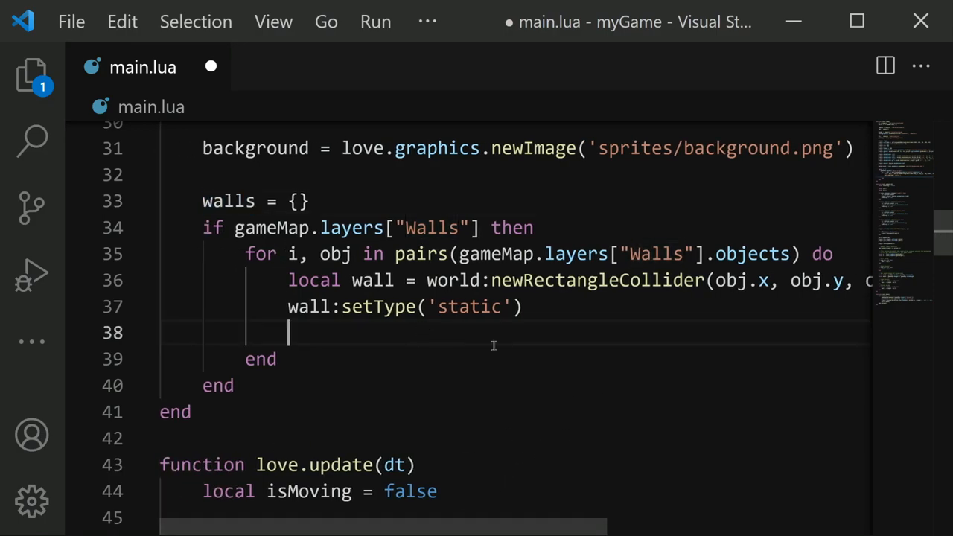
pyautogui.write('table')
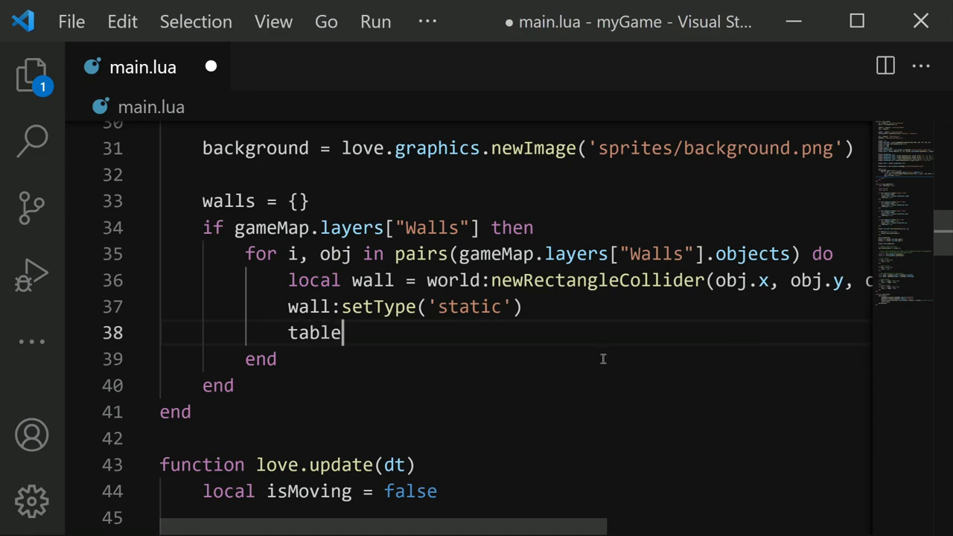
pyautogui.write('.insert(walls')
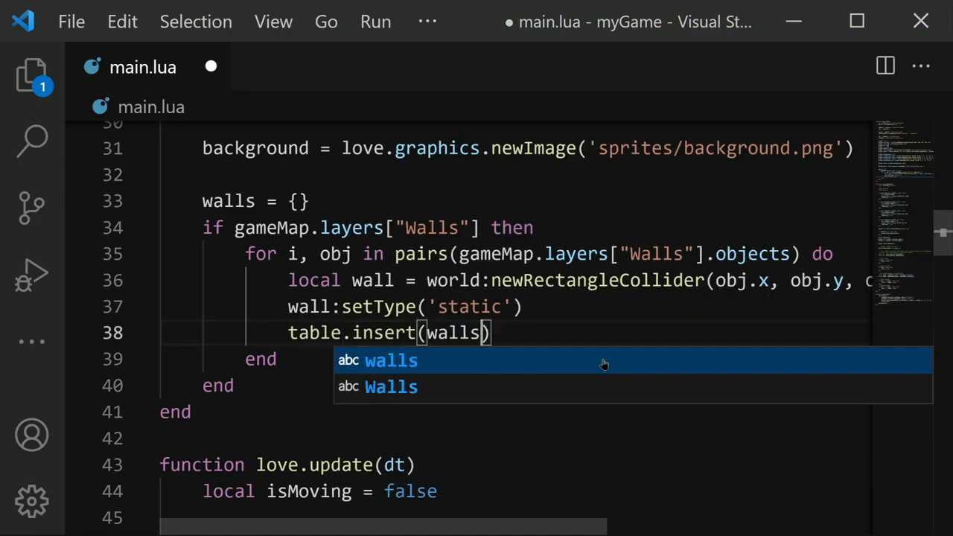
pyautogui.write(', wall')
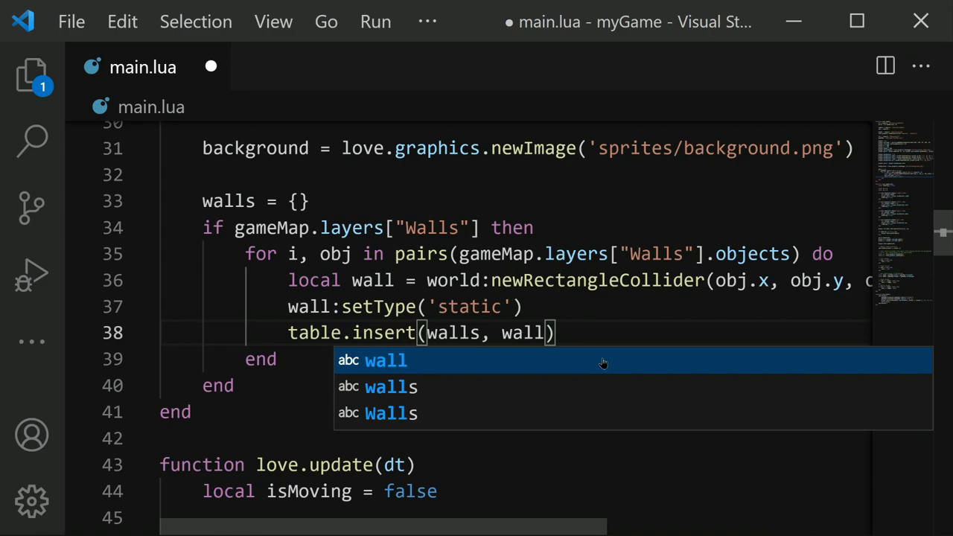
pyautogui.click(390, 385)
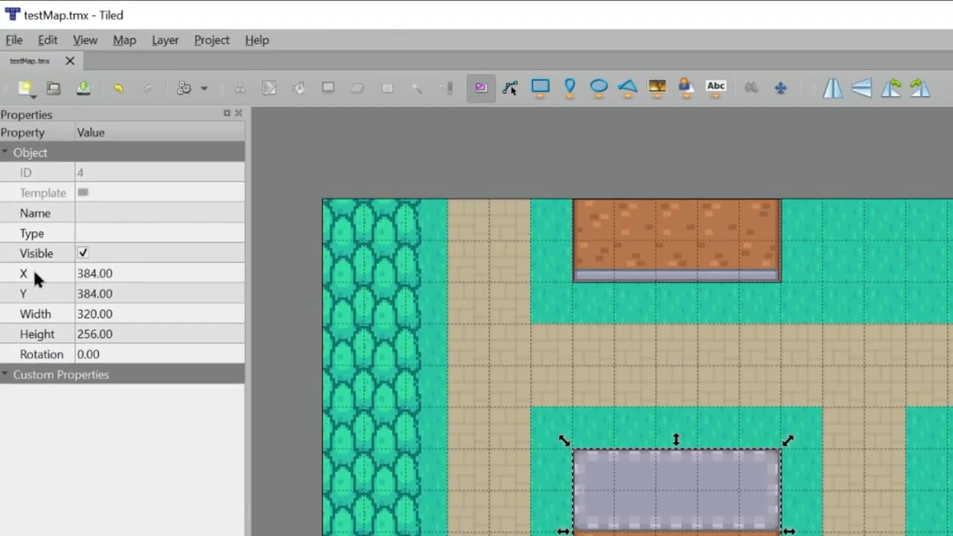
pyautogui.moveTo(61, 336)
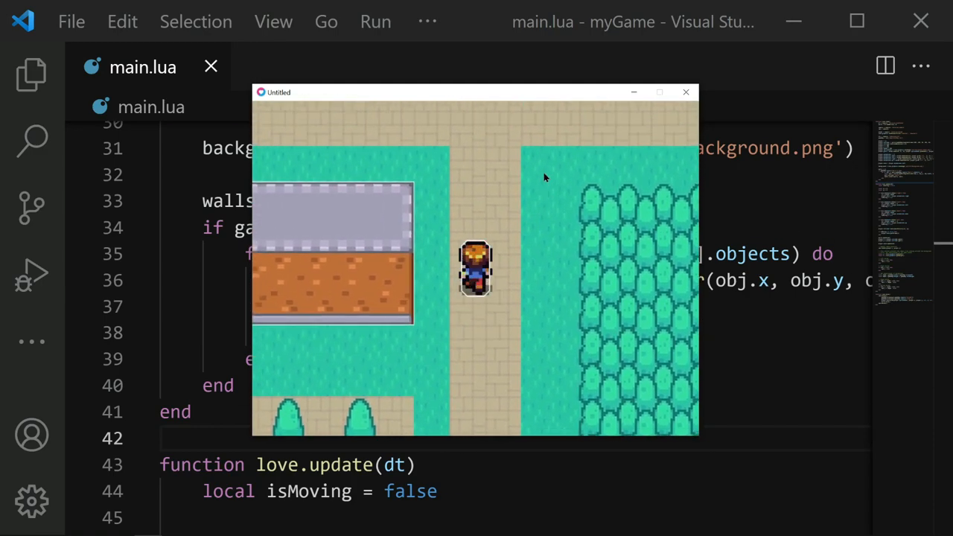
# Close the game window after testing the player against the house colliders.
pyautogui.click(685, 92)
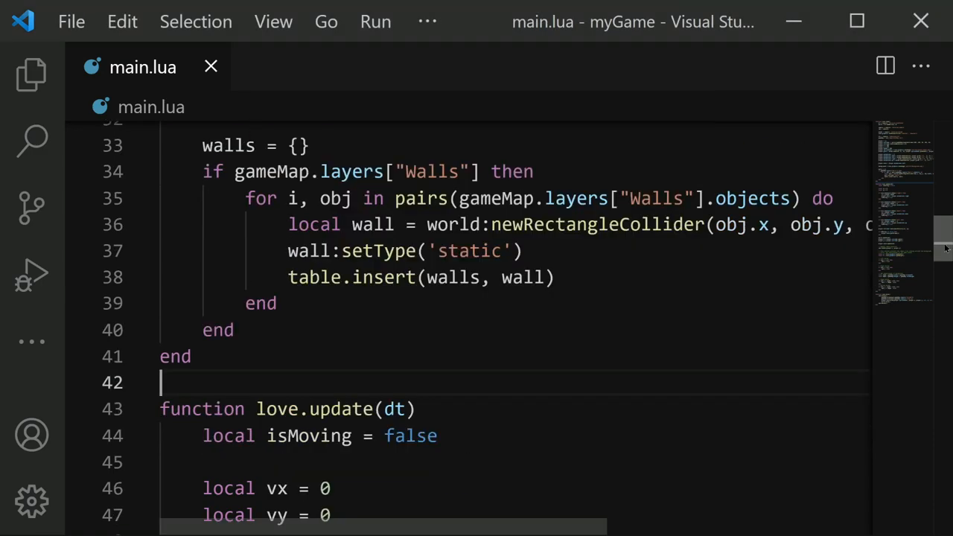
# Comment out the world:draw() debug call in love.draw with --.
pyautogui.scroll(-3)
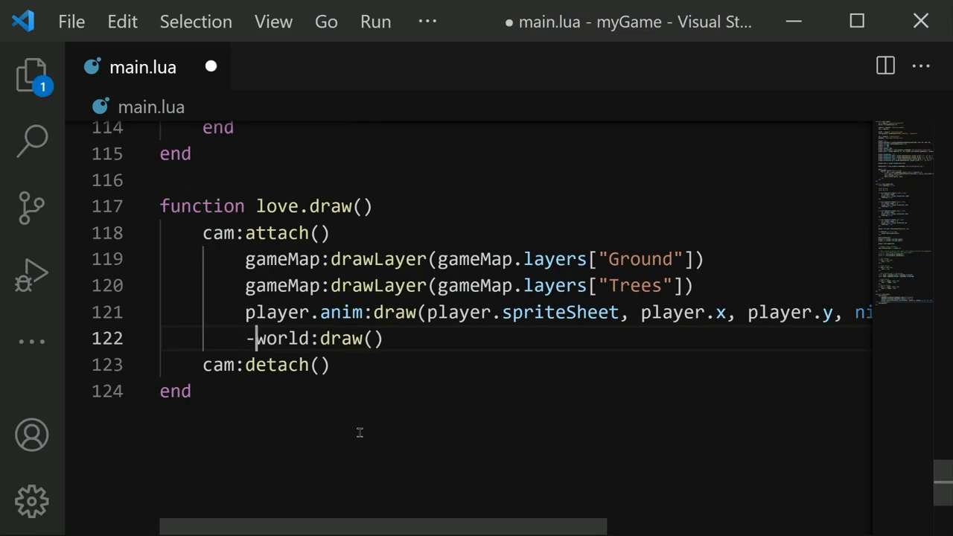
pyautogui.write('-')
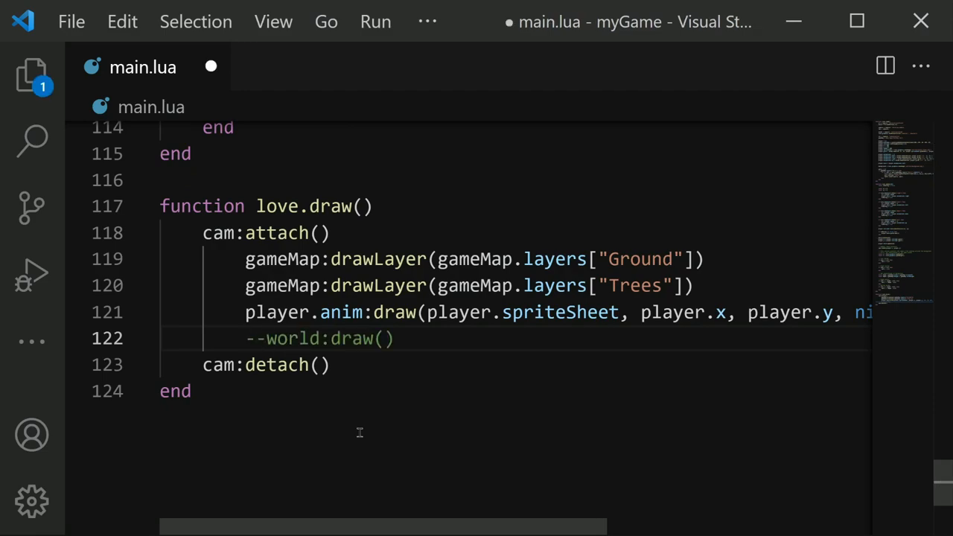
pyautogui.moveTo(413, 355)
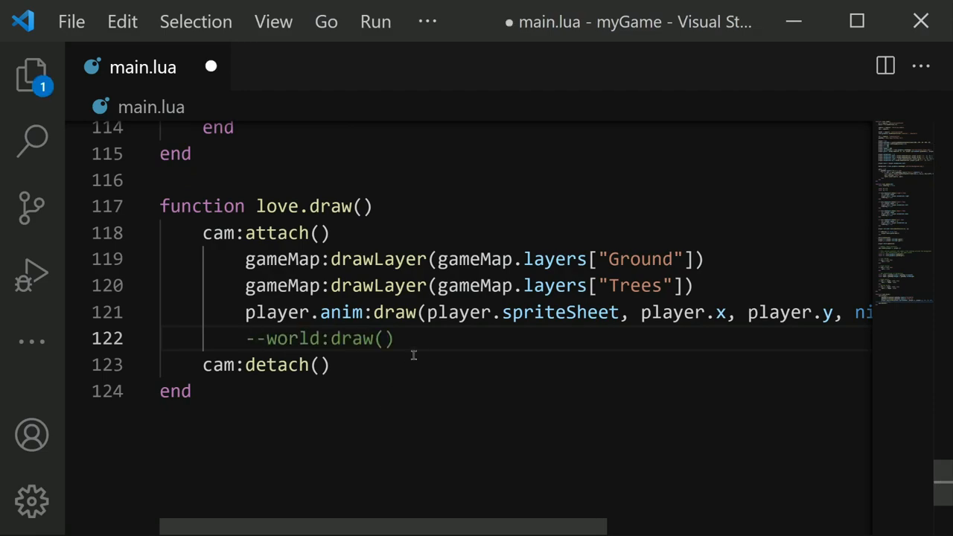